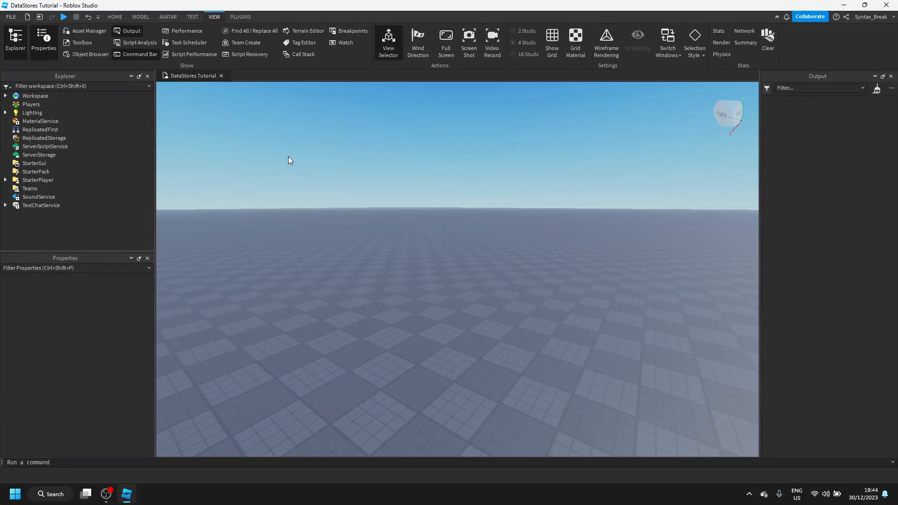
pyautogui.moveTo(213, 150)
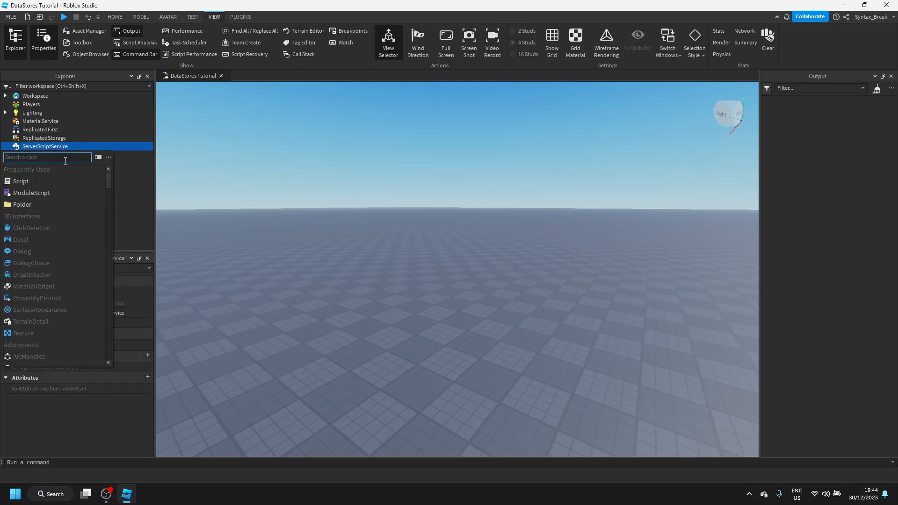
# Insert a server Script into ServerScriptService and name it Leaderstats
pyautogui.click(21, 181)
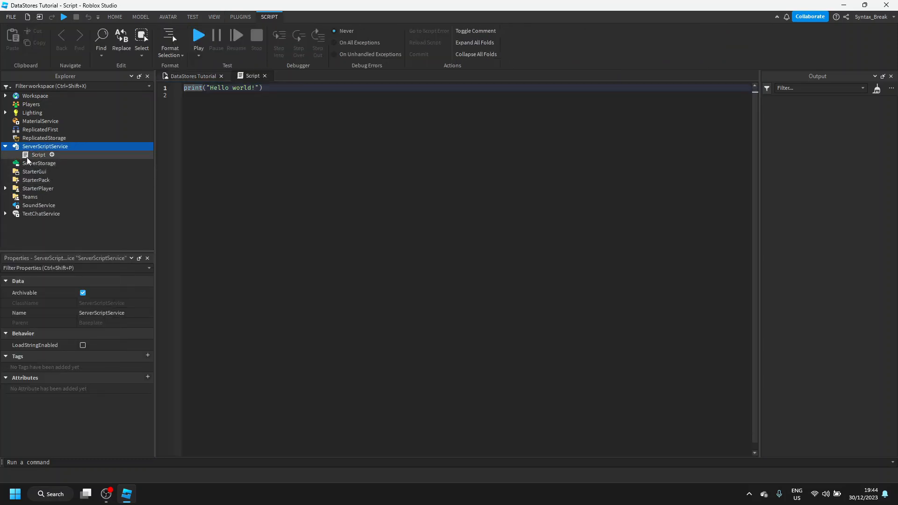
pyautogui.click(39, 154)
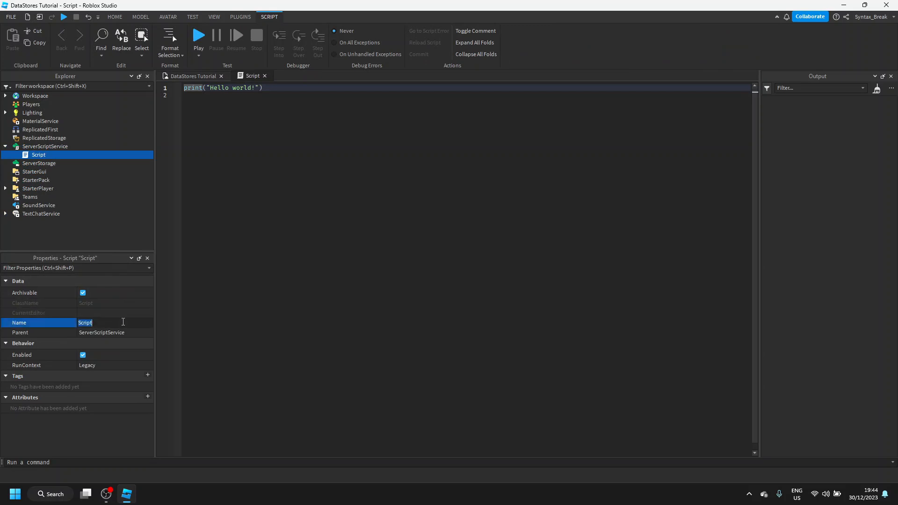
pyautogui.write('Leaderstats')
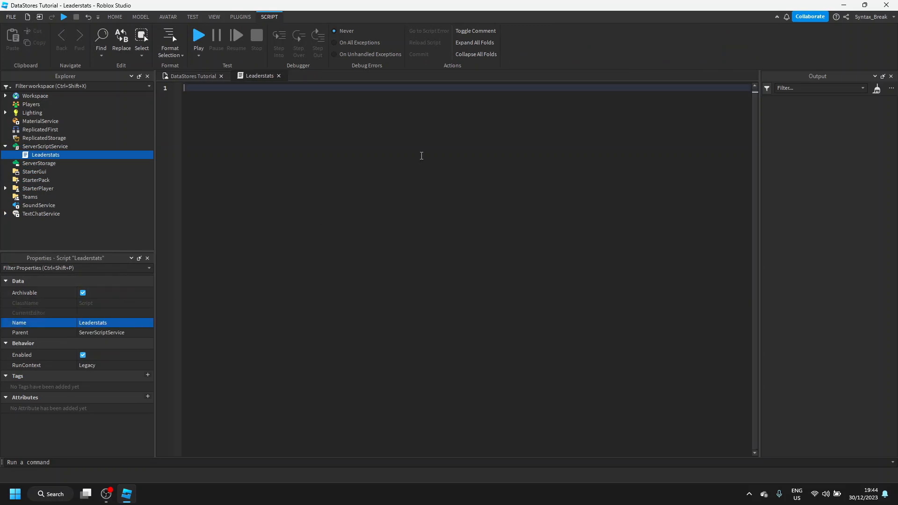
# Write a game.Players.PlayerAdded:Connect(function(Player)) handler with an empty body
pyautogui.write('game')
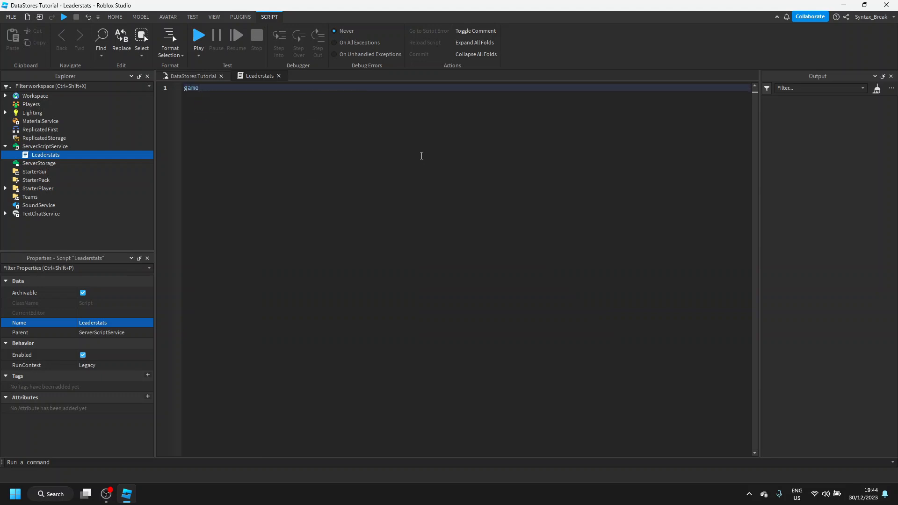
pyautogui.write('.Players.')
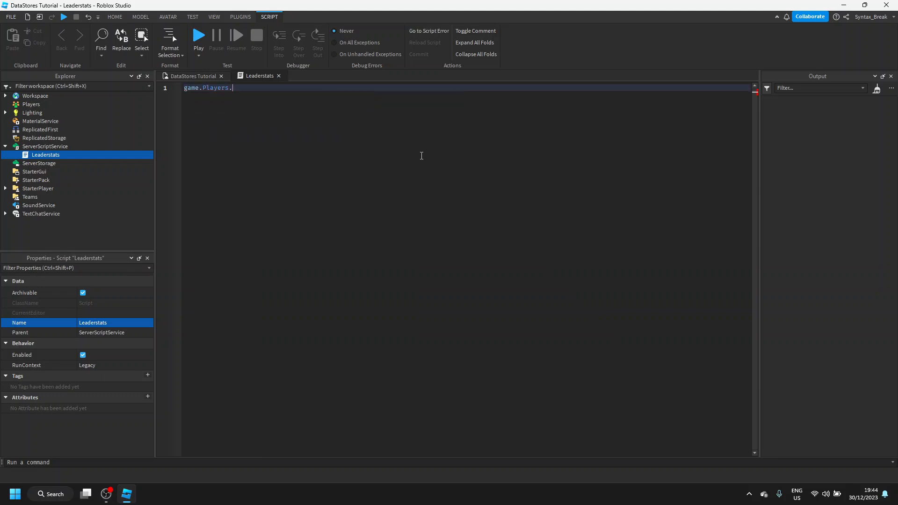
pyautogui.write('PlayerAdded:Connect(function)')
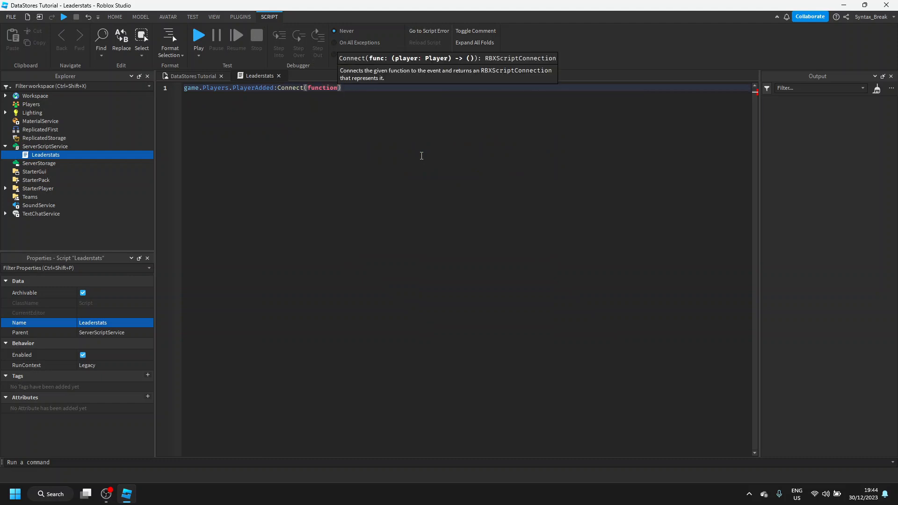
pyautogui.write('play')
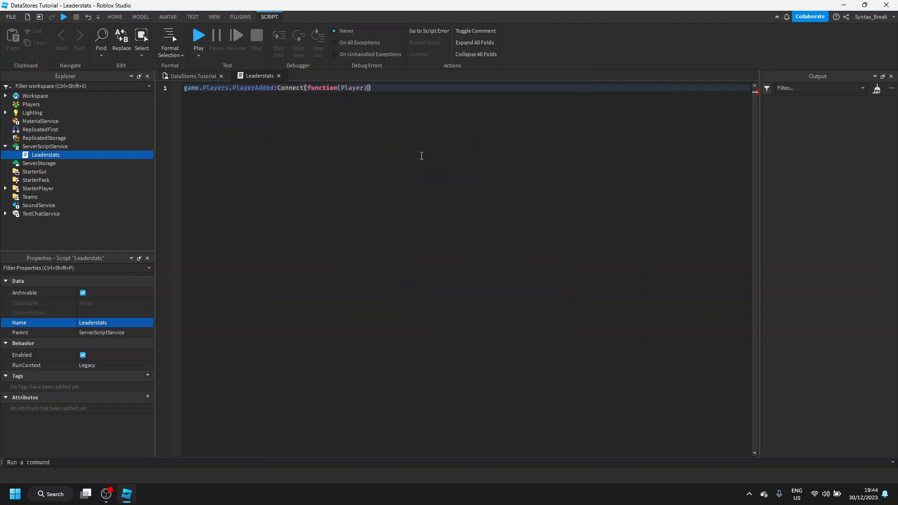
pyautogui.press('enter')
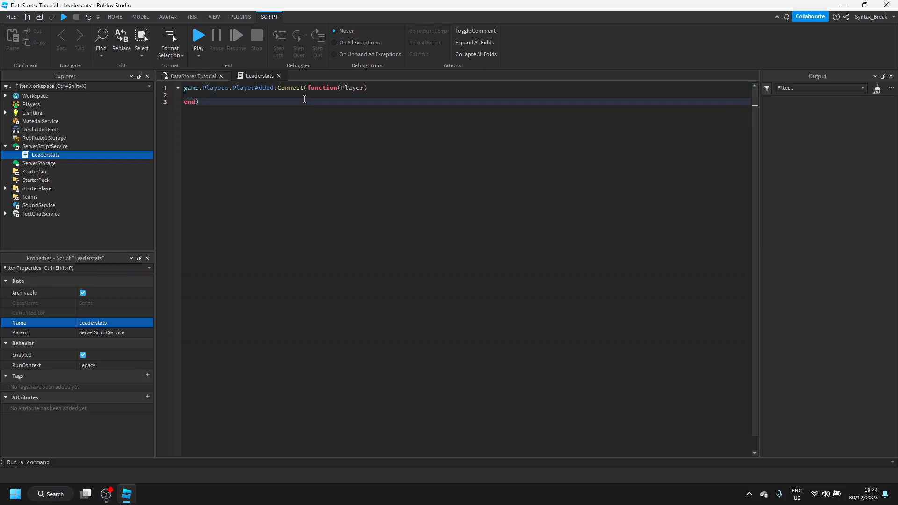
# Create a Folder instance named "leaderstats" and parent it to the joining Player
pyautogui.write('local')
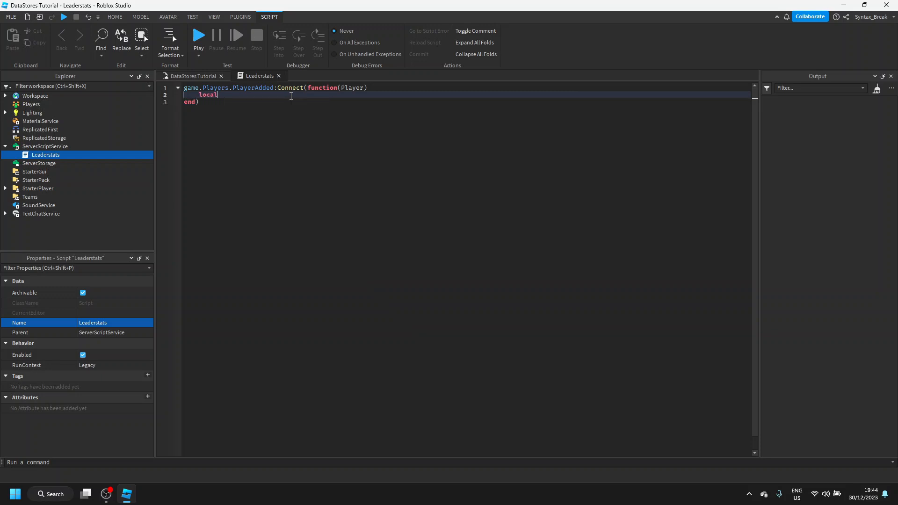
pyautogui.write('l')
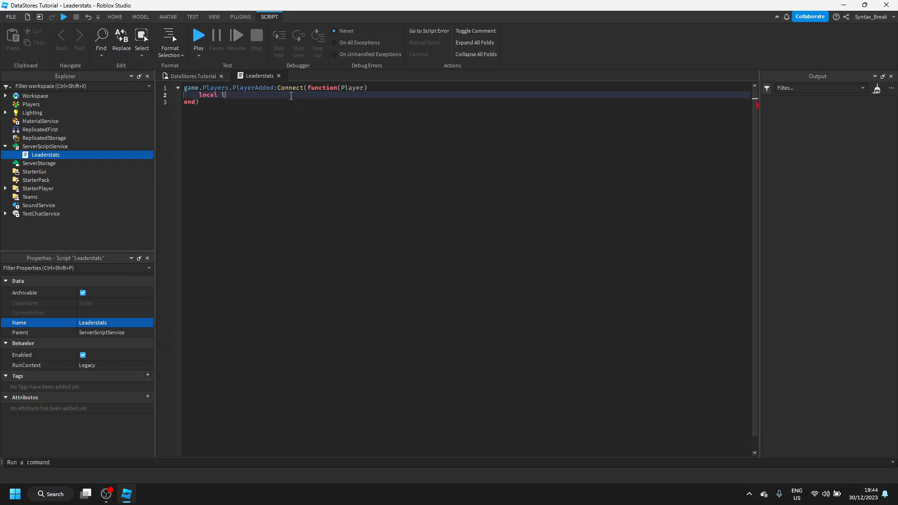
pyautogui.write('eaderstats = instance.new("Folder')
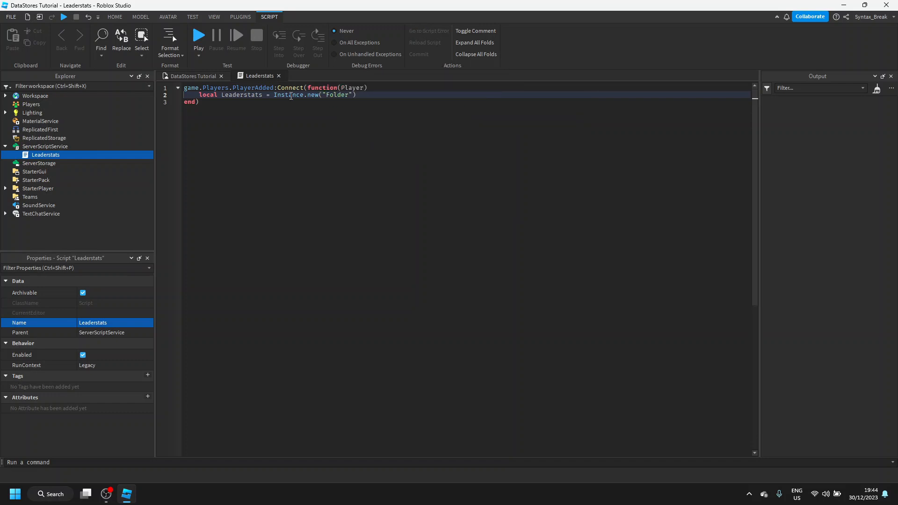
pyautogui.write('Leaderstats.')
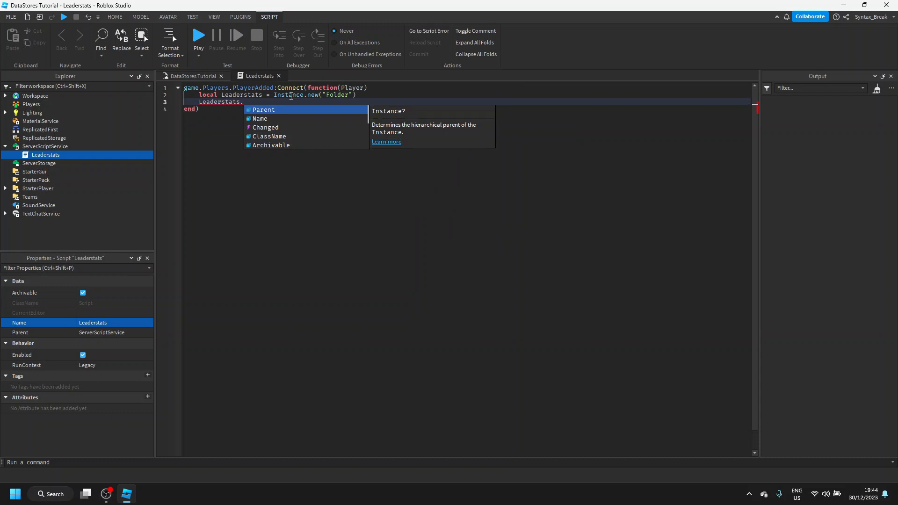
pyautogui.write('Name =')
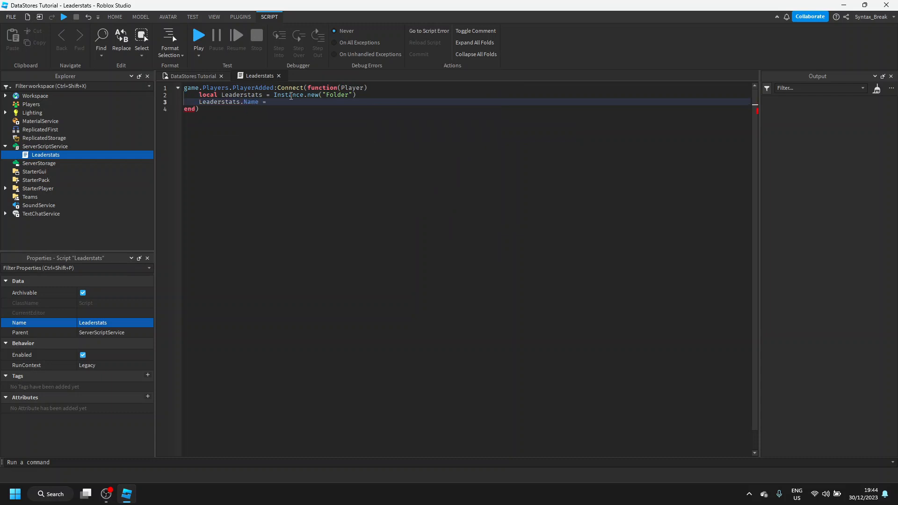
pyautogui.write('"leaderst')
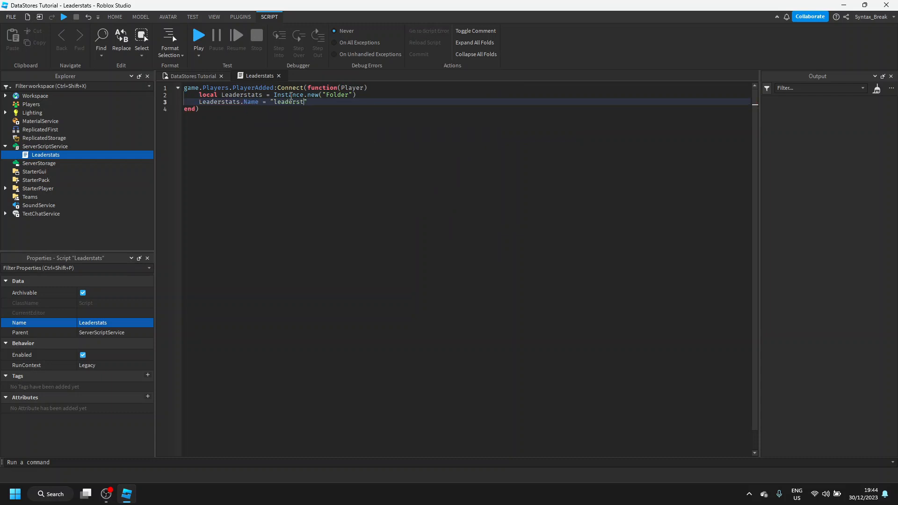
pyautogui.write('ats')
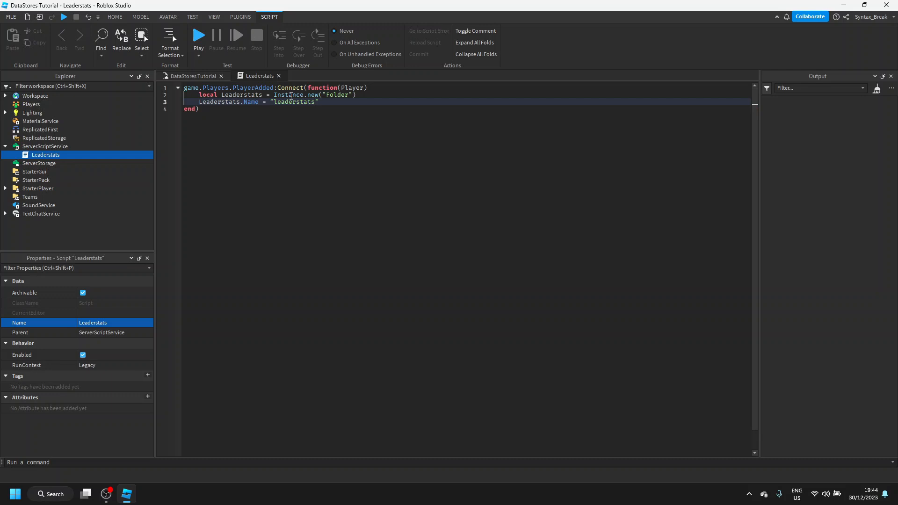
pyautogui.write('Leaderstats.Parent =')
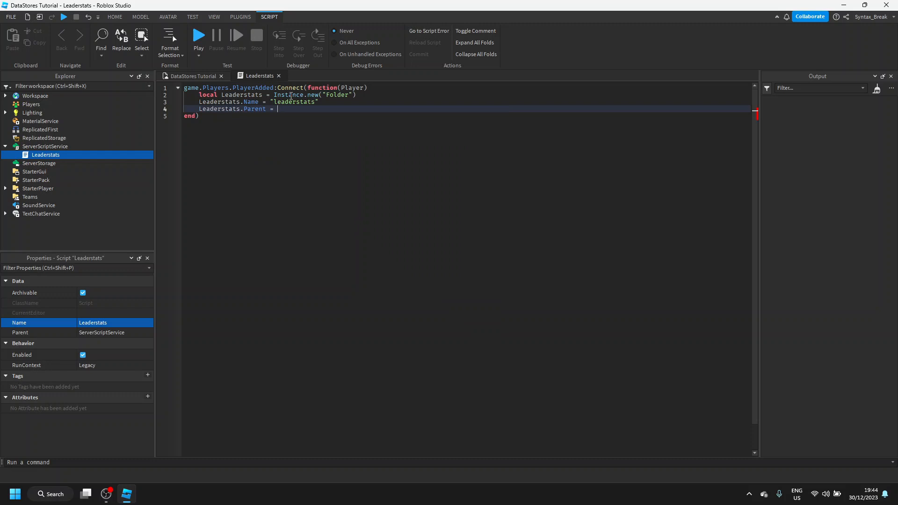
pyautogui.write('Player')
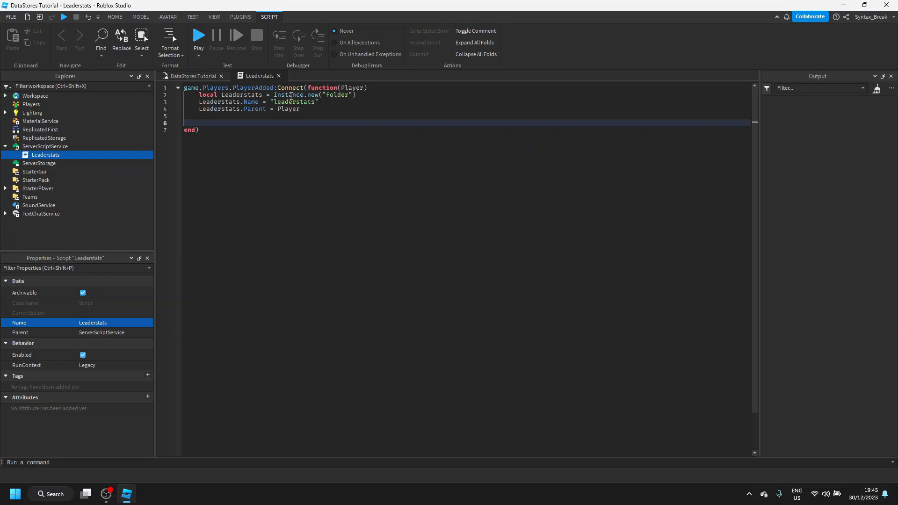
# Start a 'local Cash =' line, then undo the half-written line
pyautogui.write('lo')
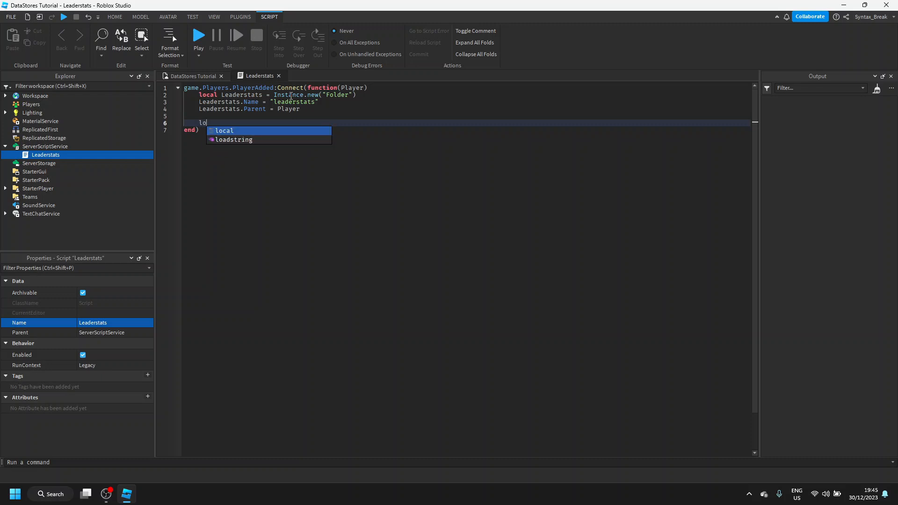
pyautogui.write('cal Cash =')
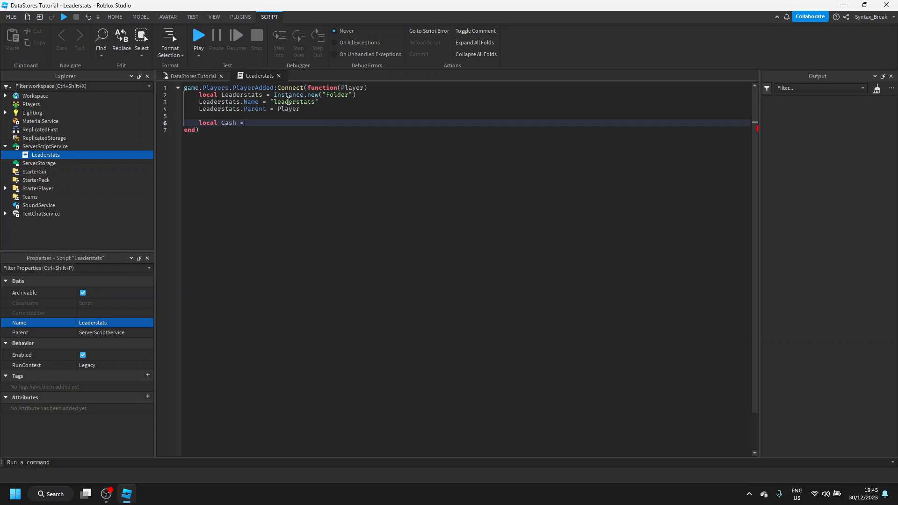
pyautogui.press('ctrl+z')
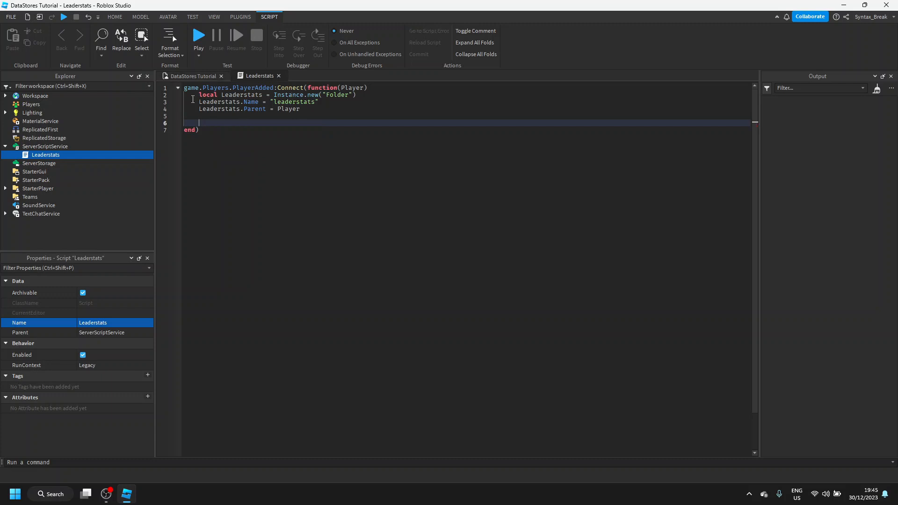
# Duplicate the folder block as Cash and Gems IntValues parented to the Leaderstats folder
pyautogui.moveTo(195, 94); pyautogui.dragTo(300, 109)
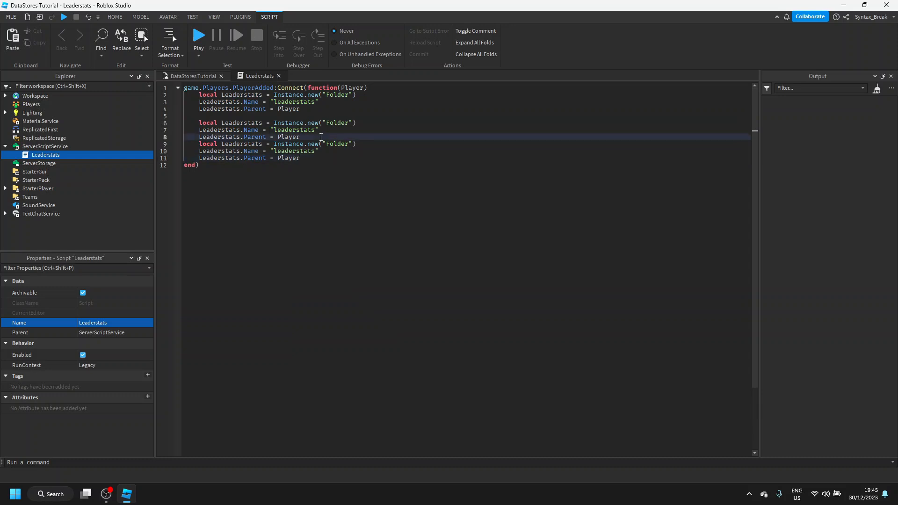
pyautogui.write('IntValue')
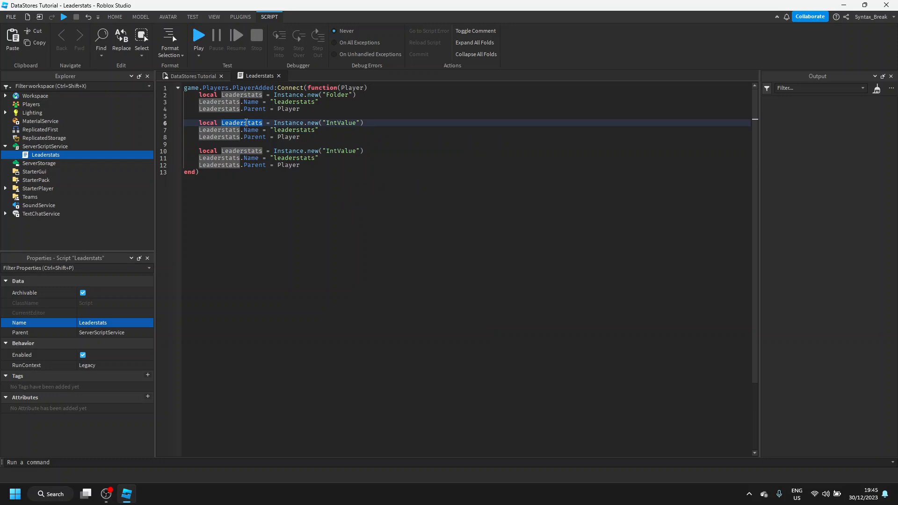
pyautogui.write('Cash')
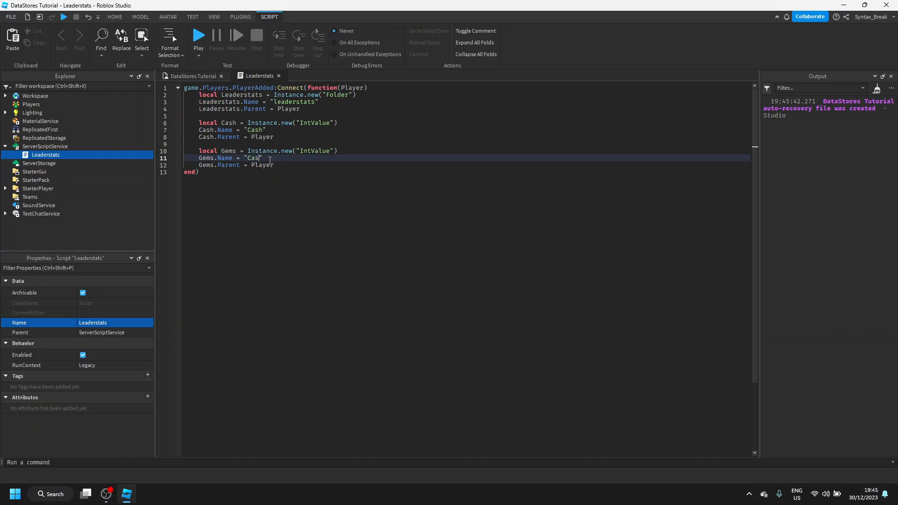
pyautogui.write('Gems')
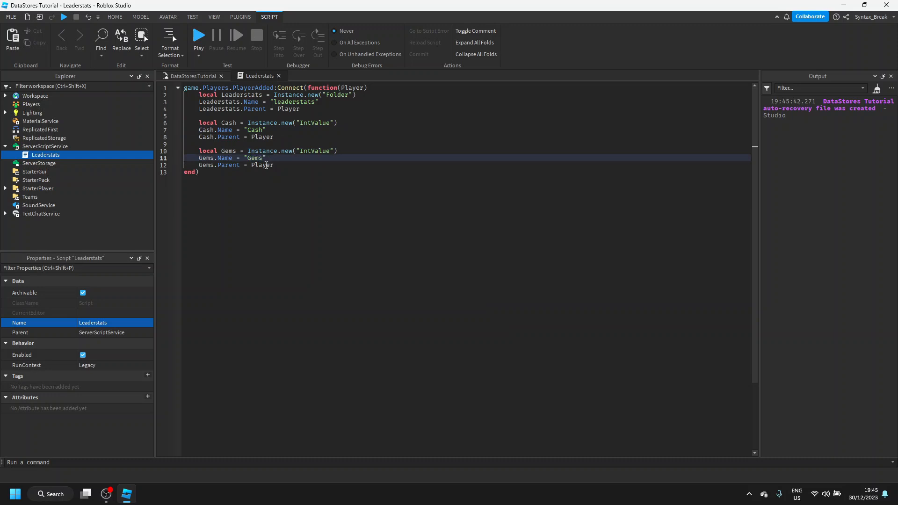
pyautogui.write('Leaderstats')
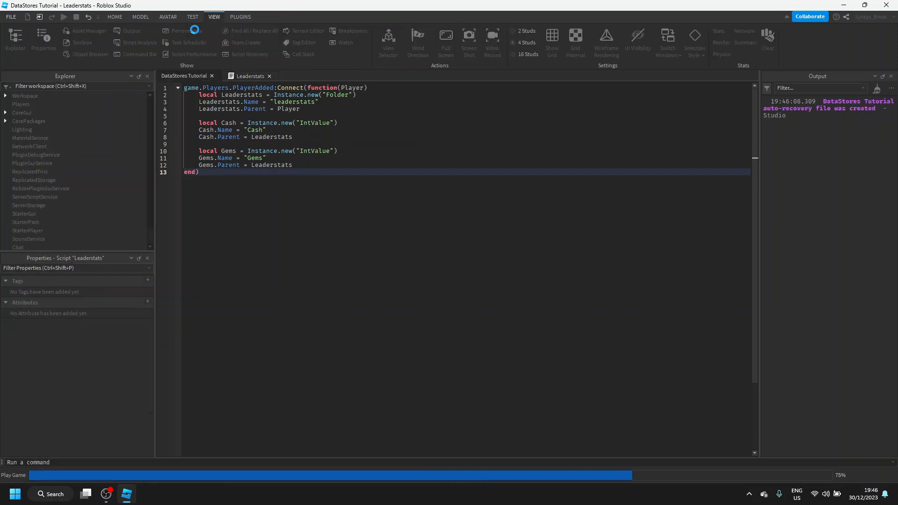
# During the play test, expand Players and inspect the leaderstats folder showing Cash and Gems
pyautogui.click(64, 17)
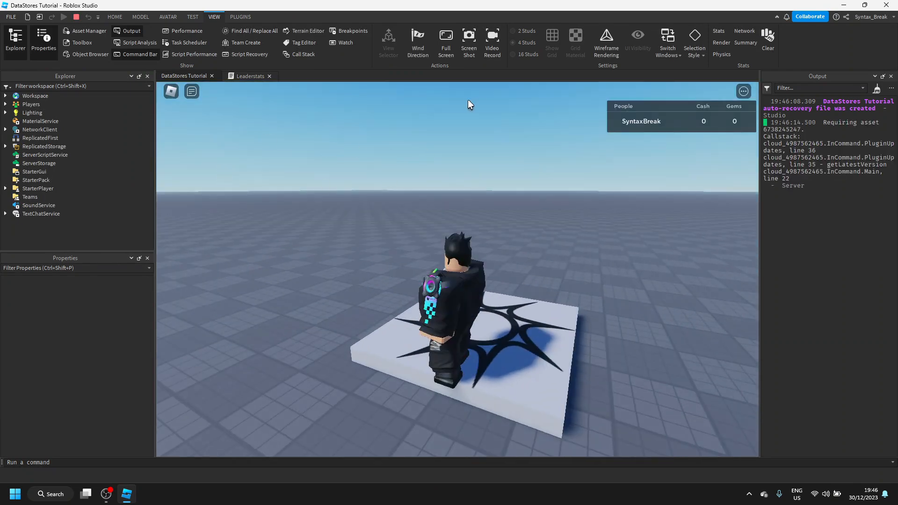
pyautogui.click(4, 104)
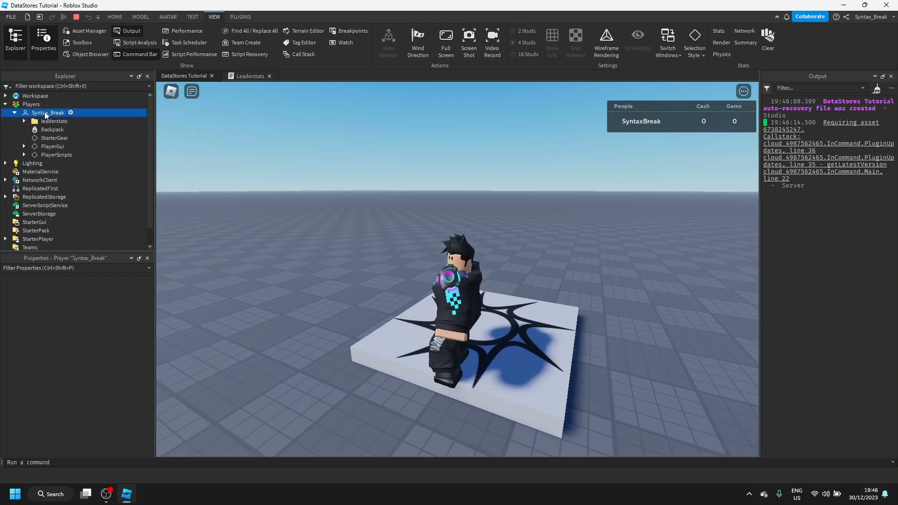
pyautogui.click(48, 112)
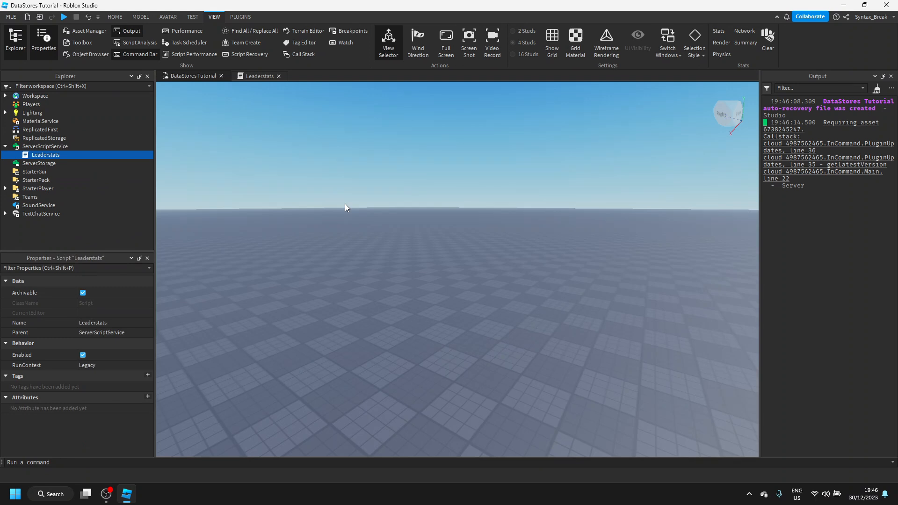
pyautogui.moveTo(338, 222)
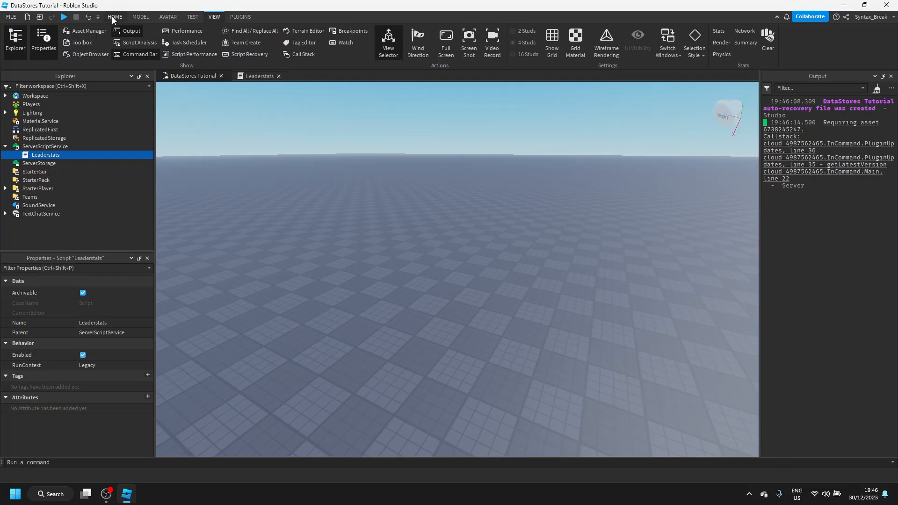
# In Game Settings > Security, enable Studio Access to API Services and save
pyautogui.click(114, 17)
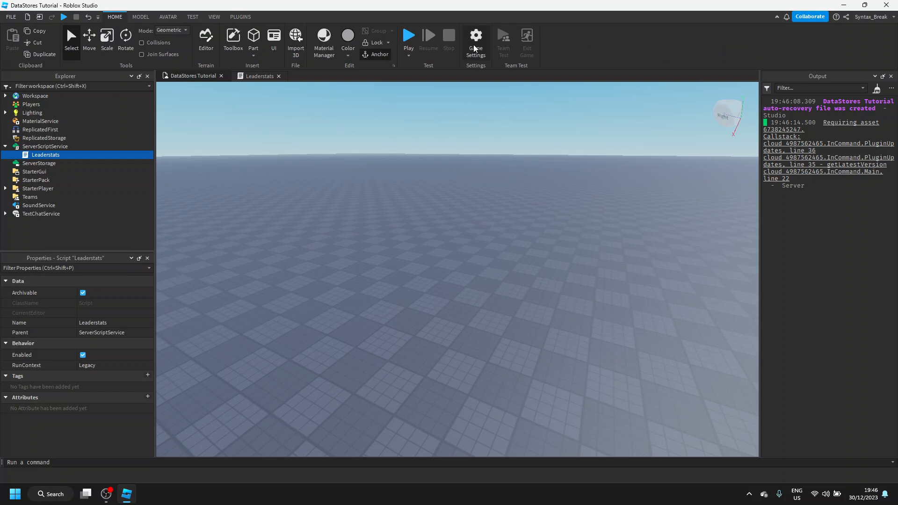
pyautogui.click(475, 40)
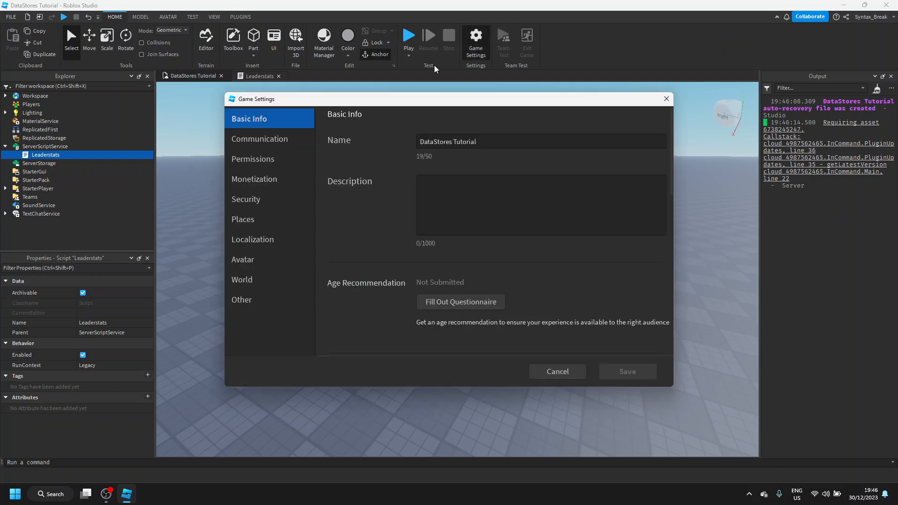
pyautogui.click(246, 198)
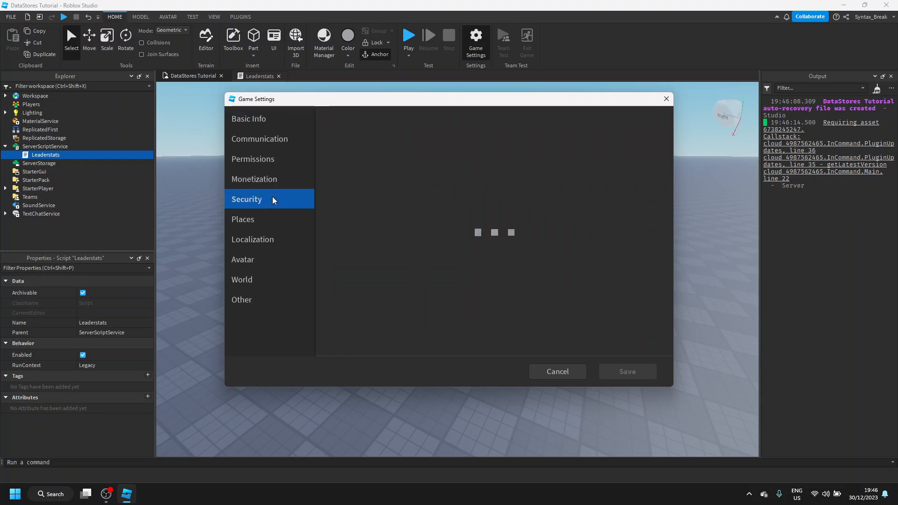
pyautogui.click(246, 198)
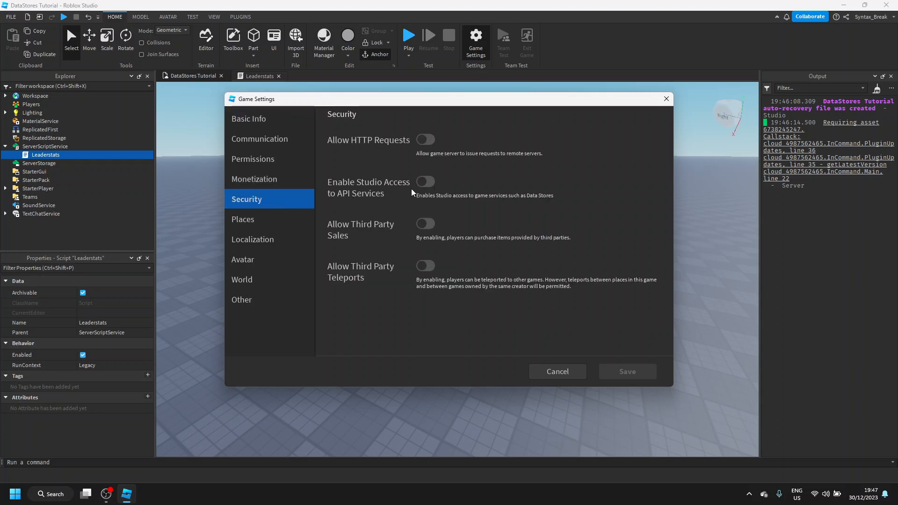
pyautogui.click(425, 182)
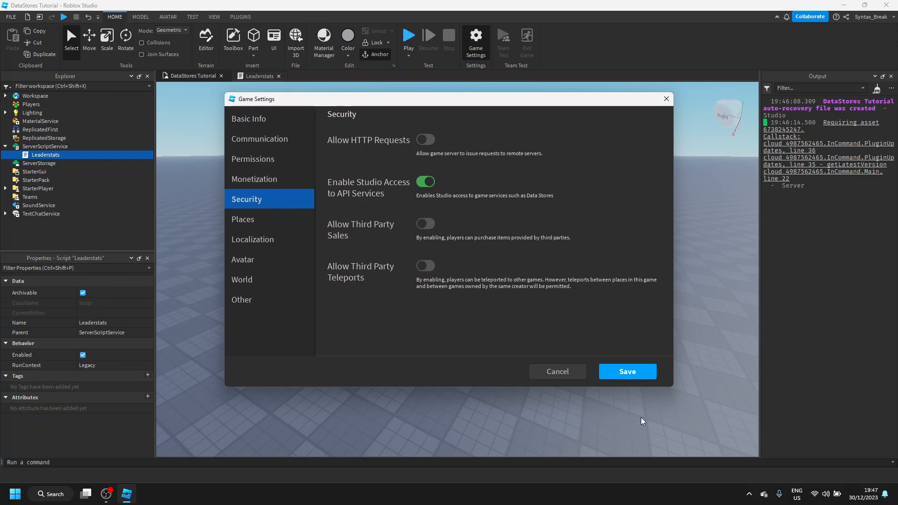
pyautogui.click(627, 371)
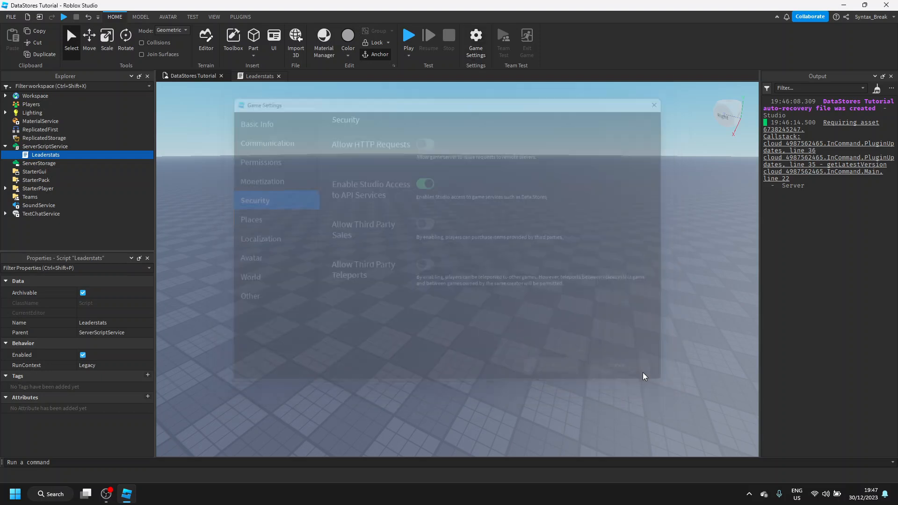
pyautogui.click(654, 105)
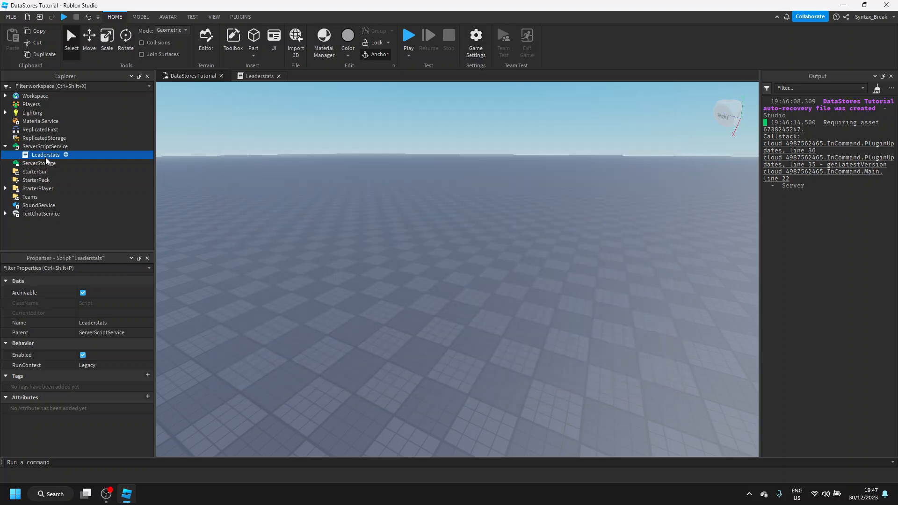
# Reopen the Leaderstats script, add a blank line after Gems.Parent and begin the next connection line
pyautogui.doubleClick(45, 154)
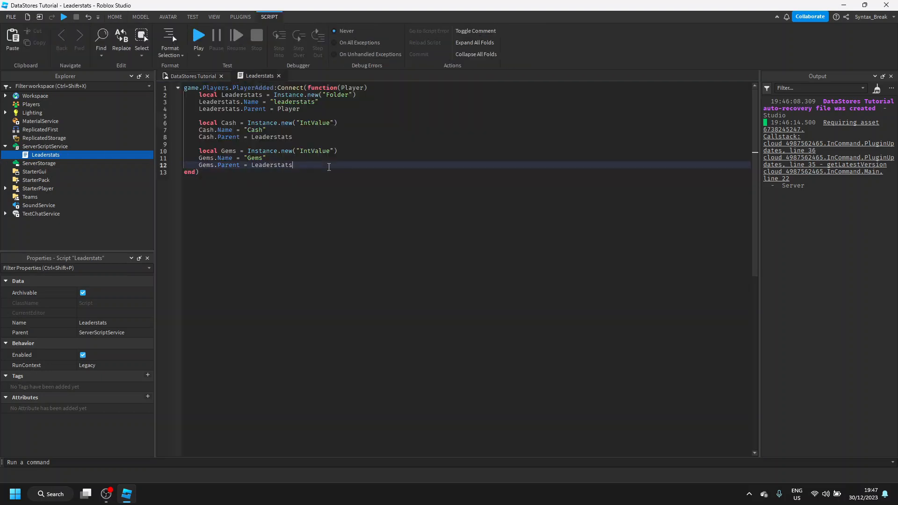
pyautogui.press('enter')
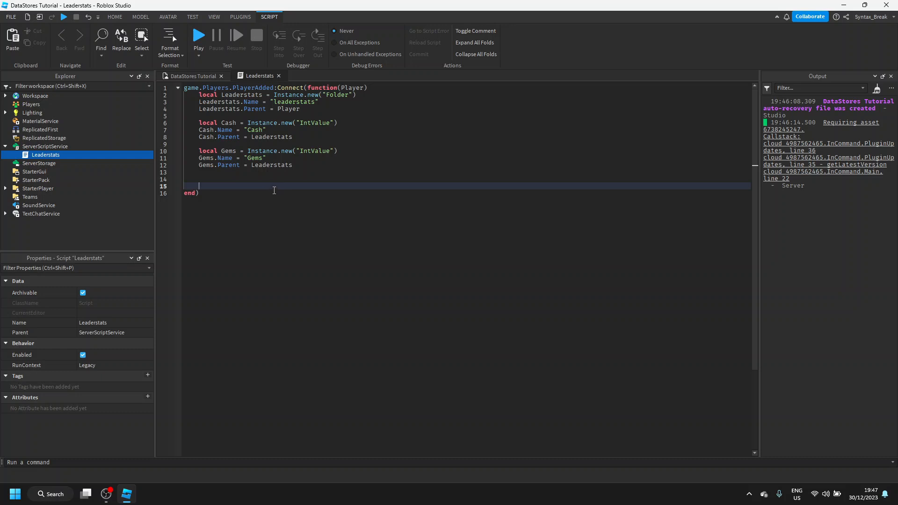
pyautogui.moveTo(280, 187)
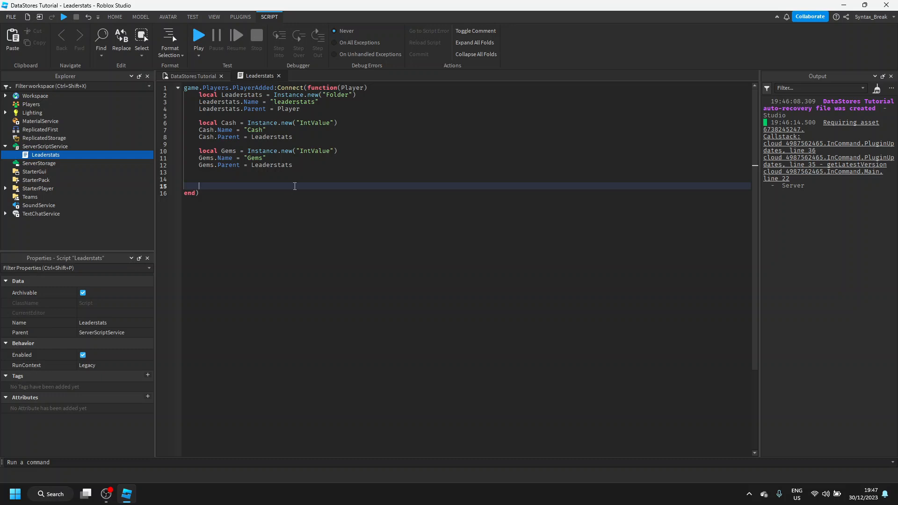
pyautogui.write('f')
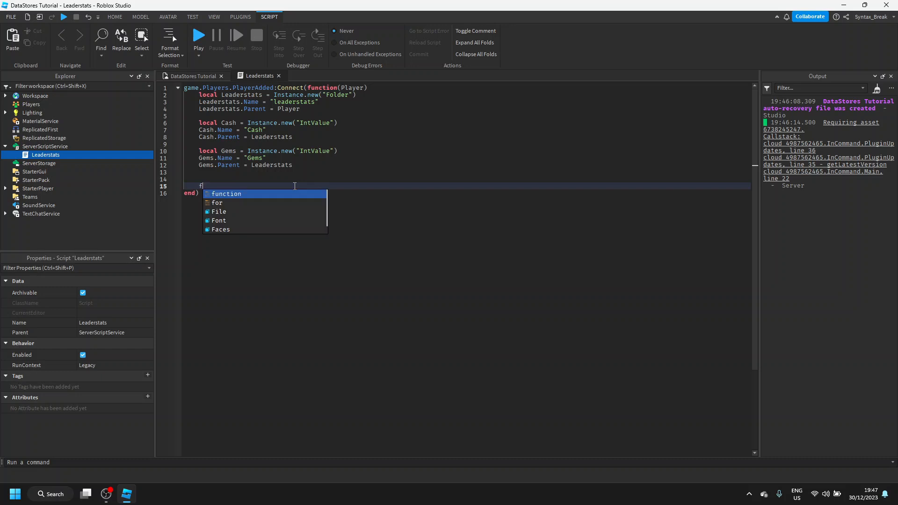
pyautogui.write('or')
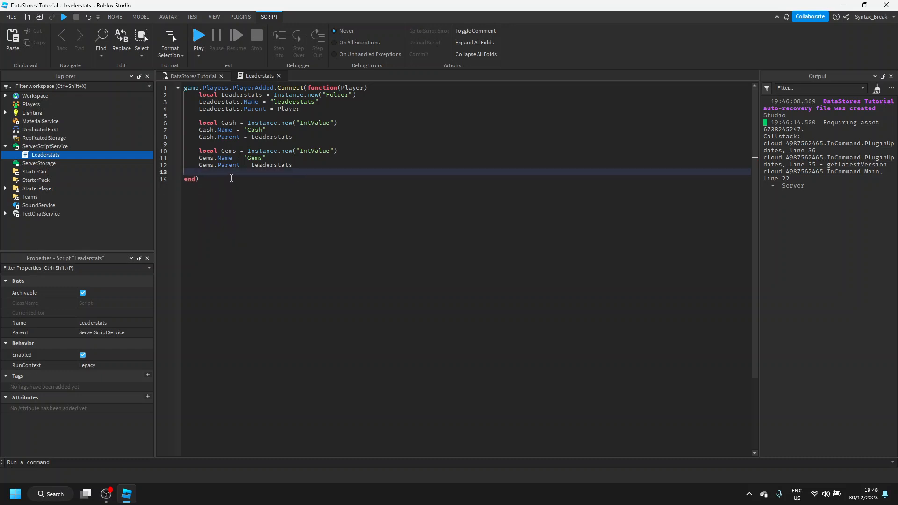
pyautogui.write('game.Players.PlayerRemoving:C')
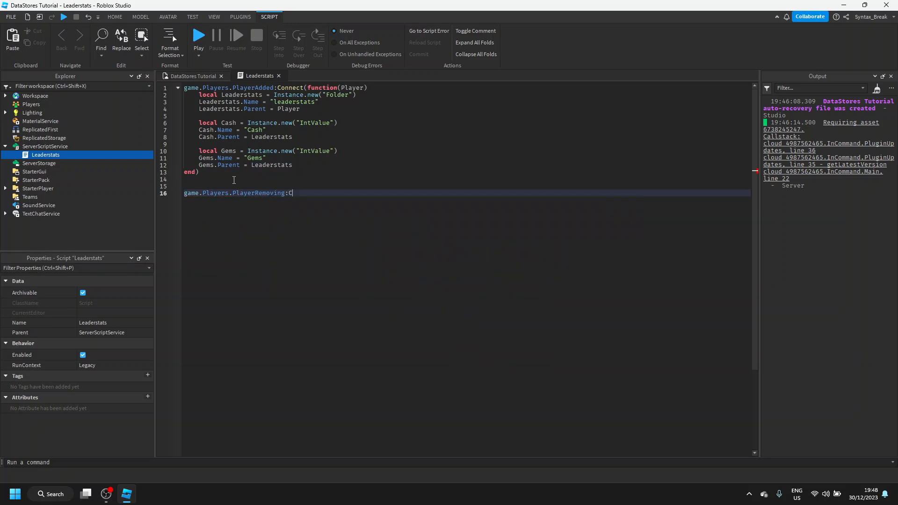
# Write a PlayerRemoving:Connect(function(Player)) handler with a 'for _, Stat in pairs' loop
pyautogui.write('onnect(function(Player')
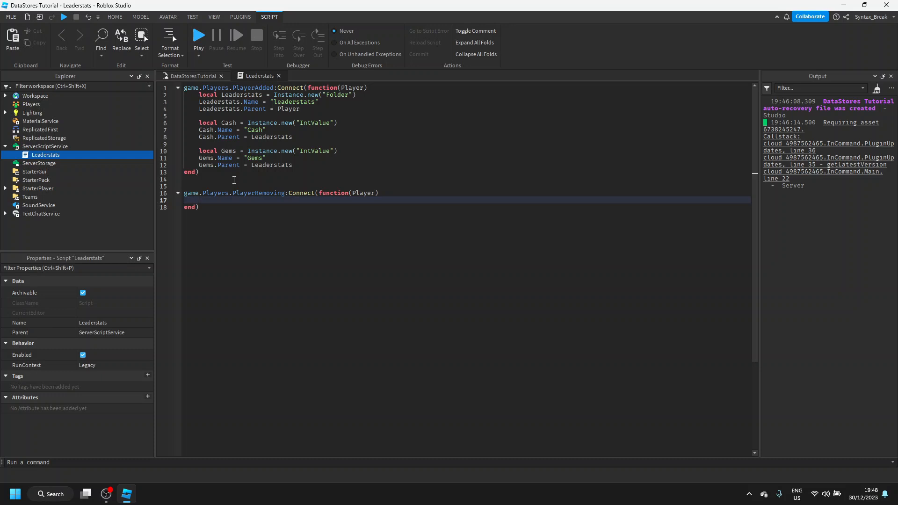
pyautogui.write('for _')
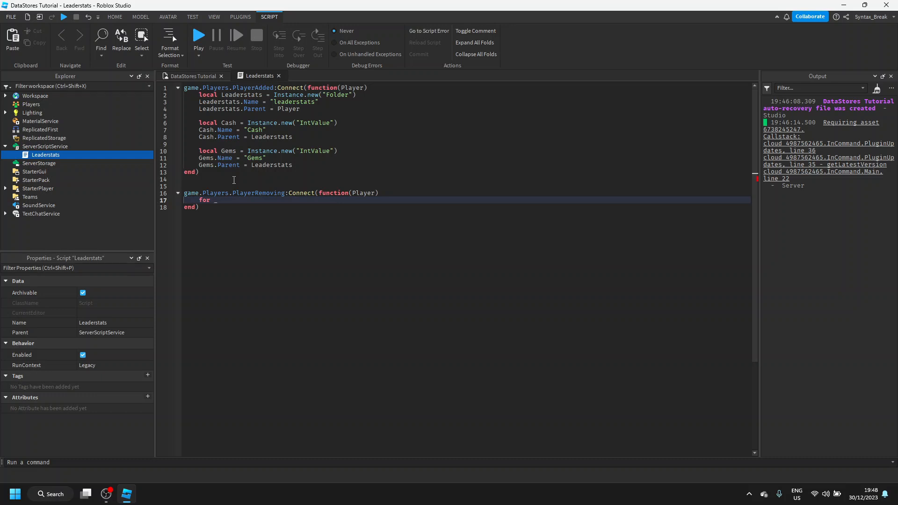
pyautogui.write(', Stat in')
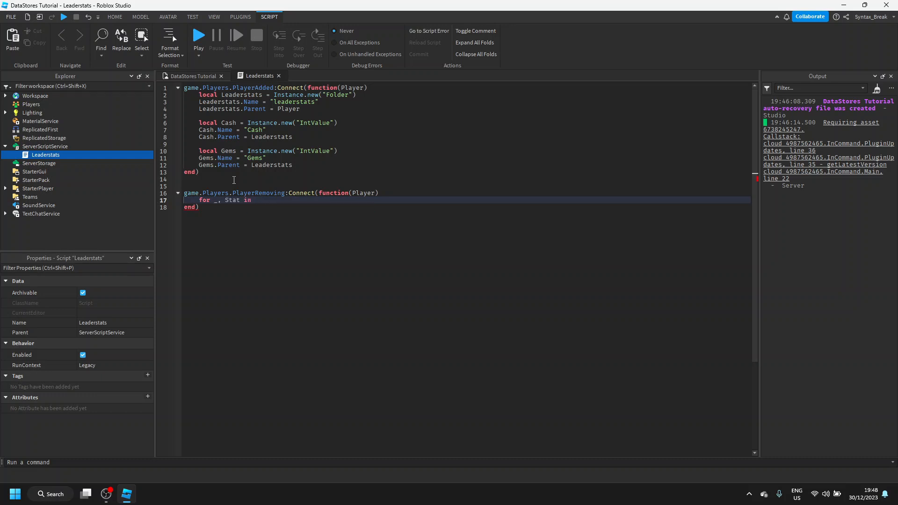
pyautogui.write('pairs(Player.')
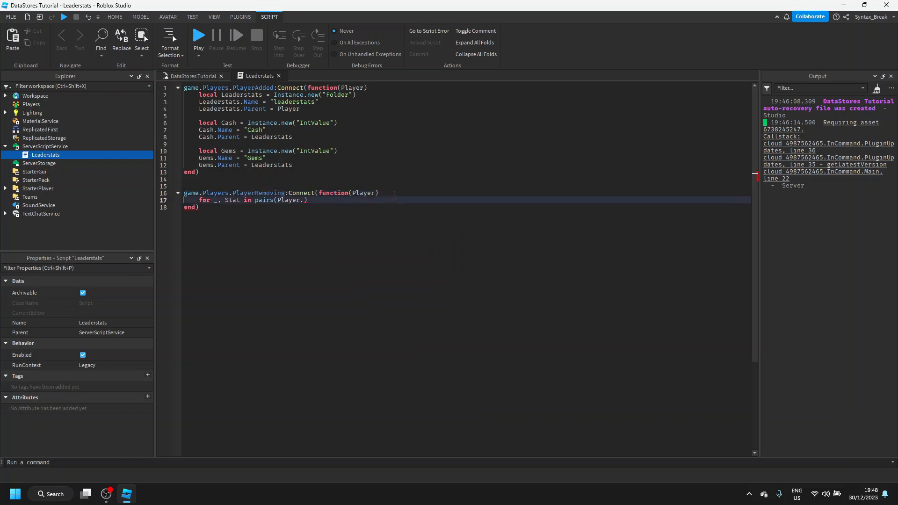
# Declare local Leaderstats = Player:FindFirstChild("leaderstats") inside the handler
pyautogui.write('local')
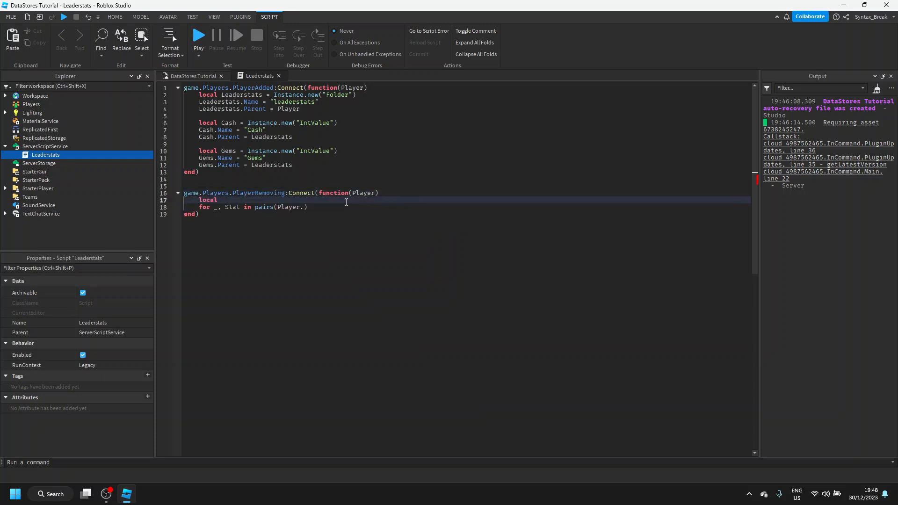
pyautogui.write('Leadersta')
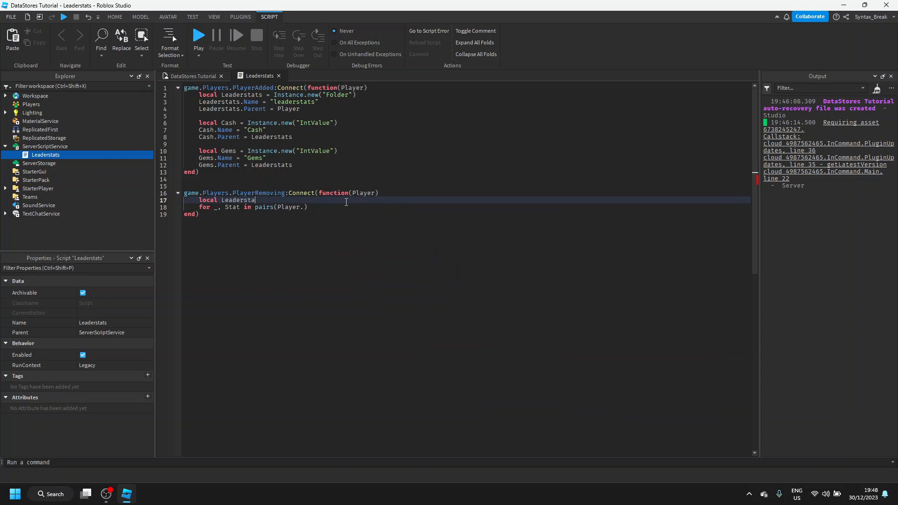
pyautogui.write('= Player:FindFirstChild(')
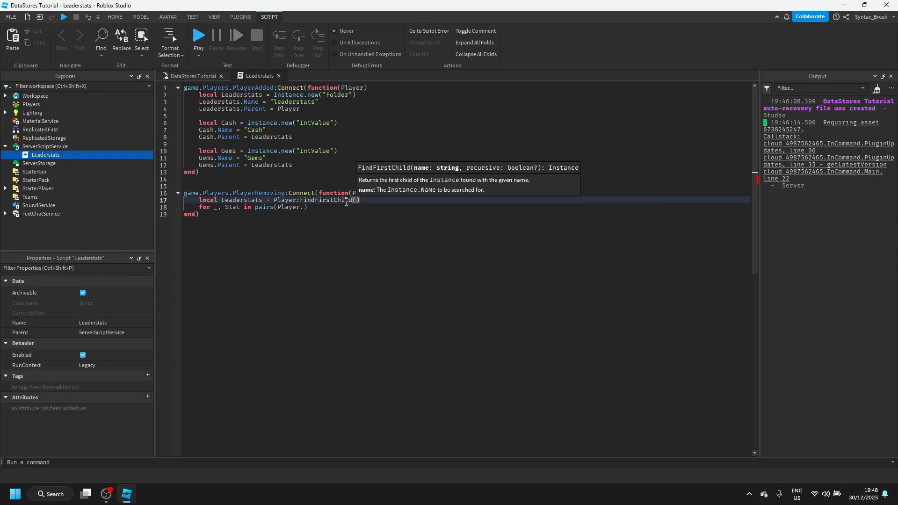
pyautogui.write('"leaderstats')
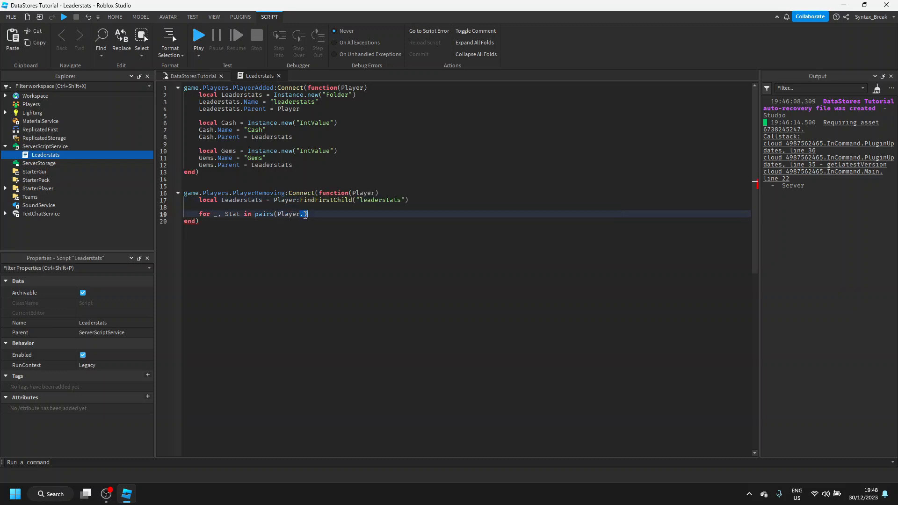
pyautogui.write('leа')
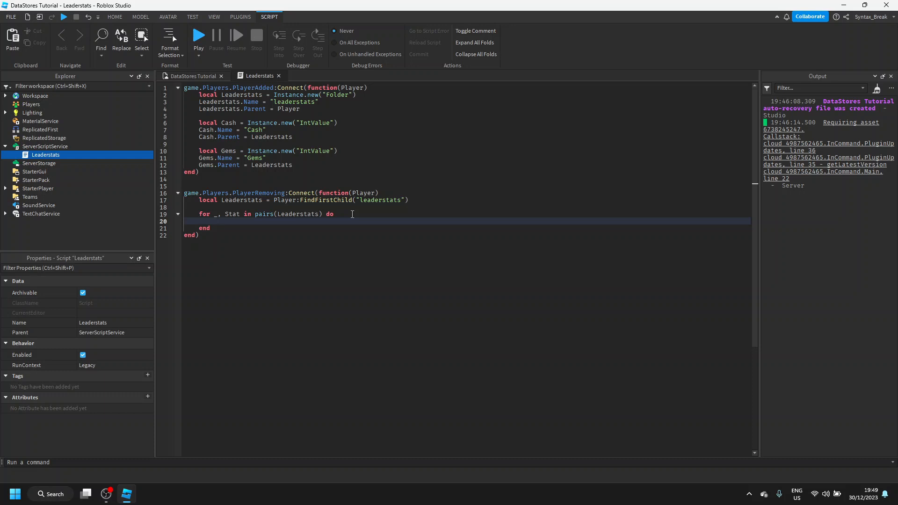
# Declare an empty SavedData table, local SavedData = {}, after the leaderstats lookup
pyautogui.click(417, 207)
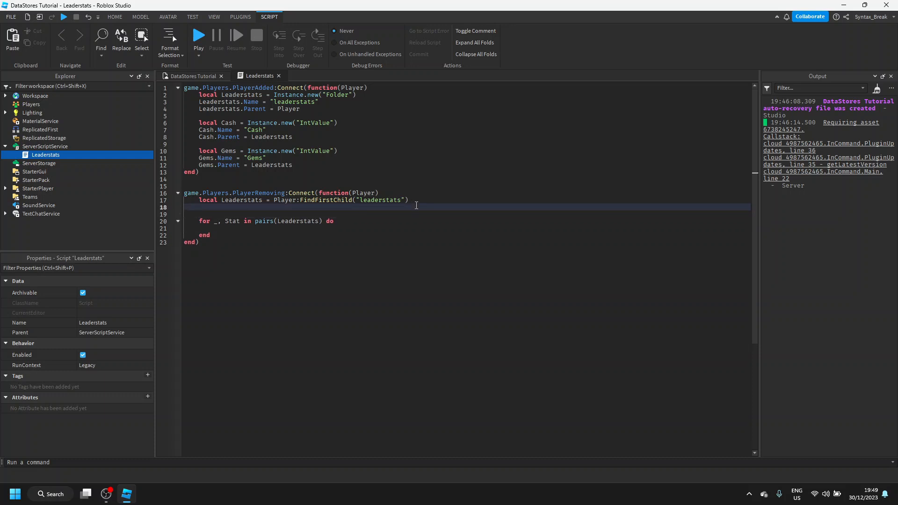
pyautogui.write('local Da')
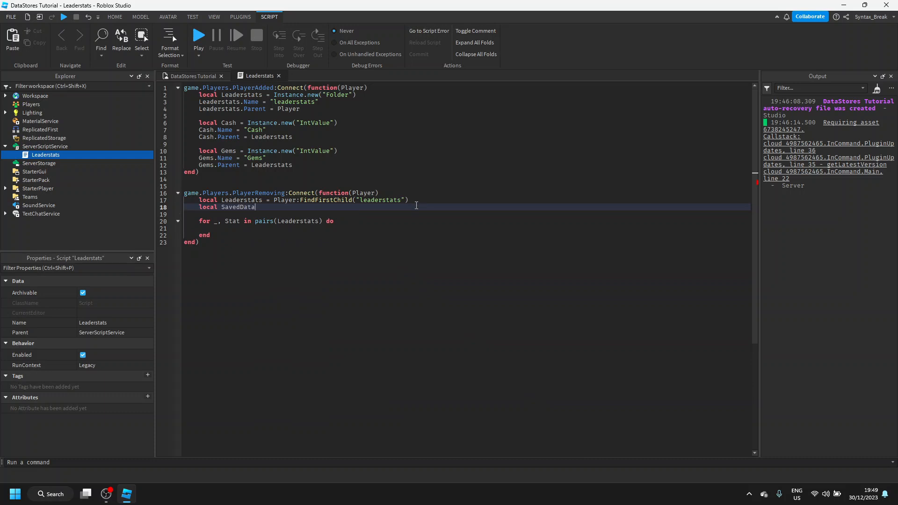
pyautogui.write('= {}')
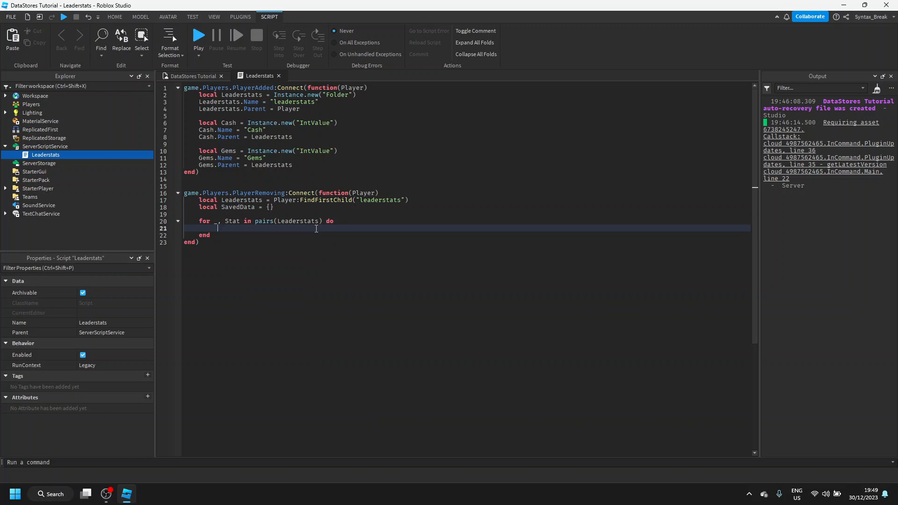
# Inside the loop write SavedData[Stat.Name] = Stat.Value and open a line above it
pyautogui.write('SavedData[')
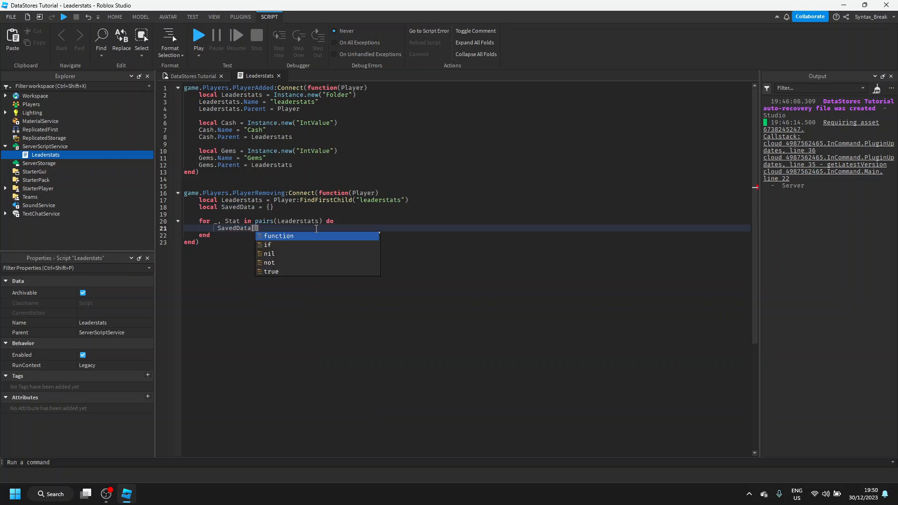
pyautogui.write('S')
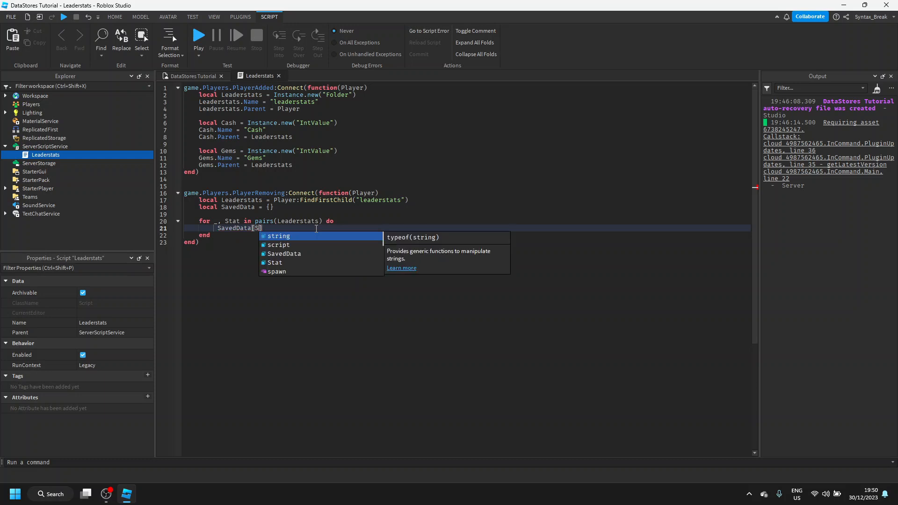
pyautogui.write('tat')
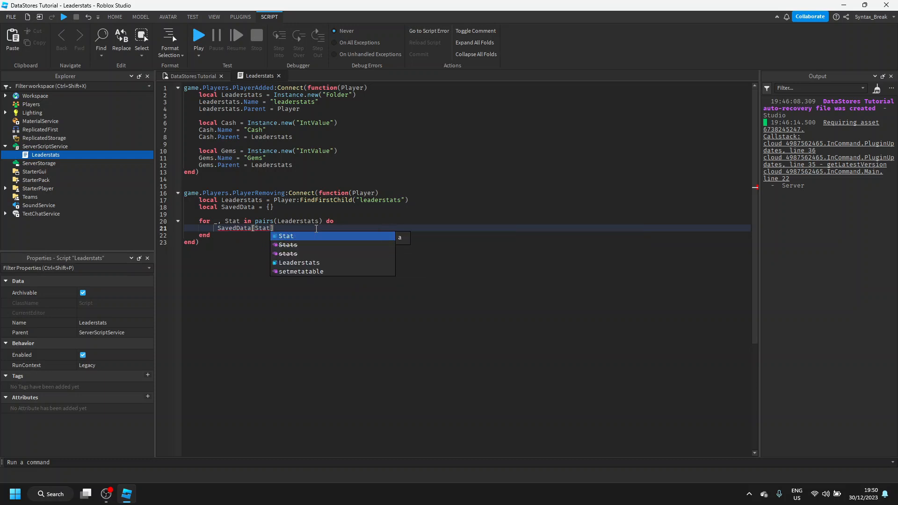
pyautogui.write('.Name')
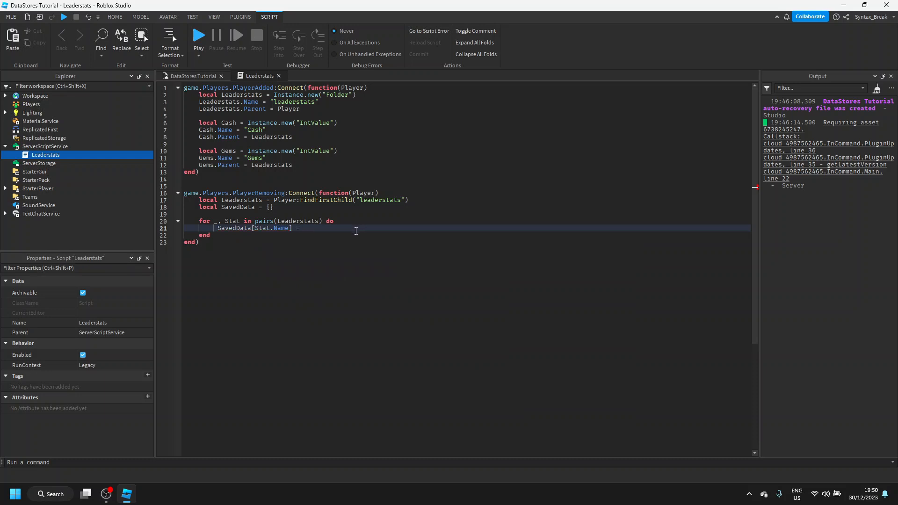
pyautogui.write('Stat.Value')
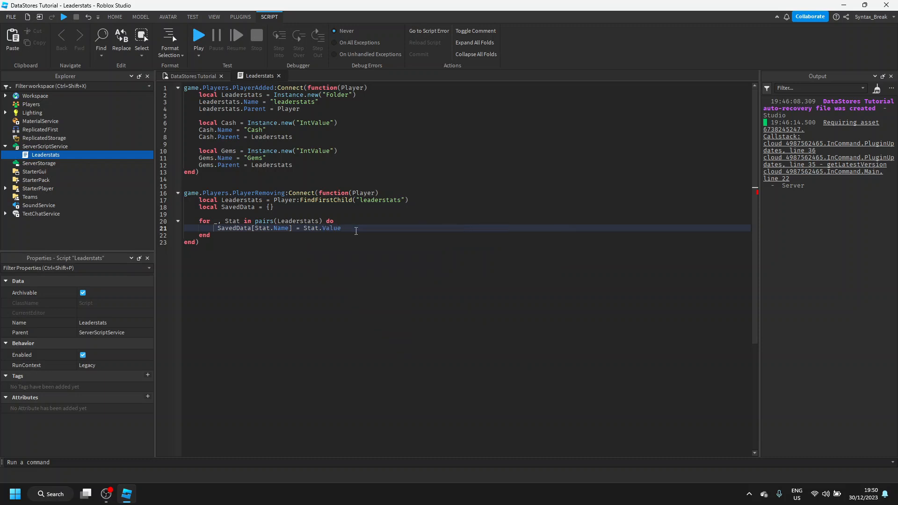
pyautogui.press('enter')
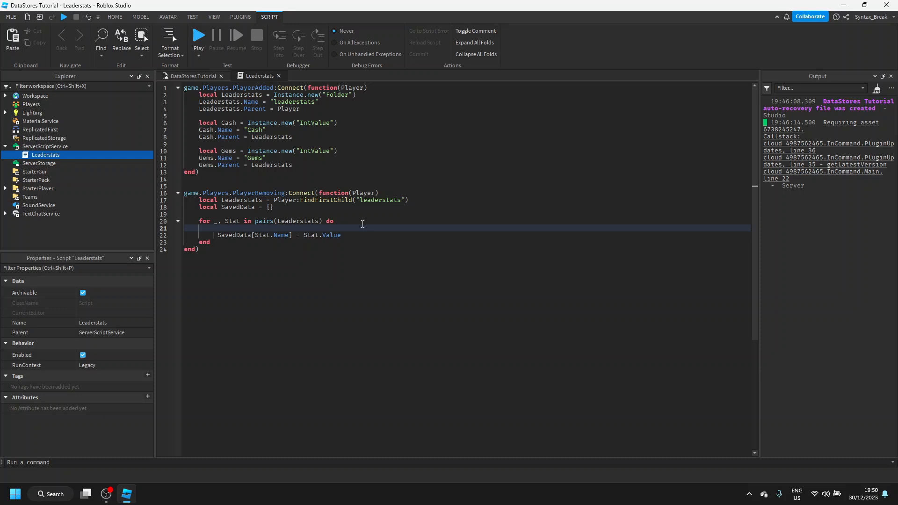
pyautogui.moveTo(307, 260)
pyautogui.write('if')
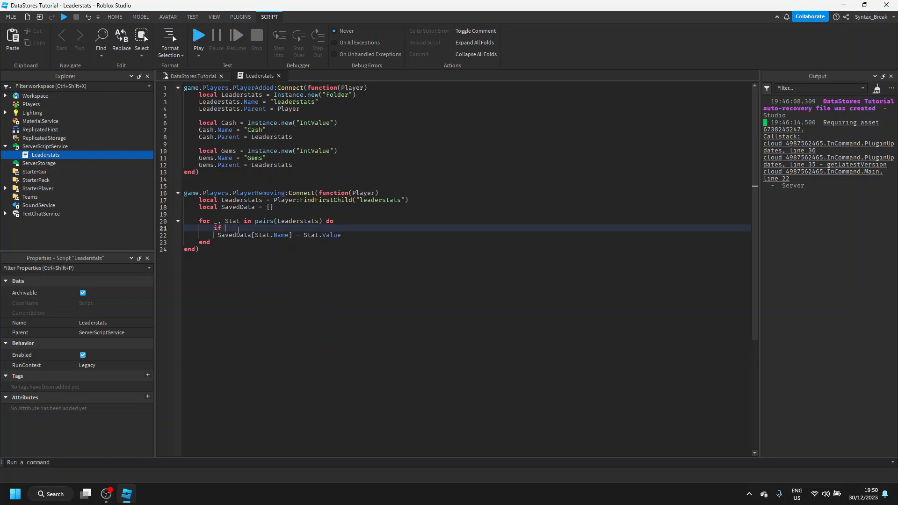
# Wrap the SavedData[Stat.Name] = Stat.Value line in an 'if Stat:IsA("IntValue") then' check
pyautogui.write('Stat:')
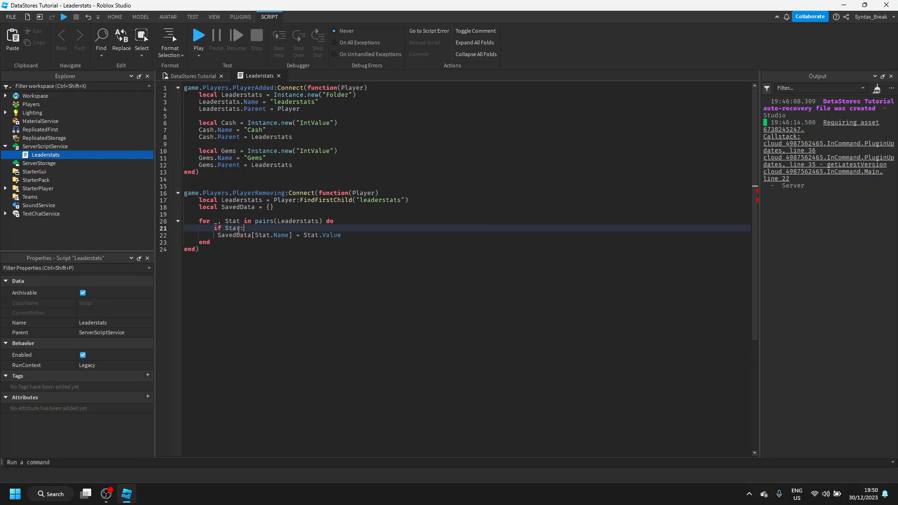
pyautogui.write('I')
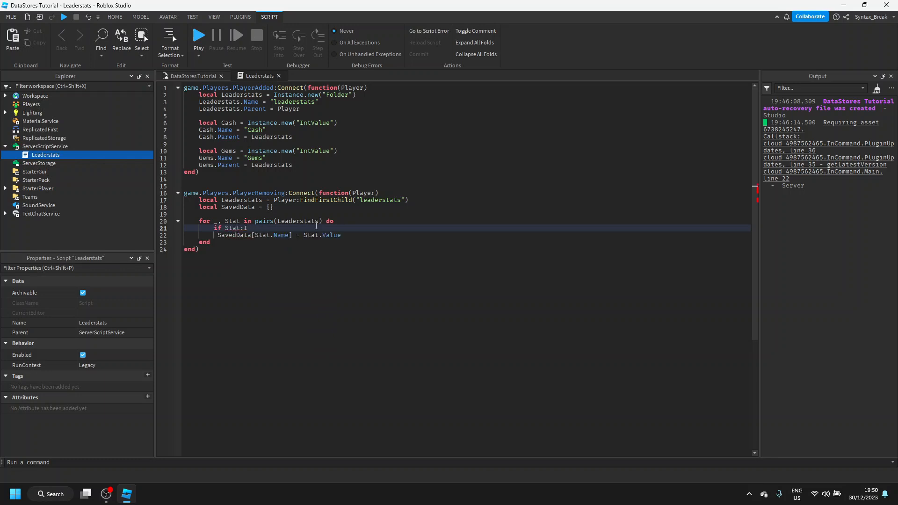
pyautogui.write('sA("u")')
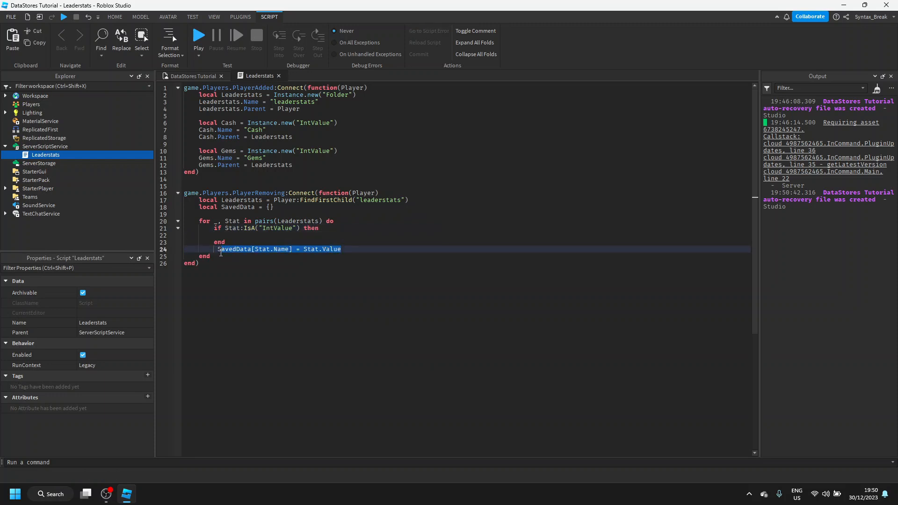
pyautogui.press('Delete')
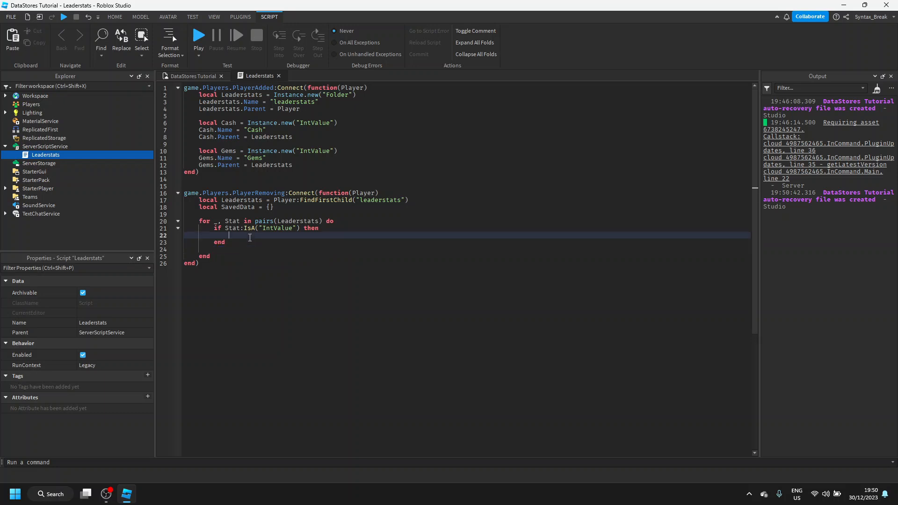
pyautogui.write('SavedData[Stat.Name] = Stat.Value')
pyautogui.write('local DataStoreService =')
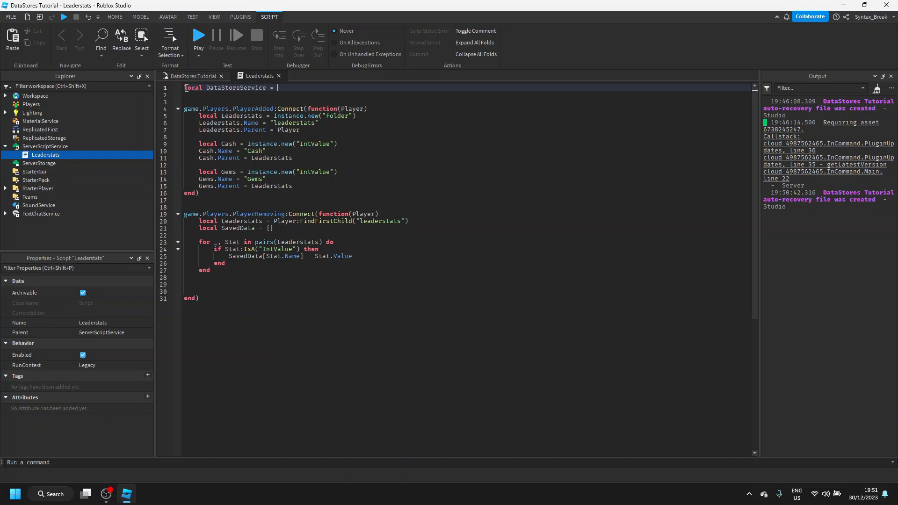
# Declare local DataStoreService = game:GetService("DataStoreService") at line 1
pyautogui.write('game:get')
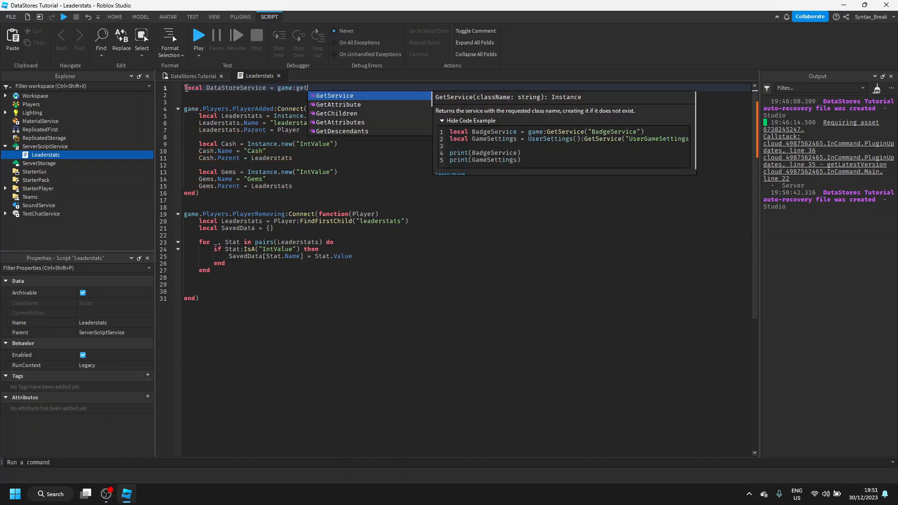
pyautogui.write('Service("DataStoreService")')
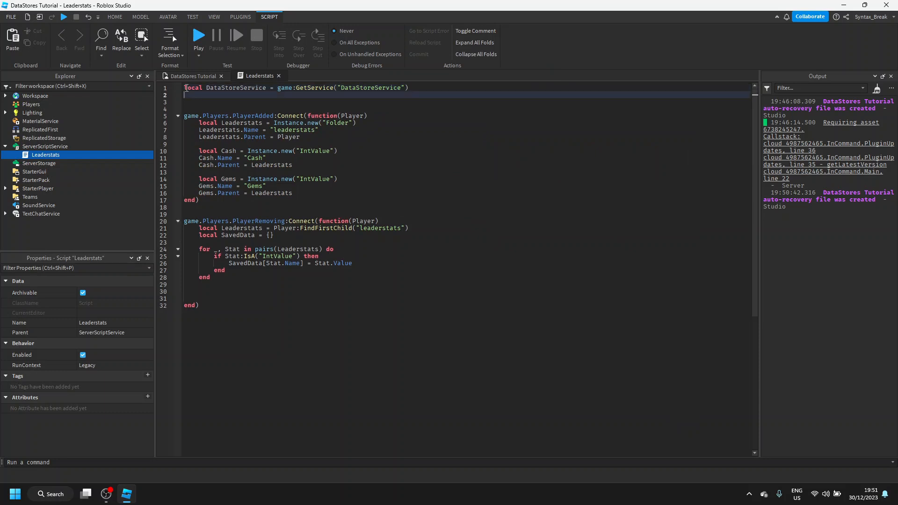
# Declare local MyDataStore = DataStoreService:GetDataStore("MyDataStore")
pyautogui.write('local My')
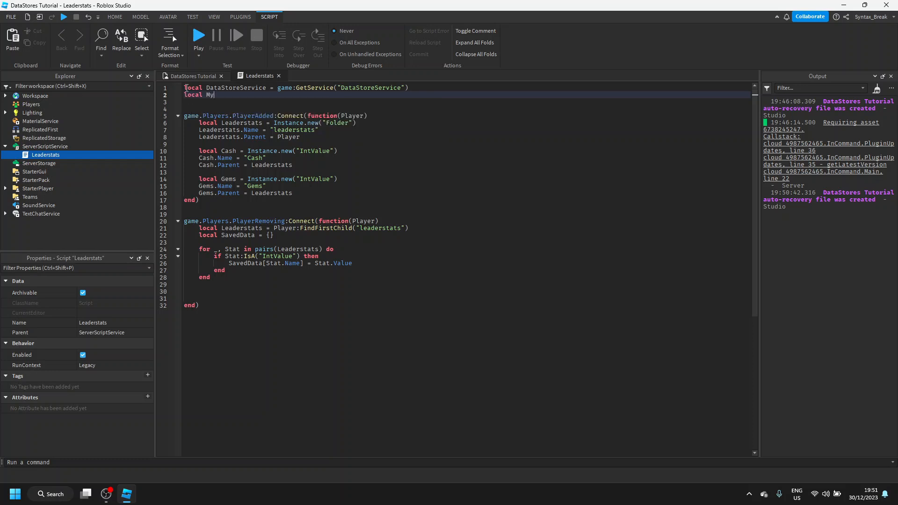
pyautogui.write('DataStore =')
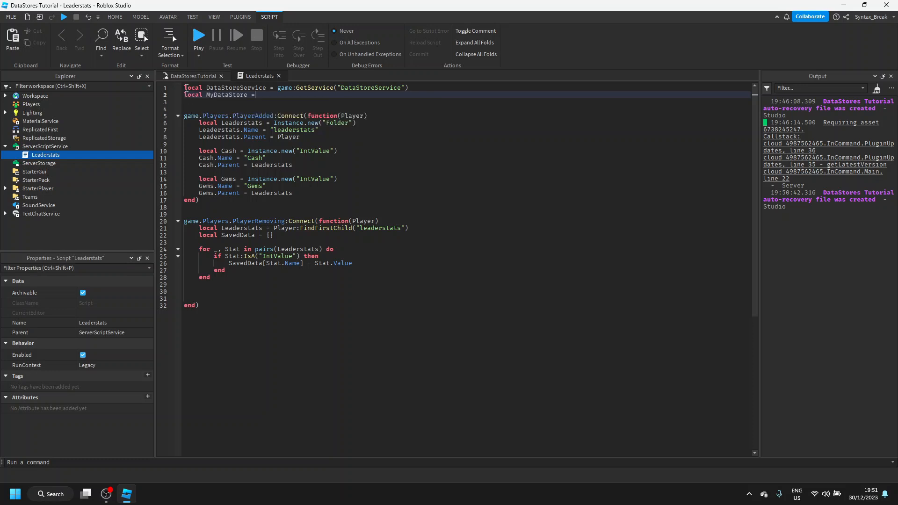
pyautogui.write('da')
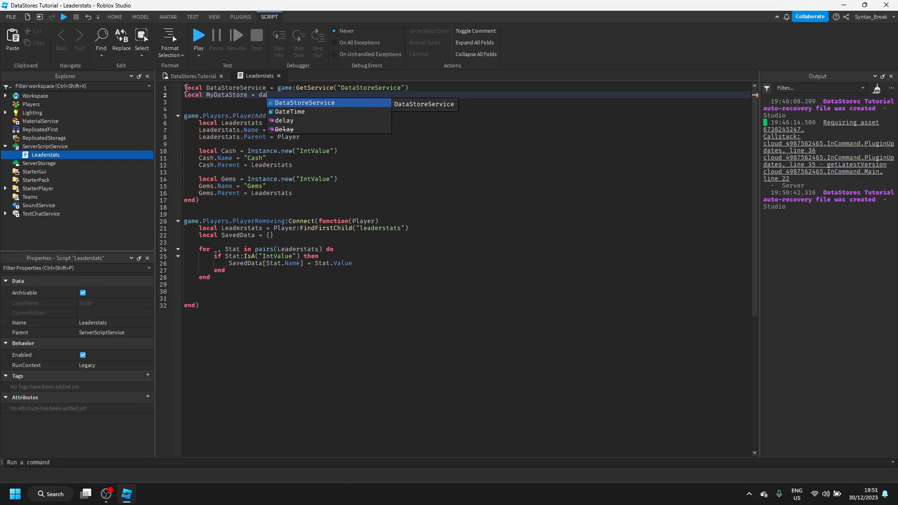
pyautogui.write('DataStoreService:ge')
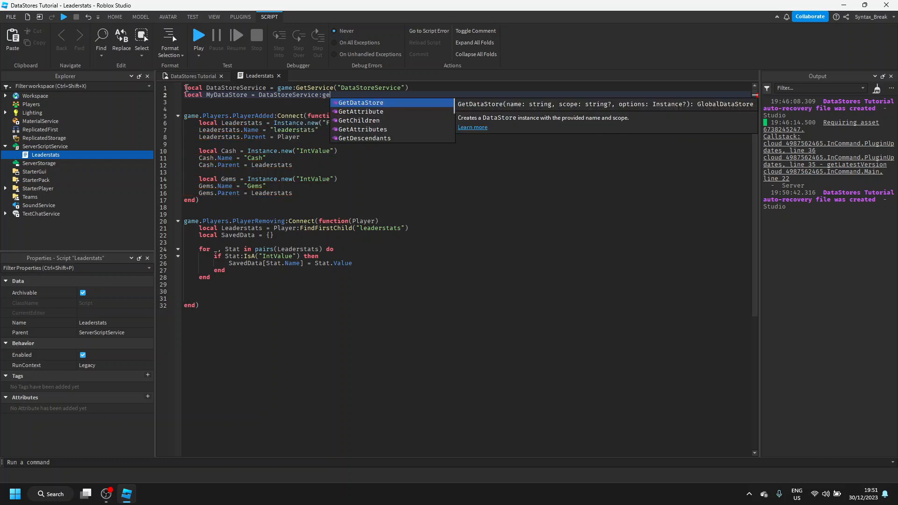
pyautogui.write('GetDataStore("Mhy")')
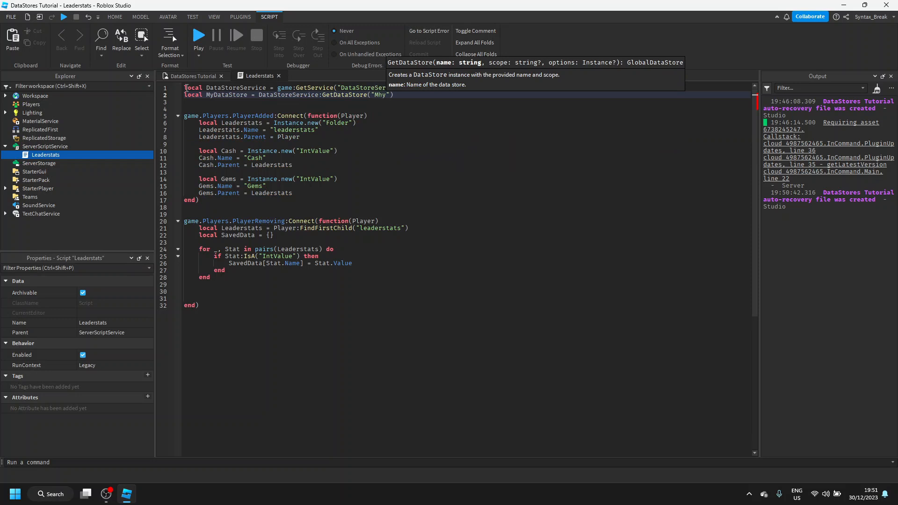
pyautogui.write('yDataStore')
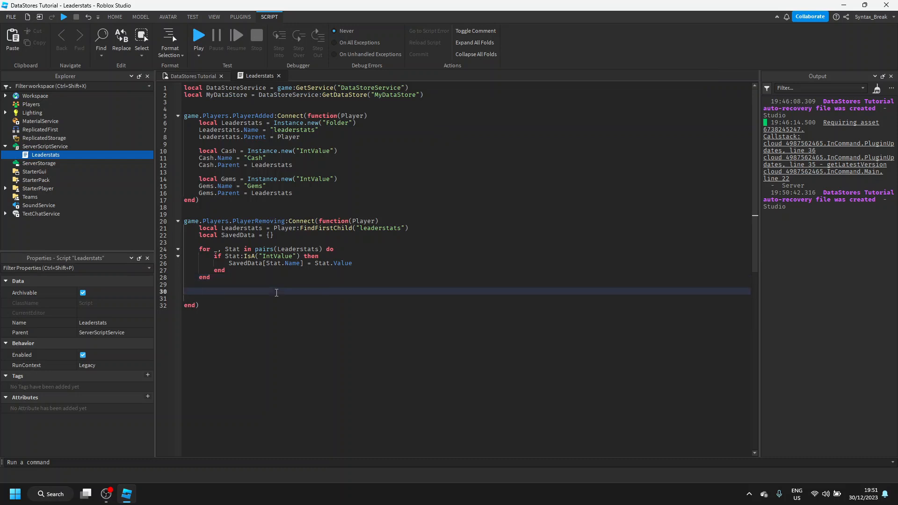
# Write local Success, ErrorMsg = pcall(function() ... end) containing a MyDataStore:SetAsync() call
pyautogui.write('local Su')
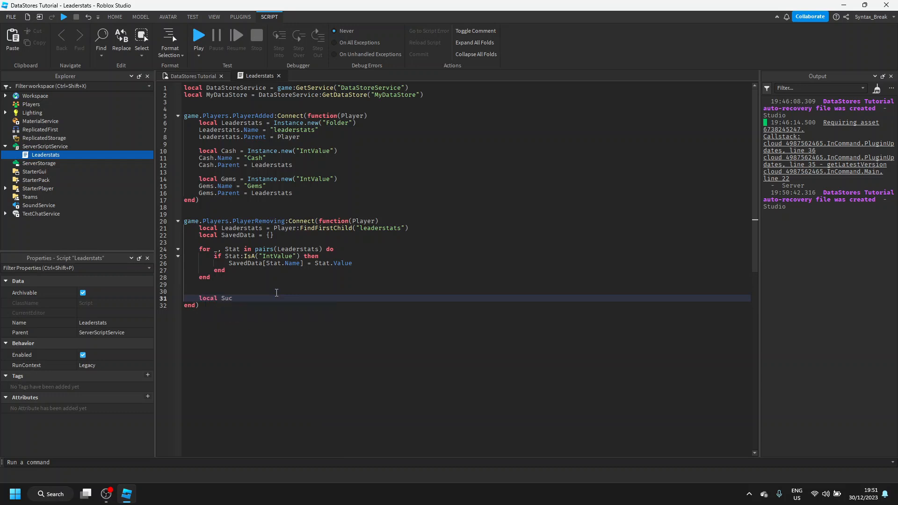
pyautogui.write('cess, Error')
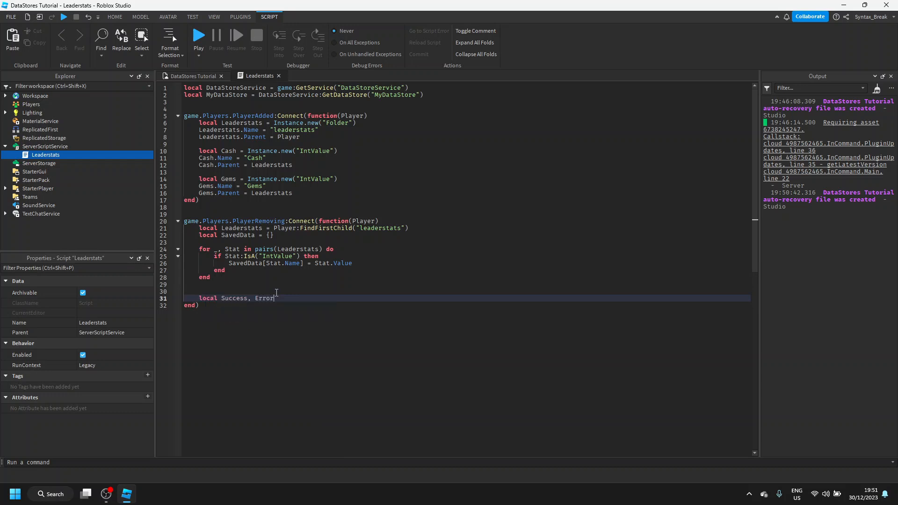
pyautogui.write('Msg = pcall(function')
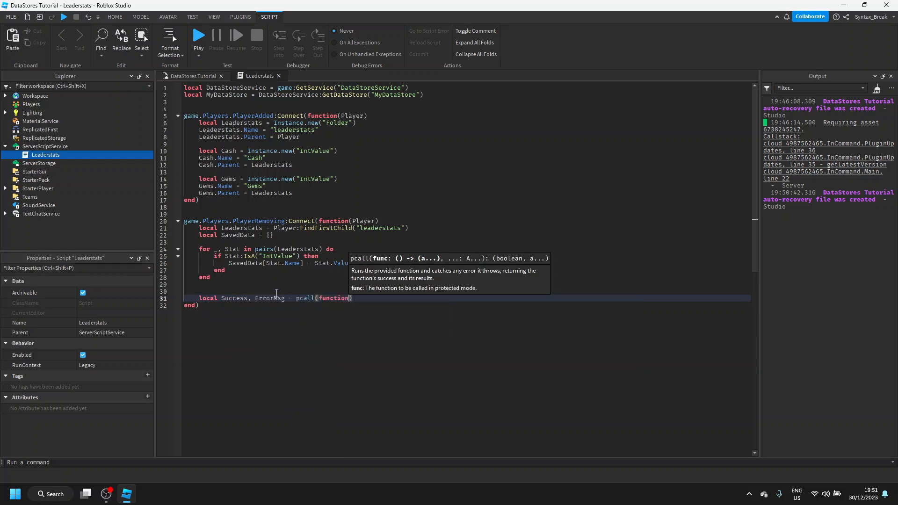
pyautogui.write('()')
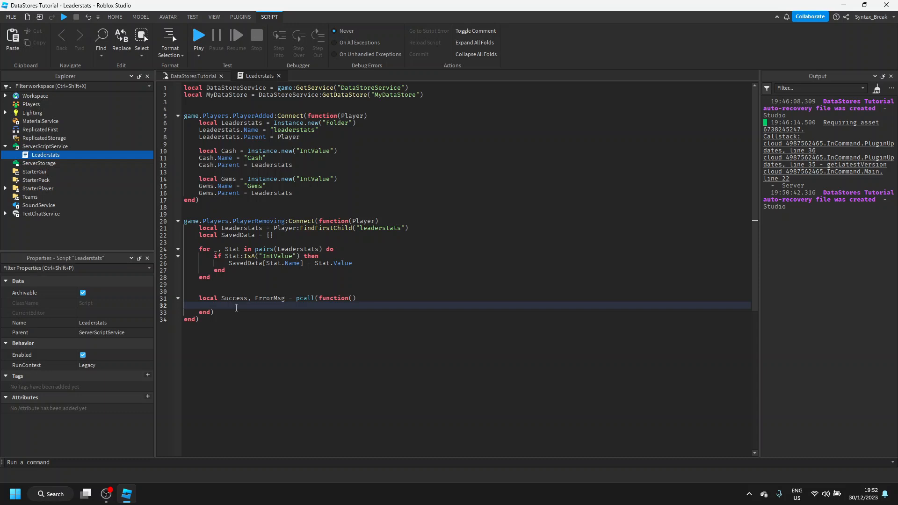
pyautogui.write('my')
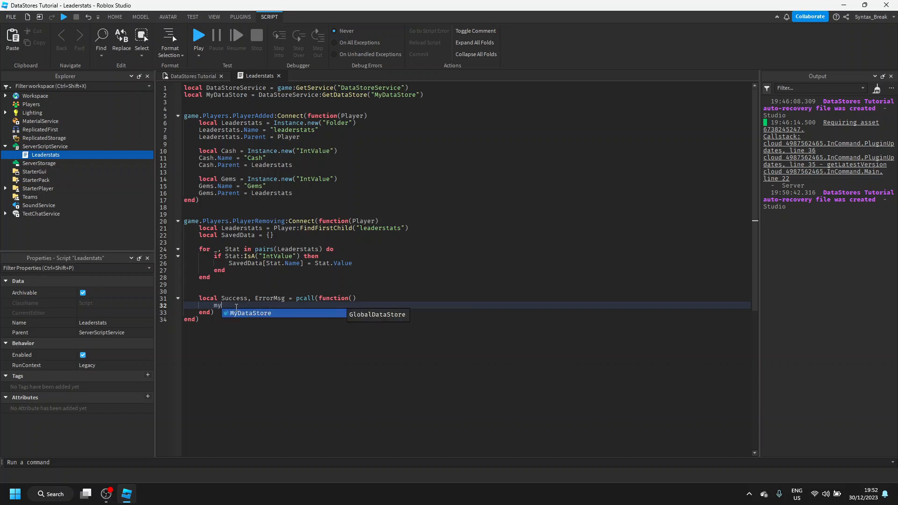
pyautogui.write('MyDataStore:SetAsync()')
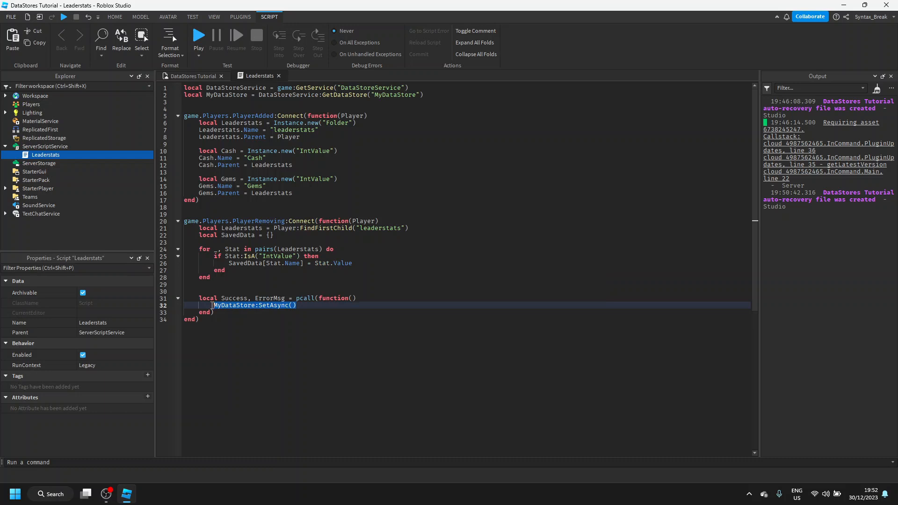
# Rewrite the MyDataStore:SetAsync( call with a comment noting local Name = Value
pyautogui.press('Delete')
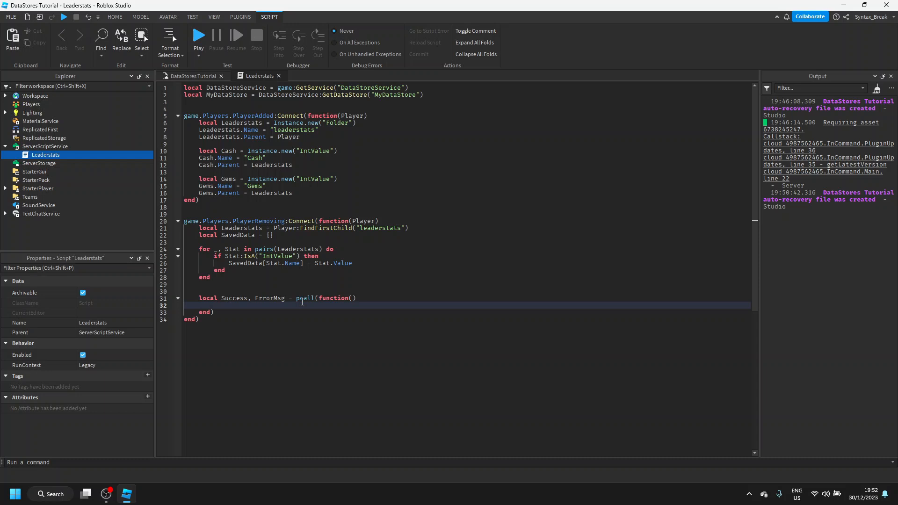
pyautogui.write('MyDataStore')
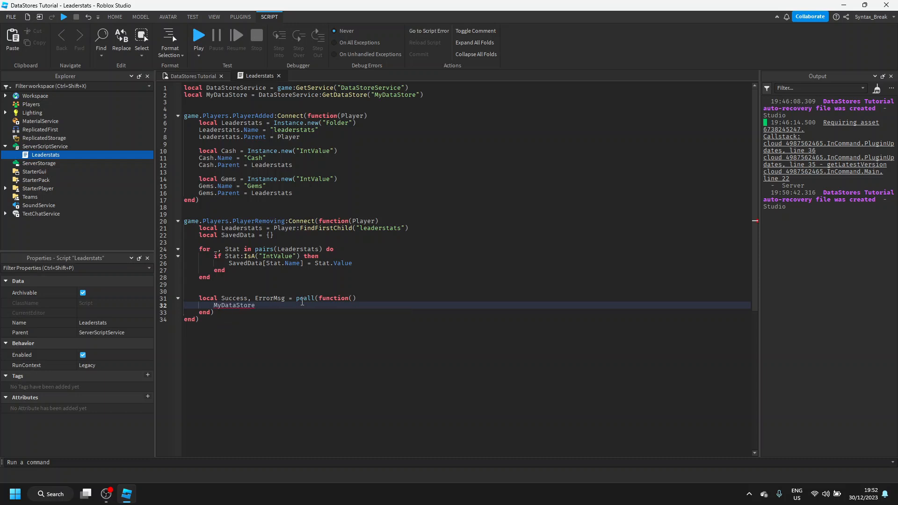
pyautogui.write(':SetAsync(')
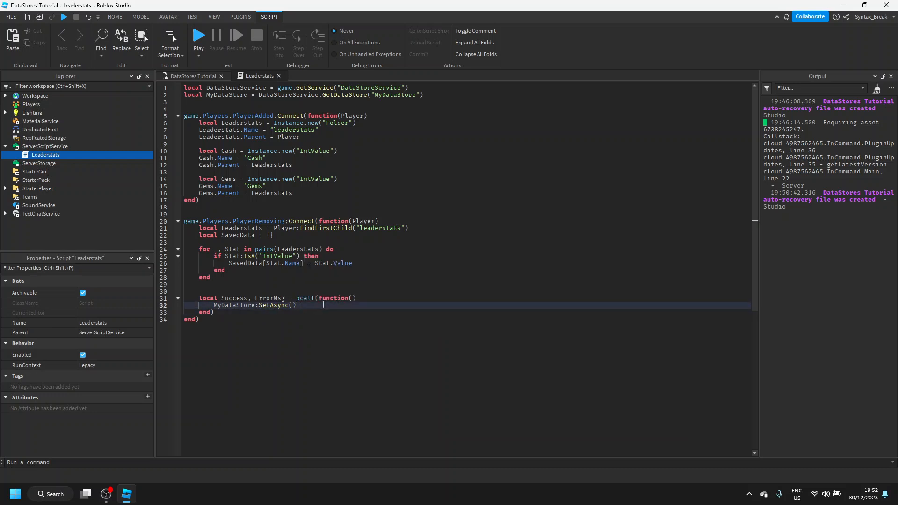
pyautogui.write('-- loca')
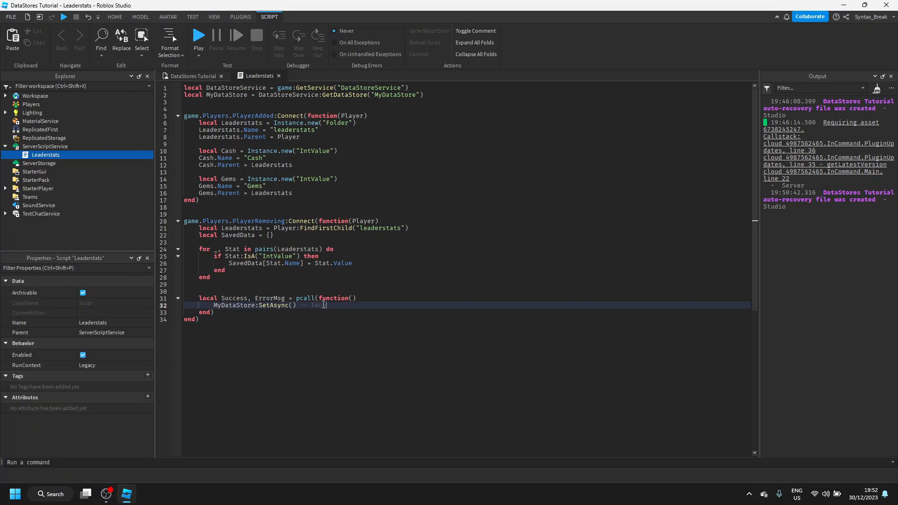
pyautogui.write('ItemN')
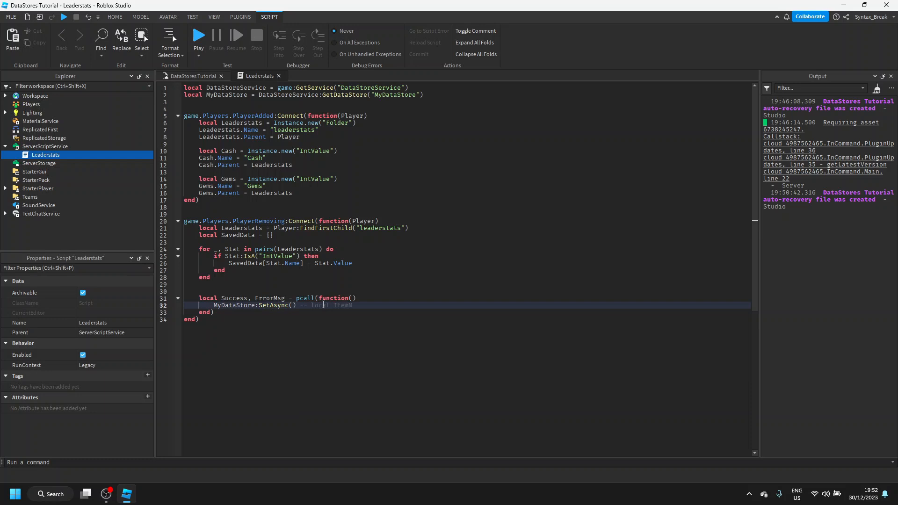
pyautogui.write('local Name = Value')
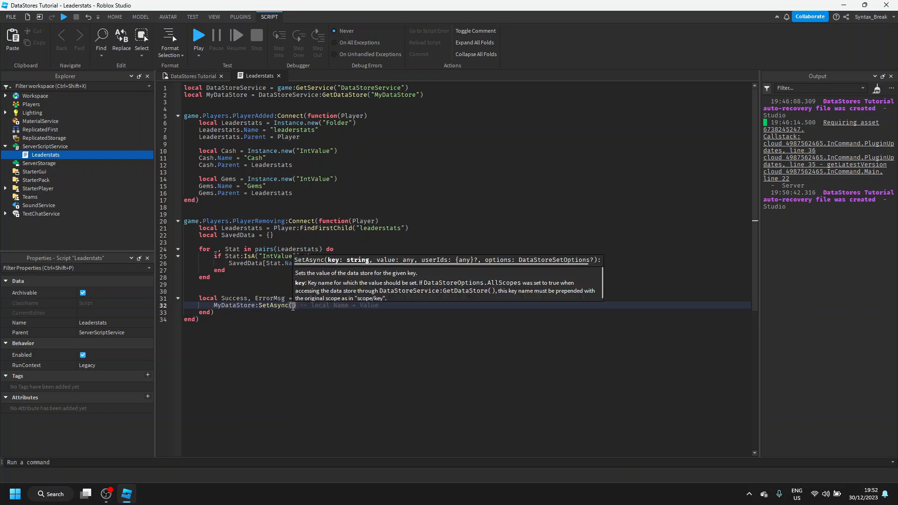
# Complete SetAsync(Player.UserId, SavedData) and move the cursor below the pcall block
pyautogui.write('p')
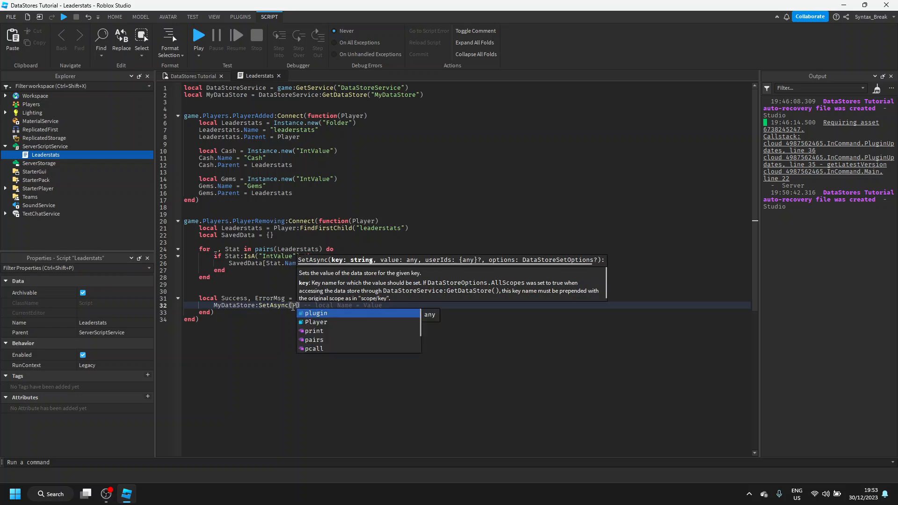
pyautogui.write('player.UserId')
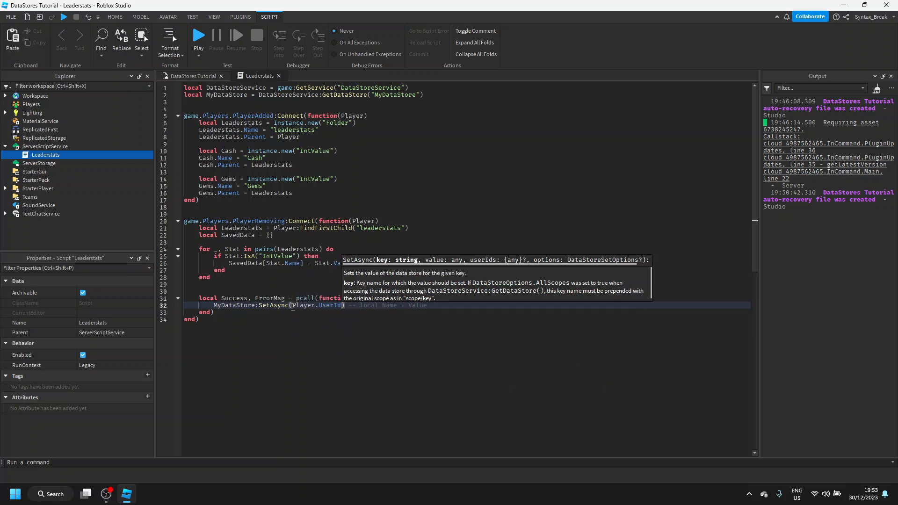
pyautogui.write(',')
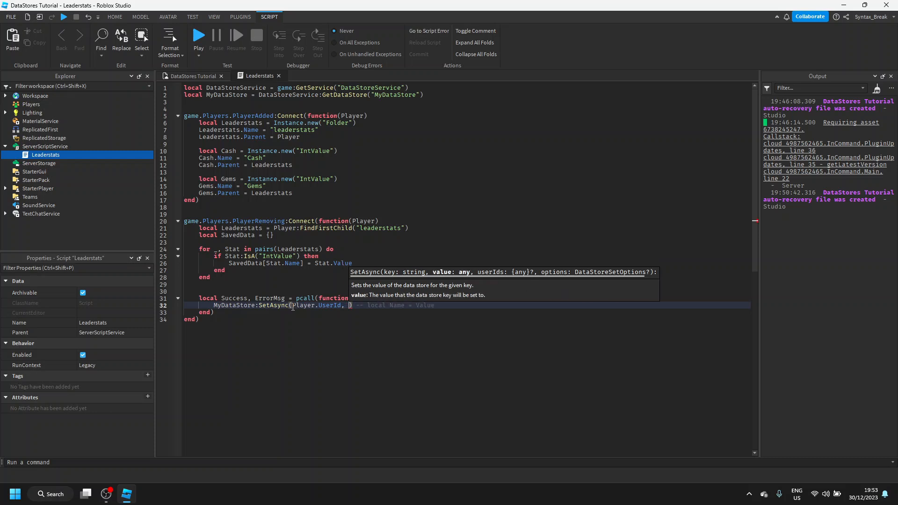
pyautogui.write('SavedData')
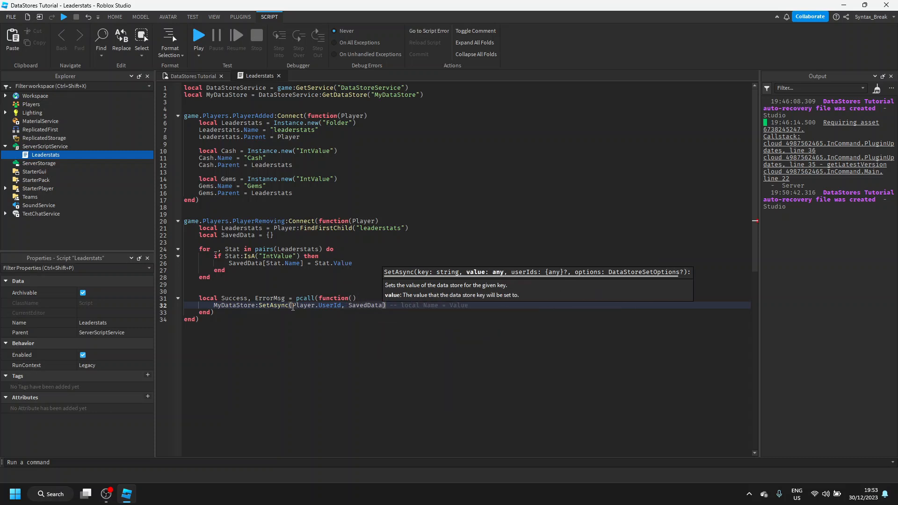
pyautogui.click(497, 313)
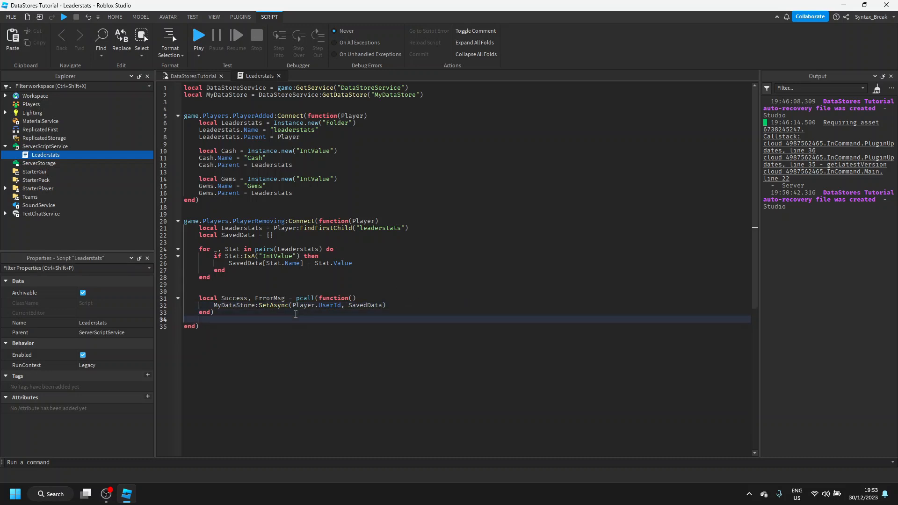
# Add if Success then print data-was-saved, else print was-not-saved and warn(ErrorMsg)
pyautogui.write('if Success then')
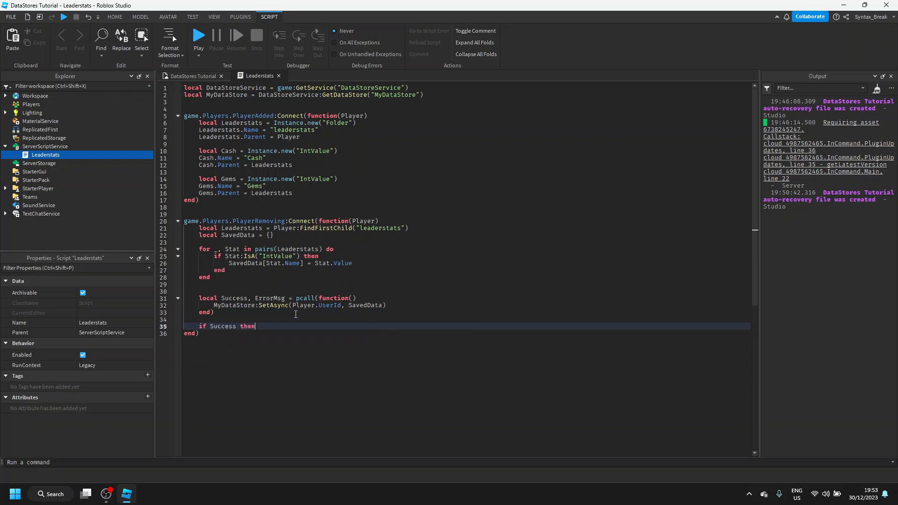
pyautogui.write('print(')
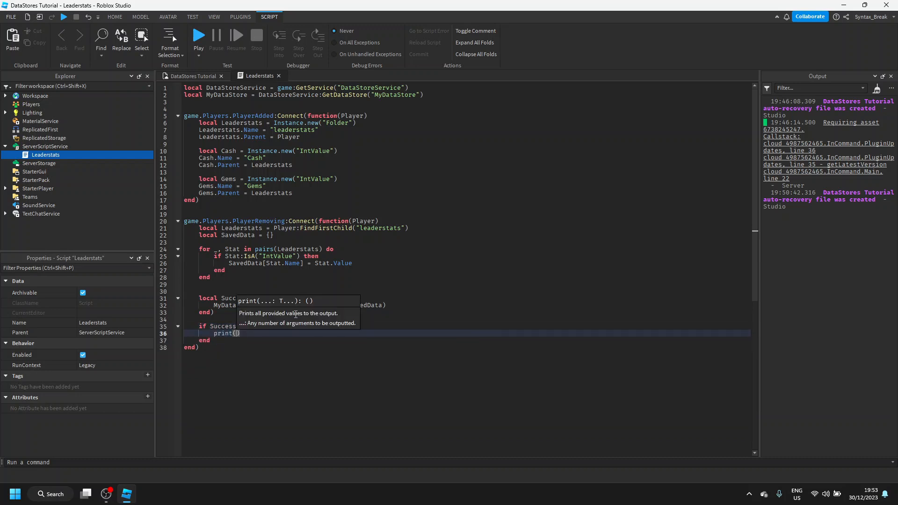
pyautogui.write('Player.na')
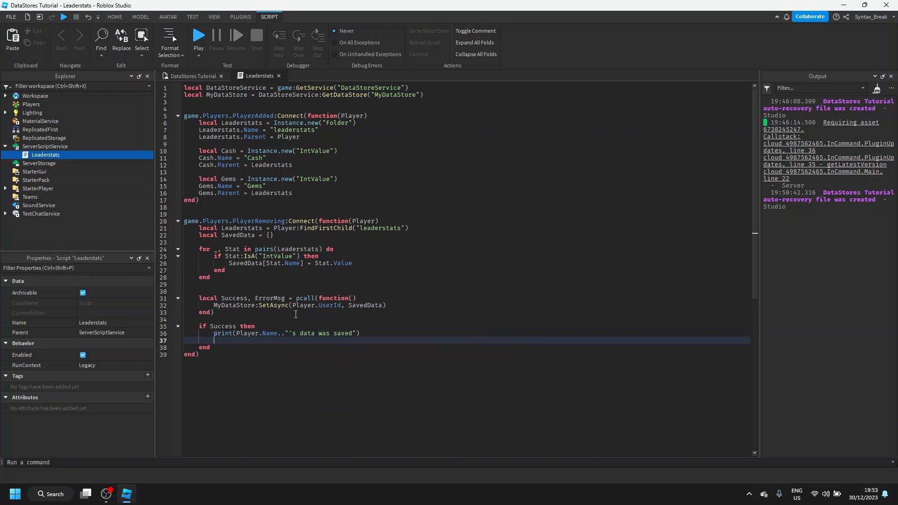
pyautogui.write('else')
pyautogui.write('print(')
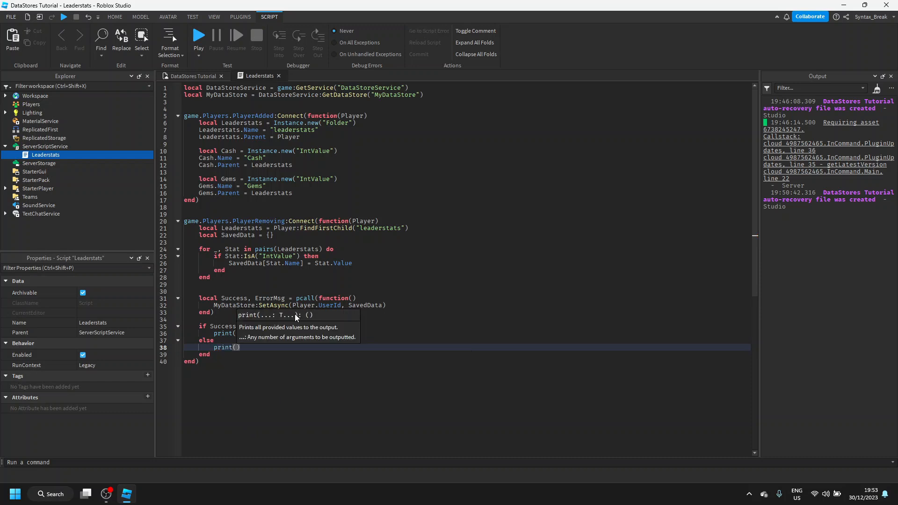
pyautogui.write('Player.Name.."')
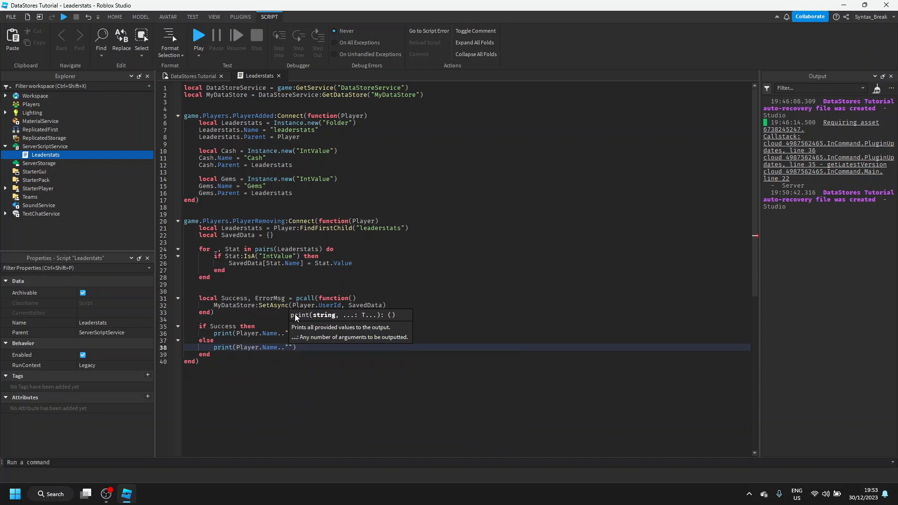
pyautogui.write("'s data was *not* saved")
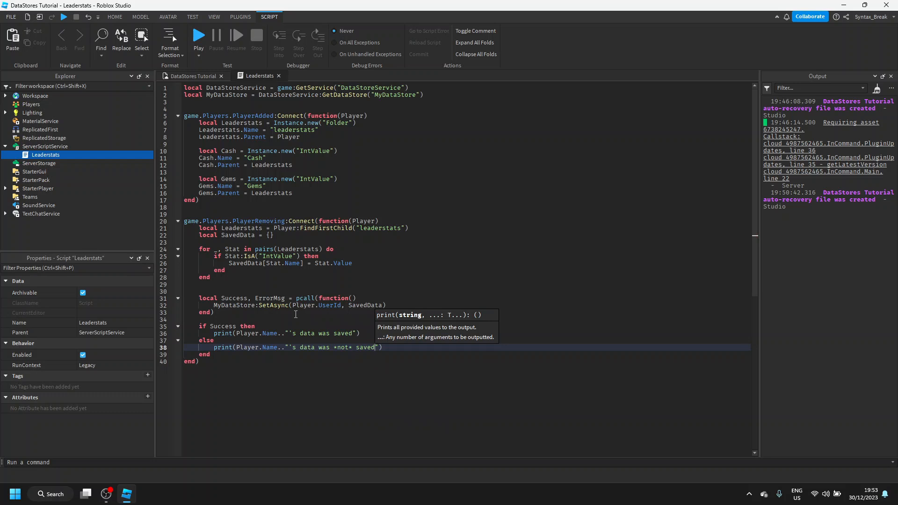
pyautogui.write('warn(')
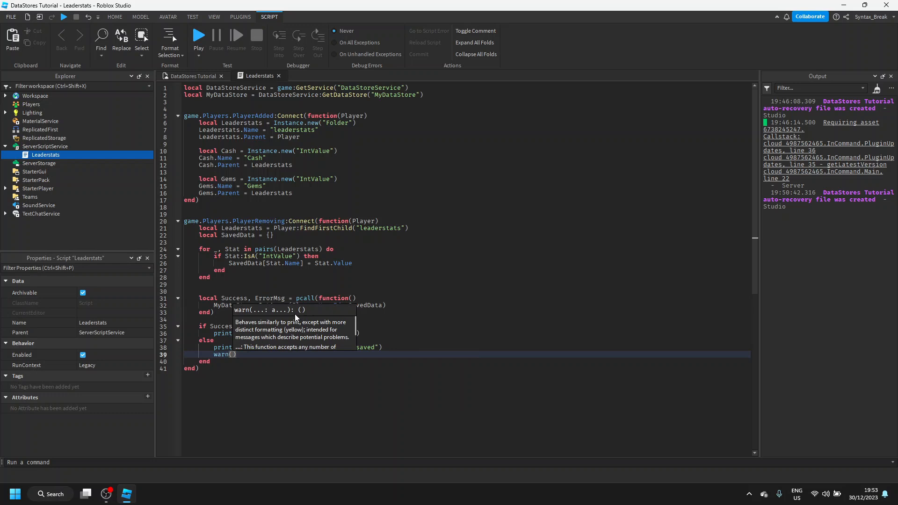
pyautogui.write('erro')
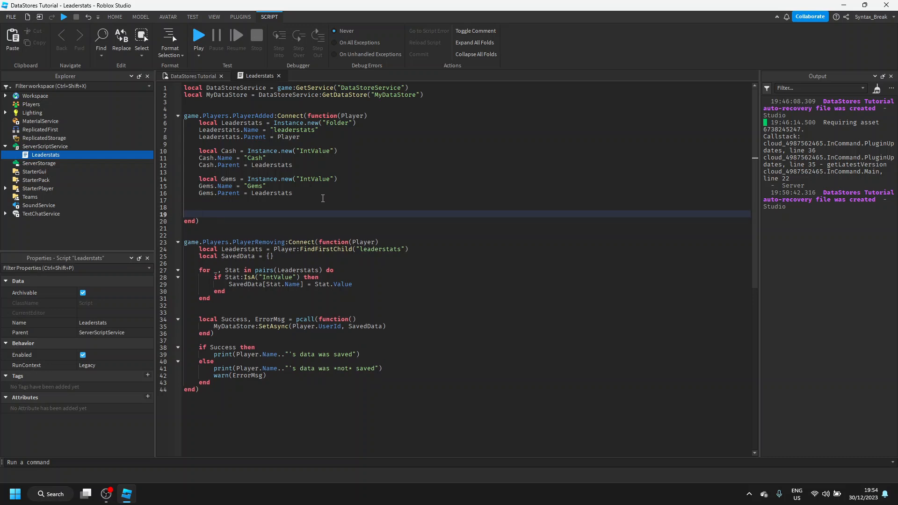
# In PlayerAdded, declare local SavedData and local Success, ErrorMsg = pcall(function()
pyautogui.write('local Success,')
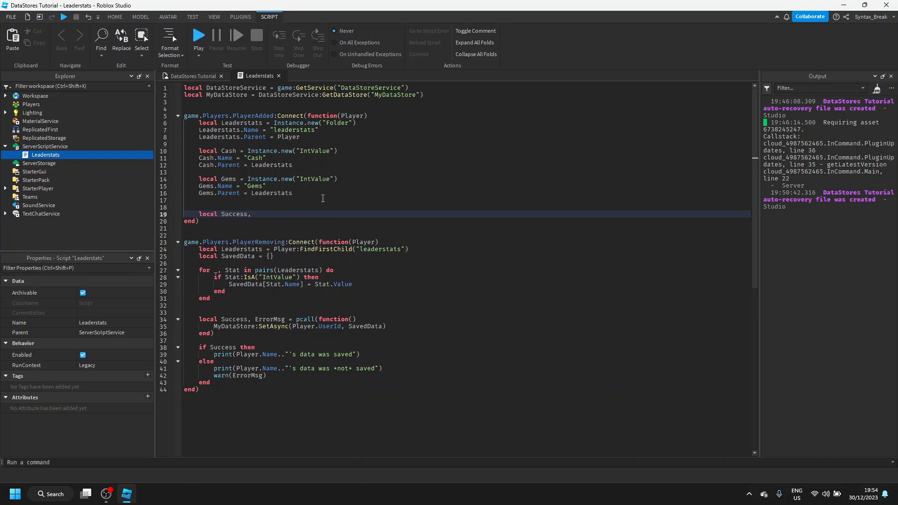
pyautogui.write('ErrorMsg = pcall(function(')
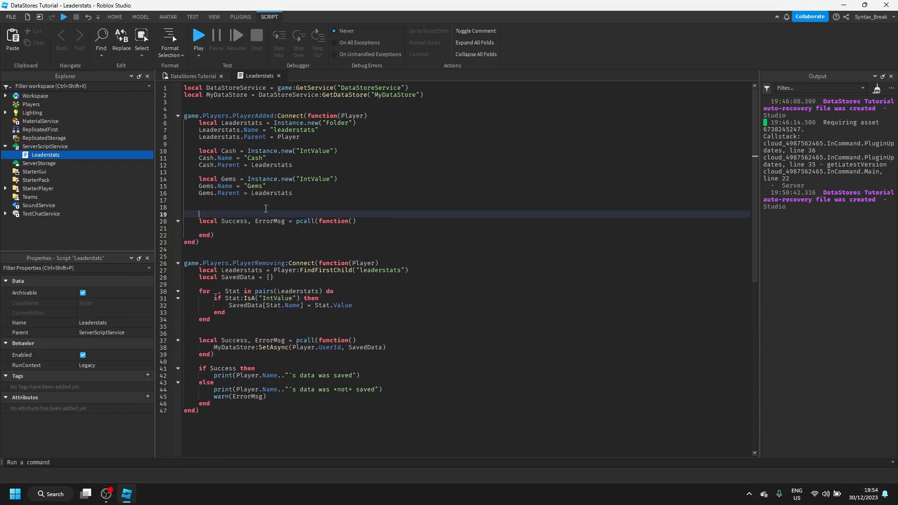
pyautogui.write('local Data')
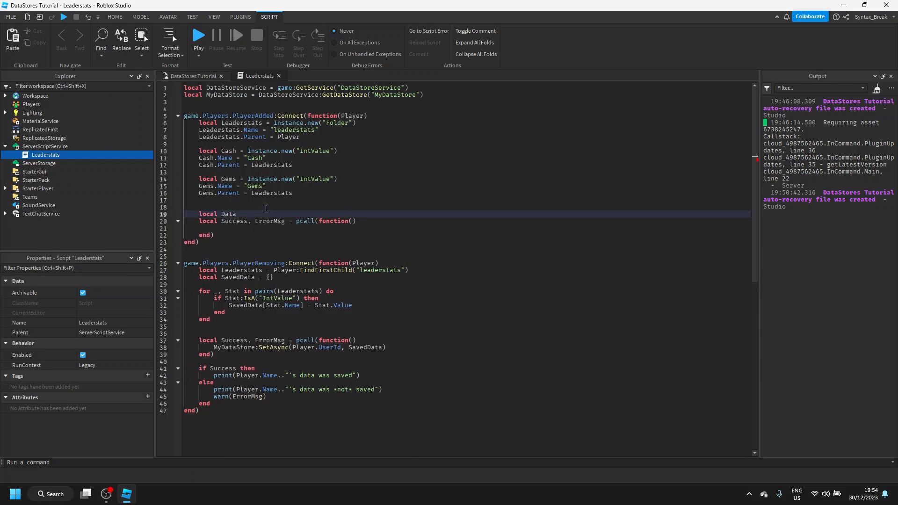
pyautogui.write('SavedDa')
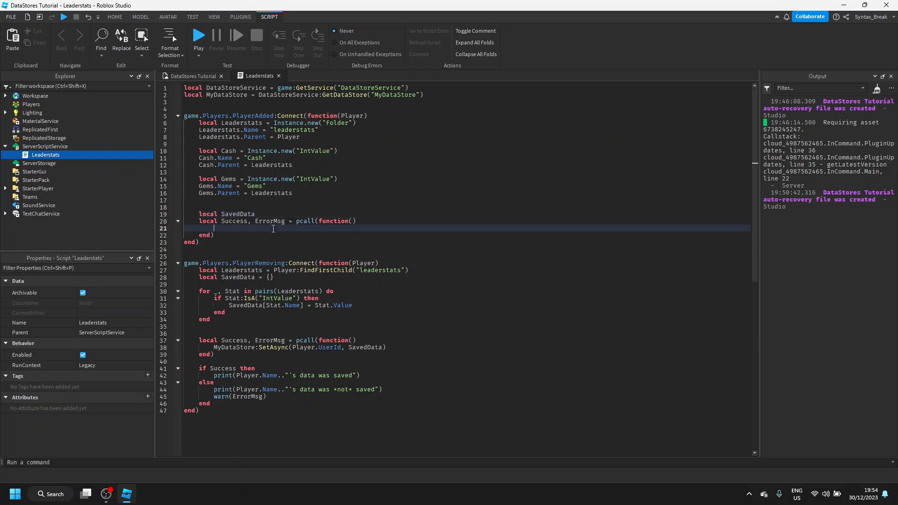
pyautogui.write('Data =')
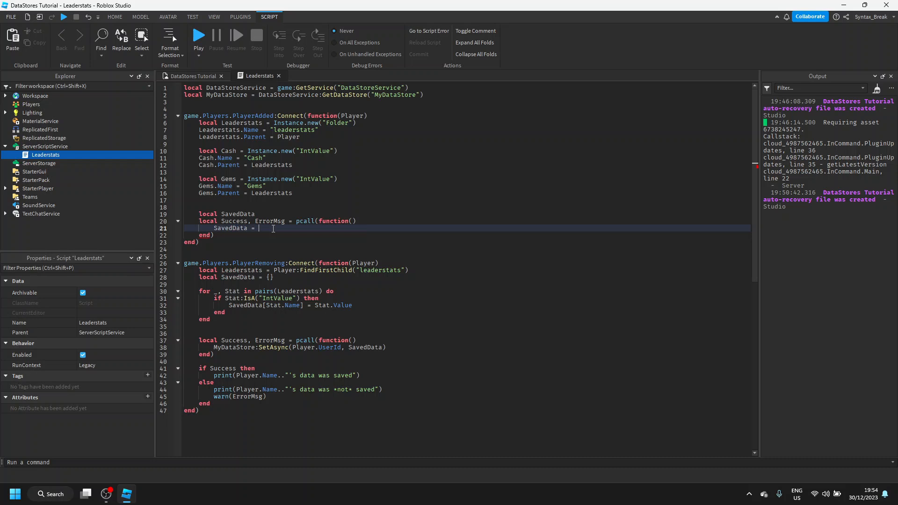
# Inside the pcall set SavedData = MyDataStore:GetAsync(Player.UserId) or nil
pyautogui.write('<yd')
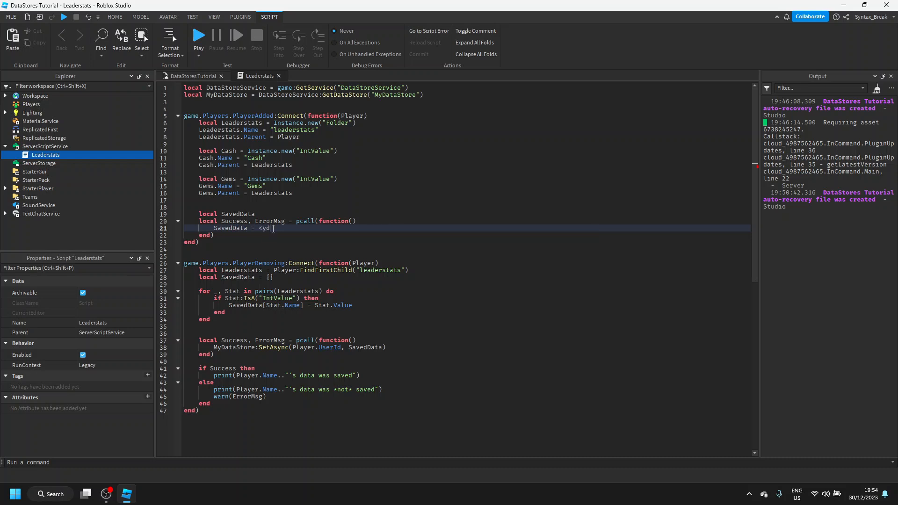
pyautogui.write('MyDataStore')
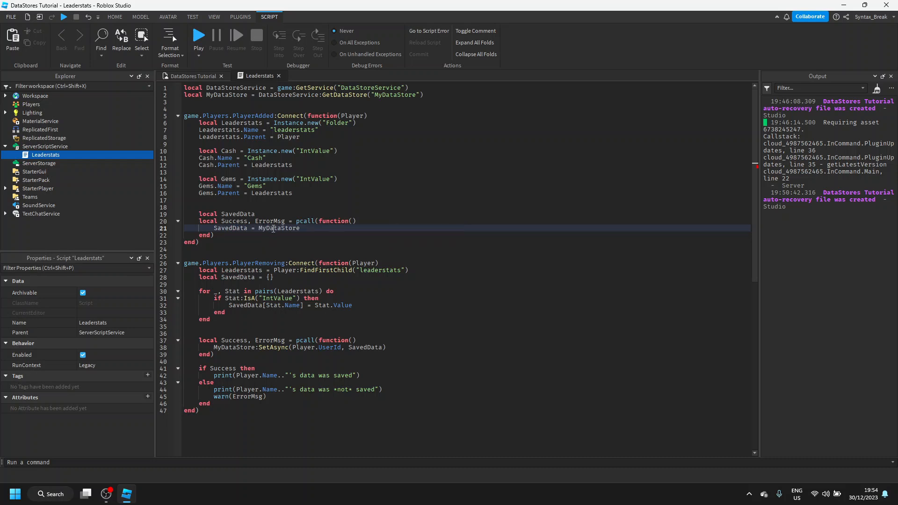
pyautogui.write(':GetAsync(')
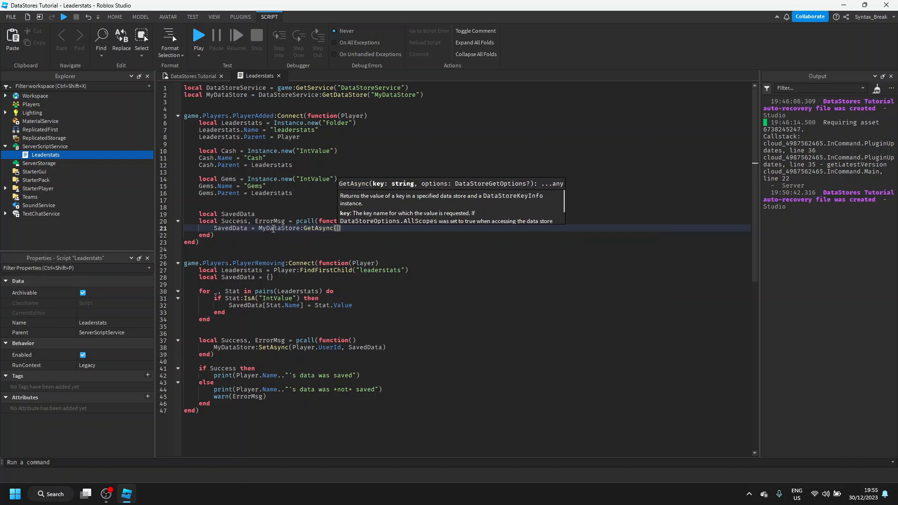
pyautogui.write('Player.UserId')
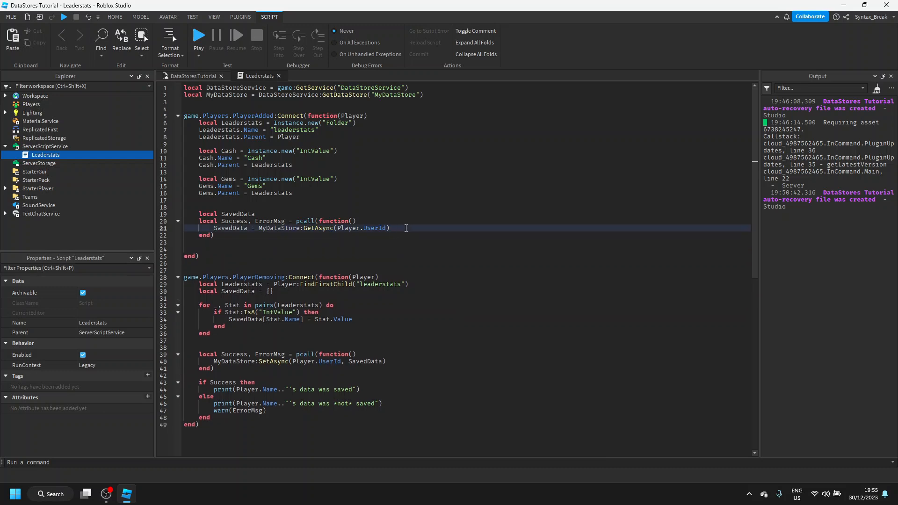
pyautogui.write('or nil')
pyautogui.click(467, 248)
pyautogui.write('if SavedData then')
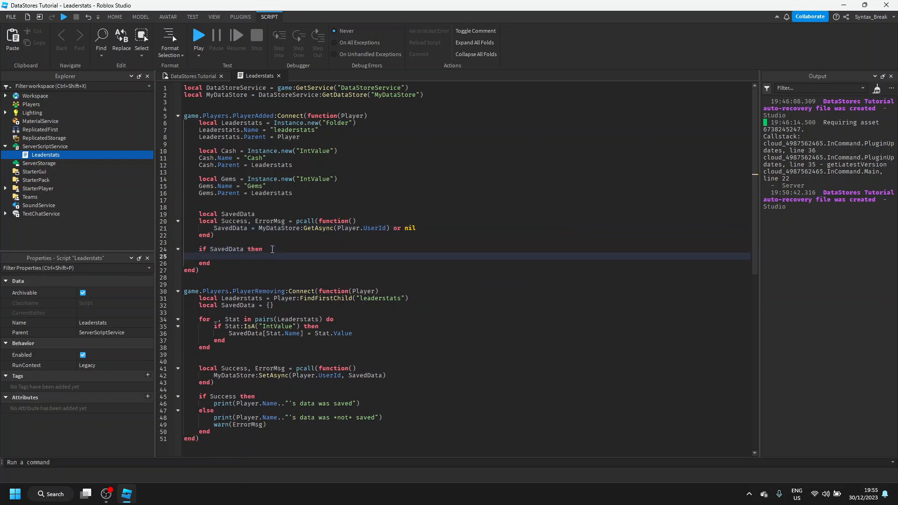
# Write for StatName, StatValue in pairs(SavedData) do loop with a new-player comment branch
pyautogui.write('-- They a')
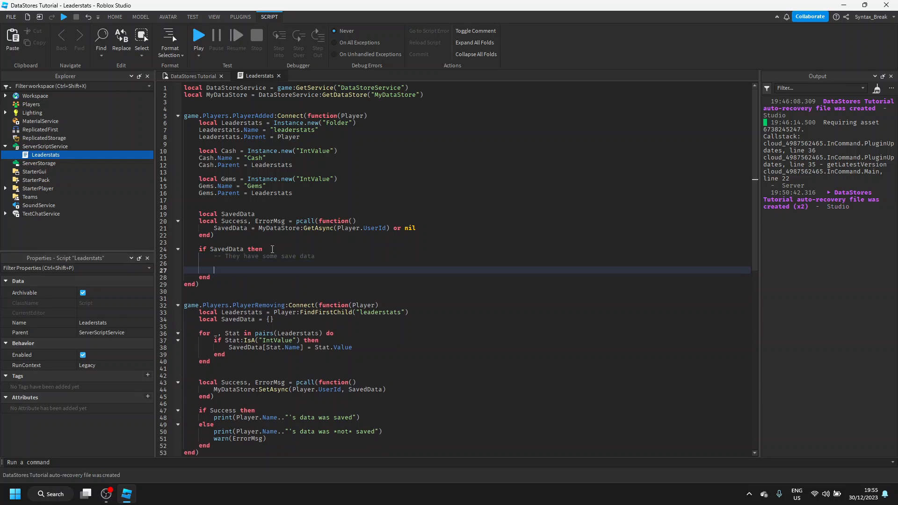
pyautogui.write('for')
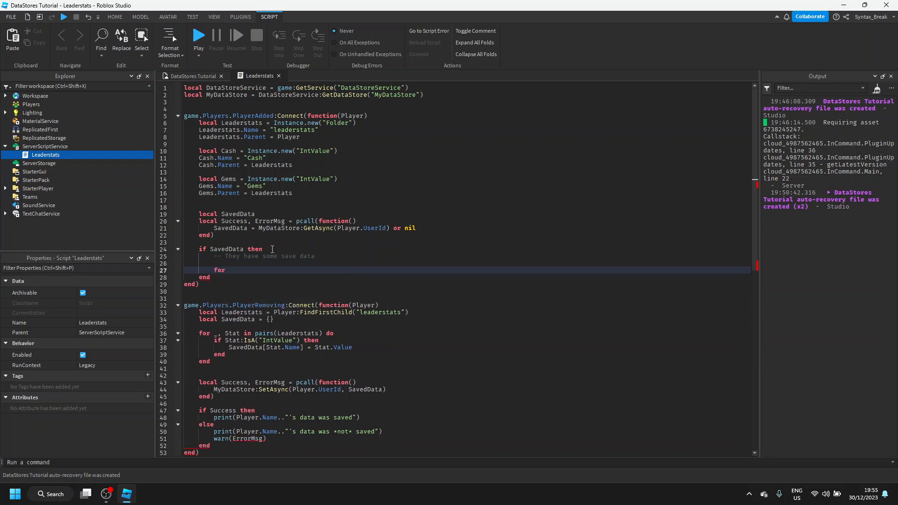
pyautogui.write('StatNam')
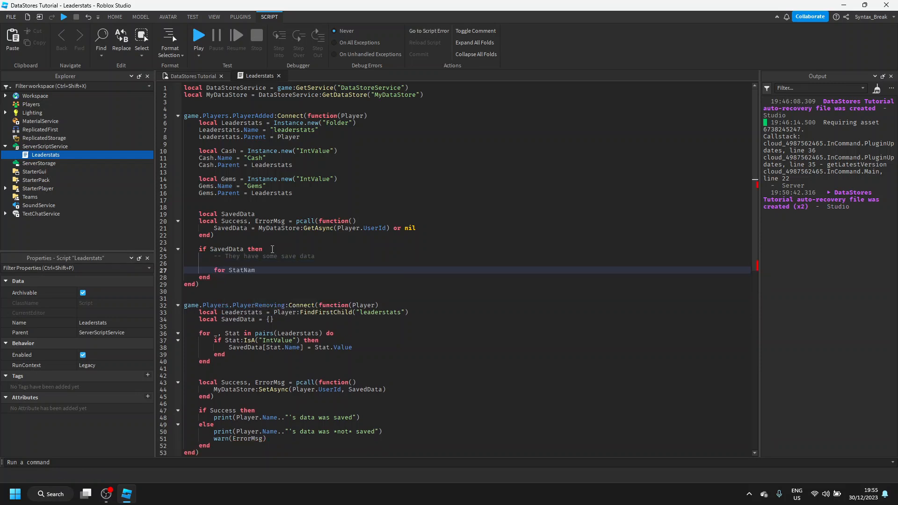
pyautogui.write('e, Stat')
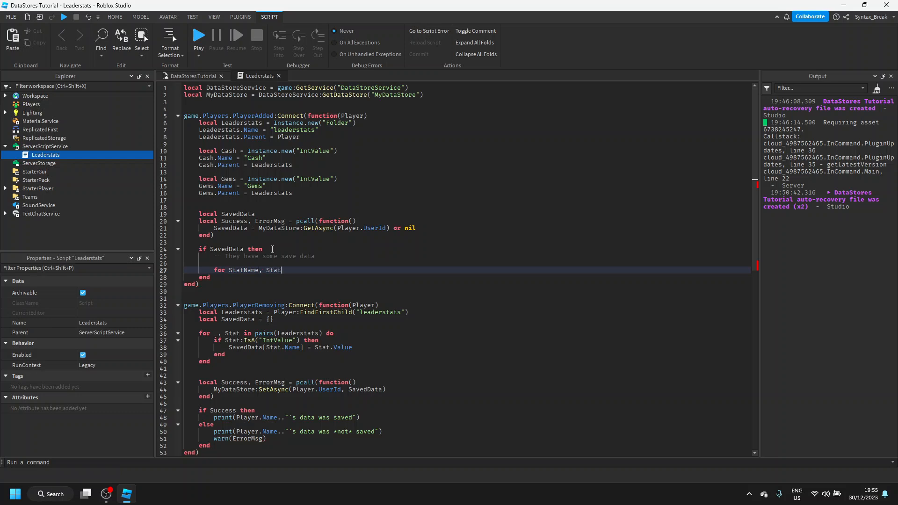
pyautogui.write('D')
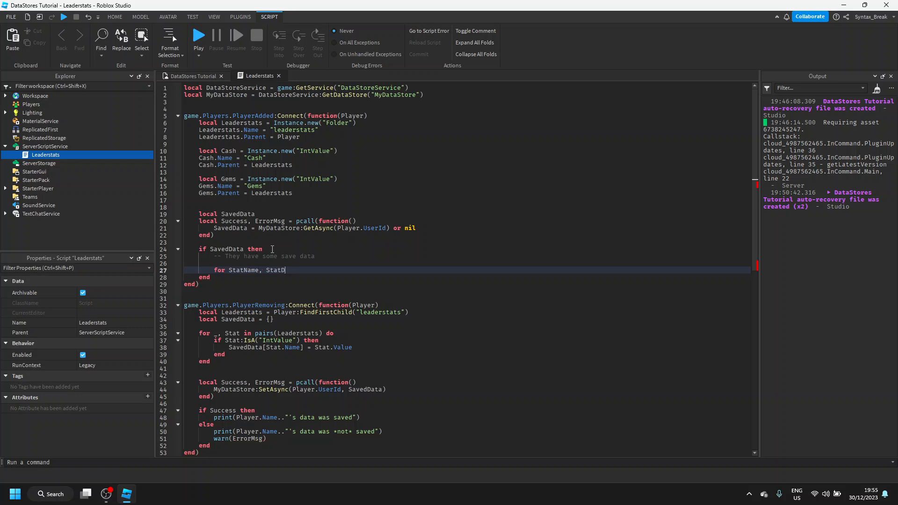
pyautogui.write('Value in pa')
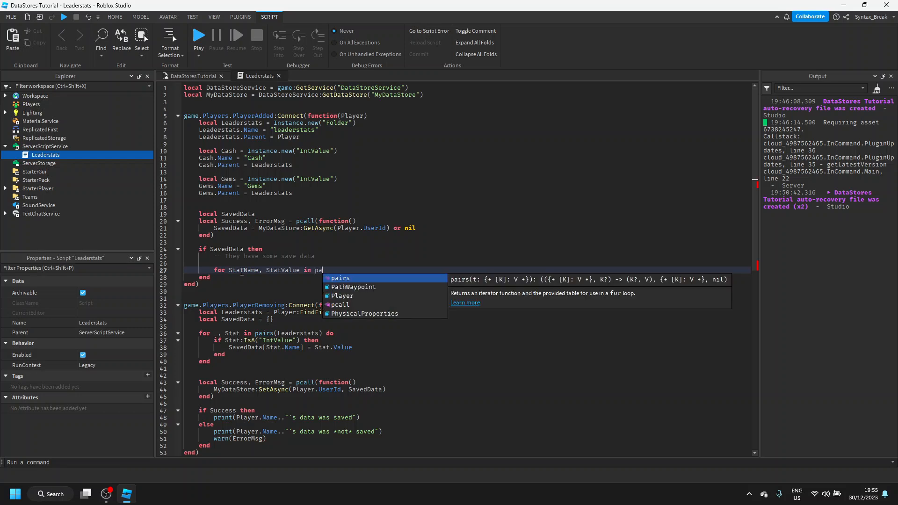
pyautogui.write('irs(SavedData) do')
pyautogui.write('if')
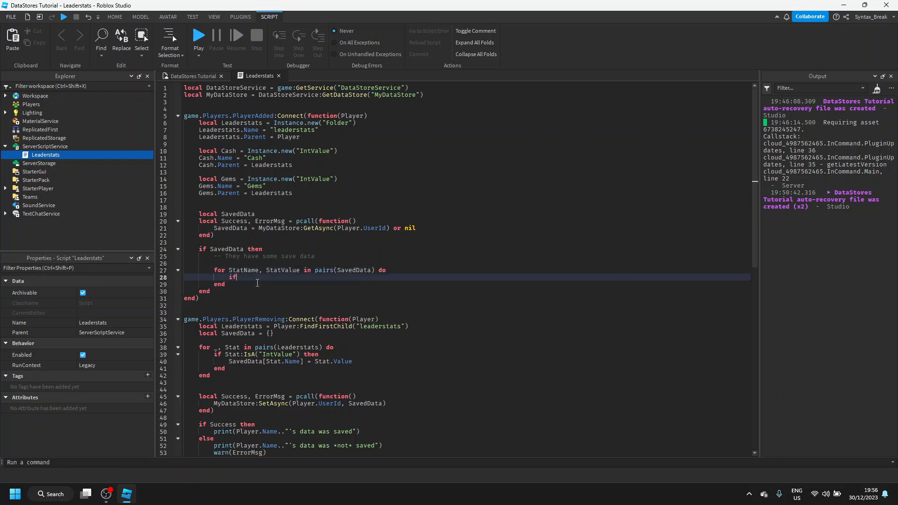
pyautogui.write('l')
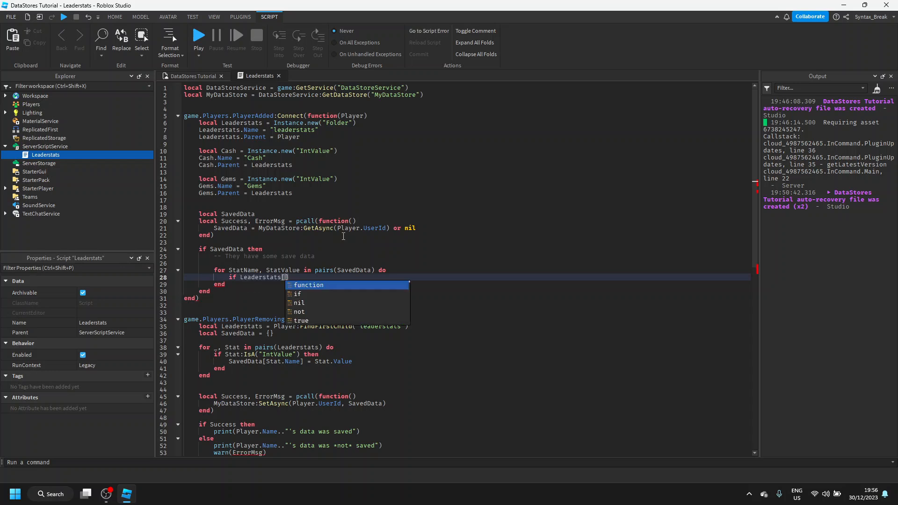
pyautogui.write('StatName')
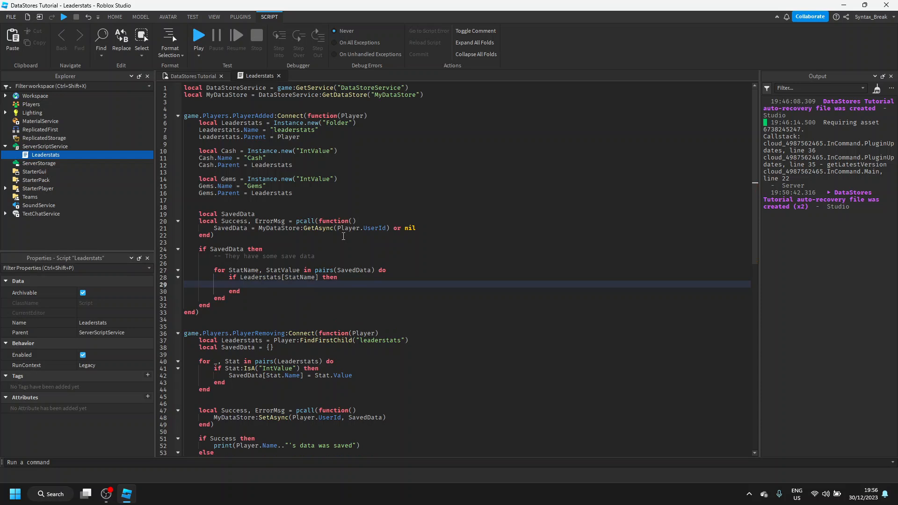
# Inside the loop set Leaderstats[StatName].Value = StatValue
pyautogui.write('Leaderstats')
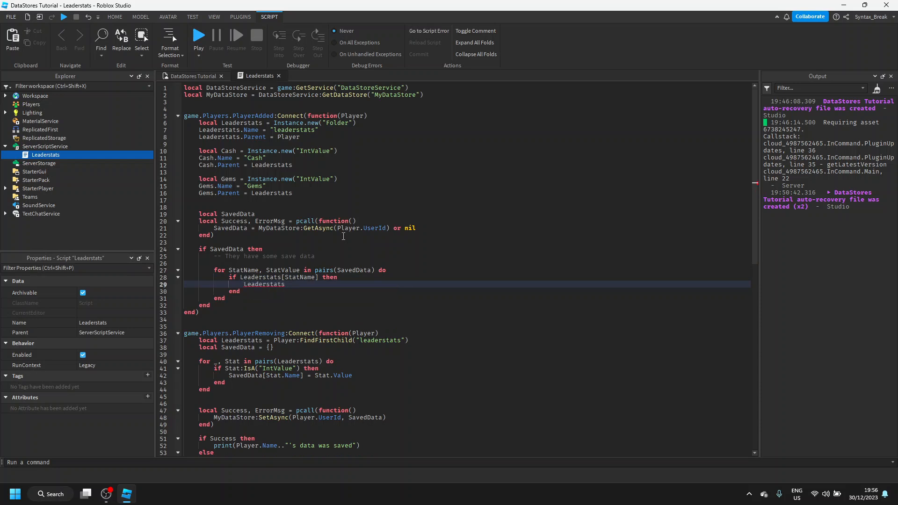
pyautogui.write('[StatName]')
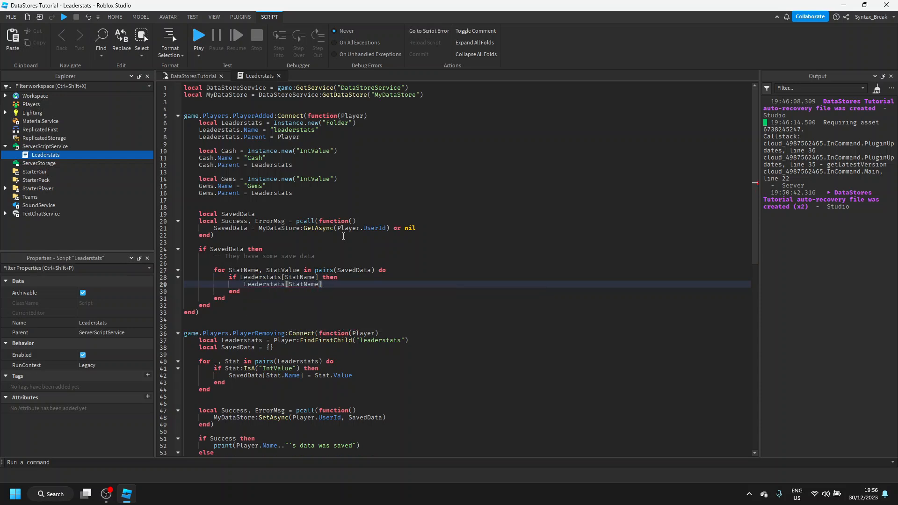
pyautogui.write('=')
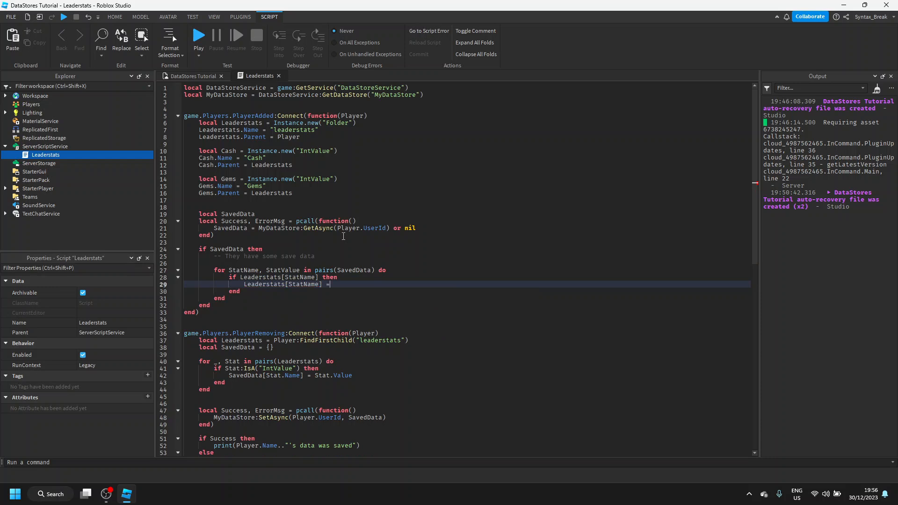
pyautogui.write('.Value = StatValue')
pyautogui.write('-- They are a new player')
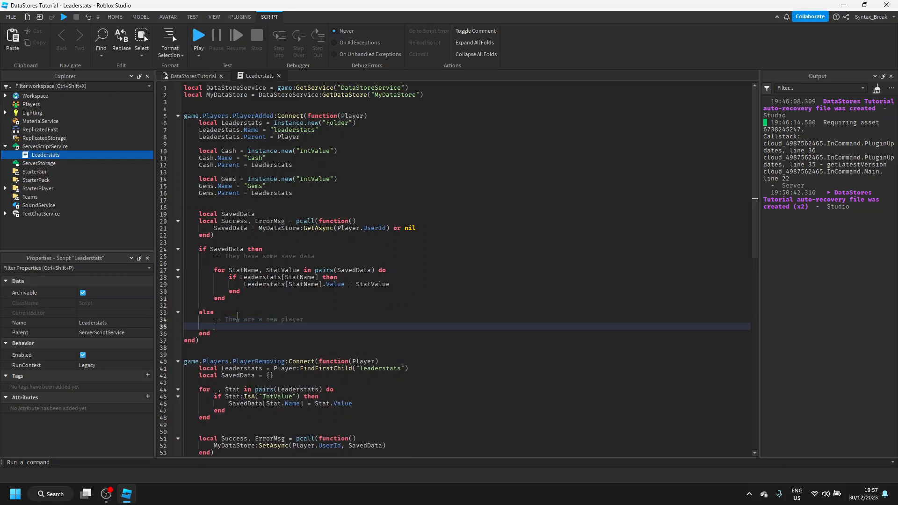
# In the else branch give new players Cash.Value = 20 and Gems.Value = 5
pyautogui.write('Cash.Value =')
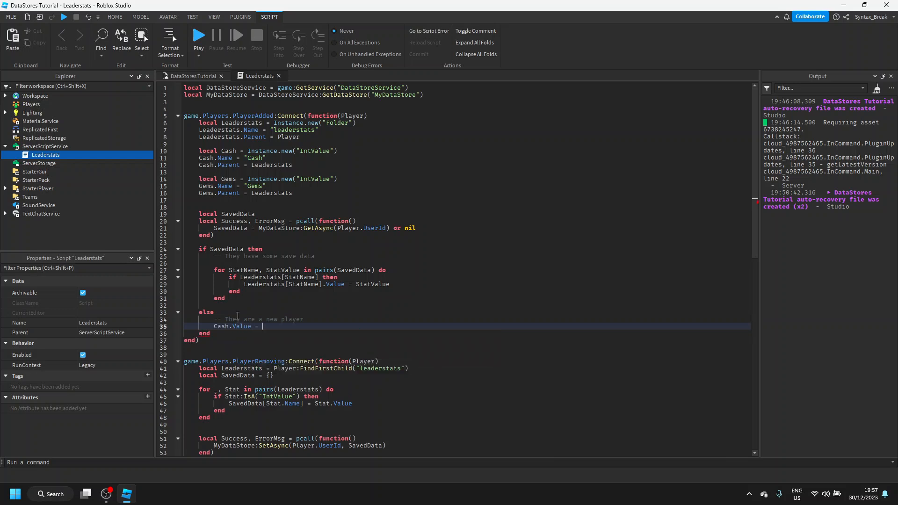
pyautogui.write('20')
pyautogui.write('Gems.Value = 5')
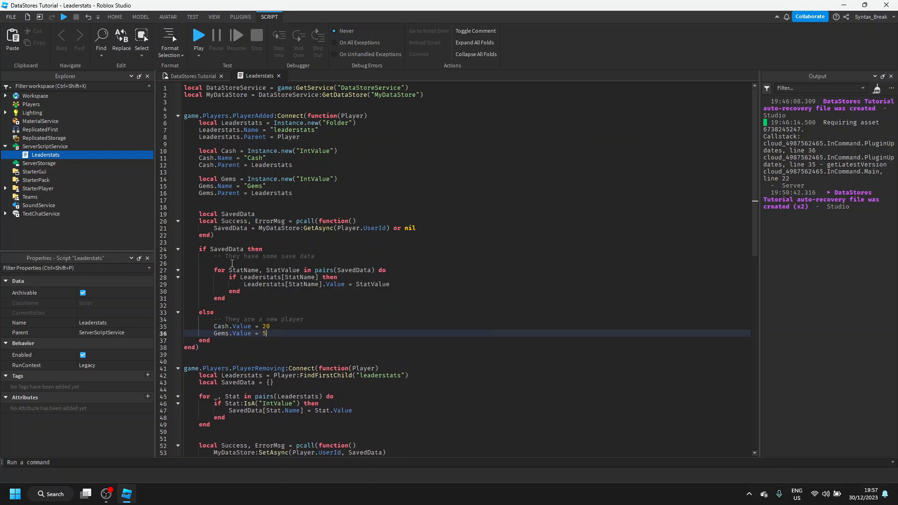
pyautogui.moveTo(211, 247)
pyautogui.write('if ')
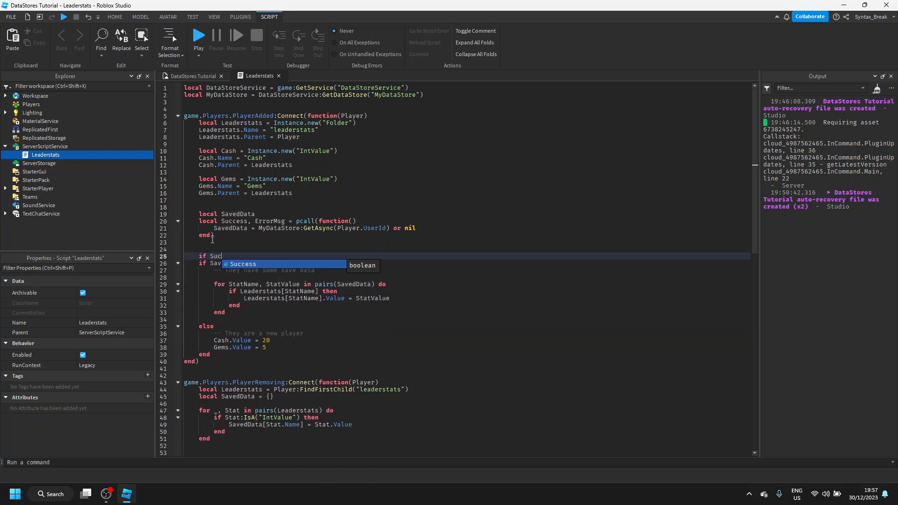
# Wrap loading in if Success then and print Player.Name's data was retrieved successfully
pyautogui.write('Success then')
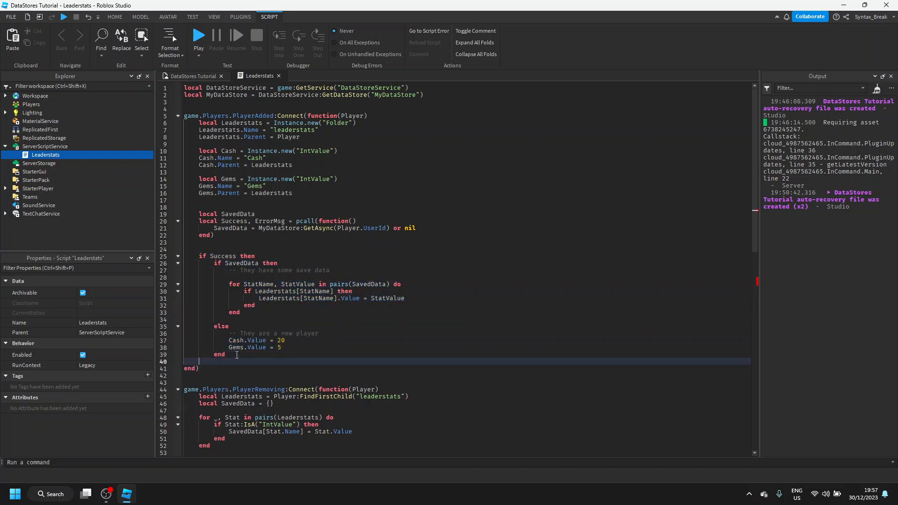
pyautogui.write('else')
pyautogui.write('print(')
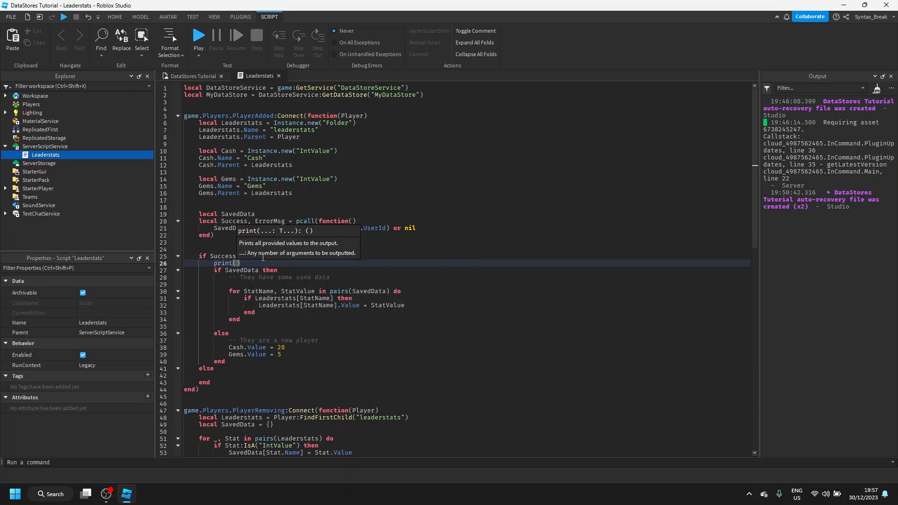
pyautogui.write('Player.Name"')
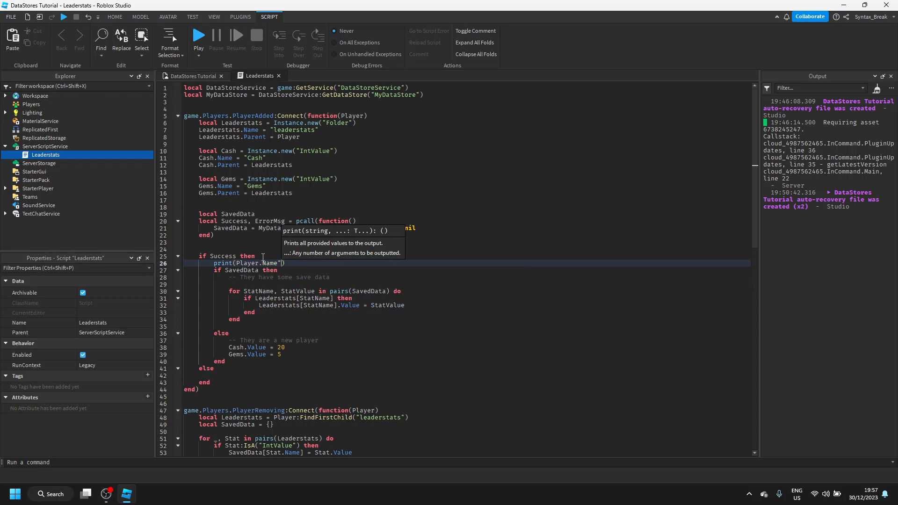
pyautogui.write('..""')
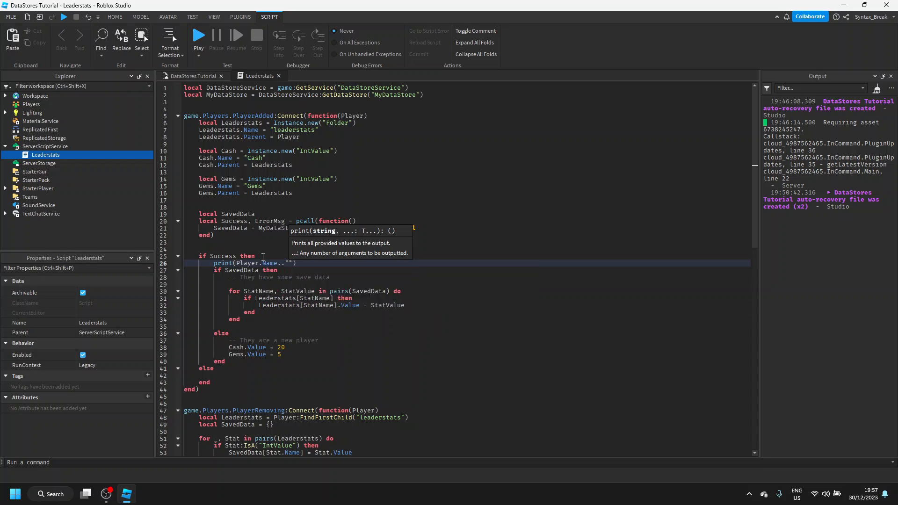
pyautogui.write("'s was retrieved successfuly")
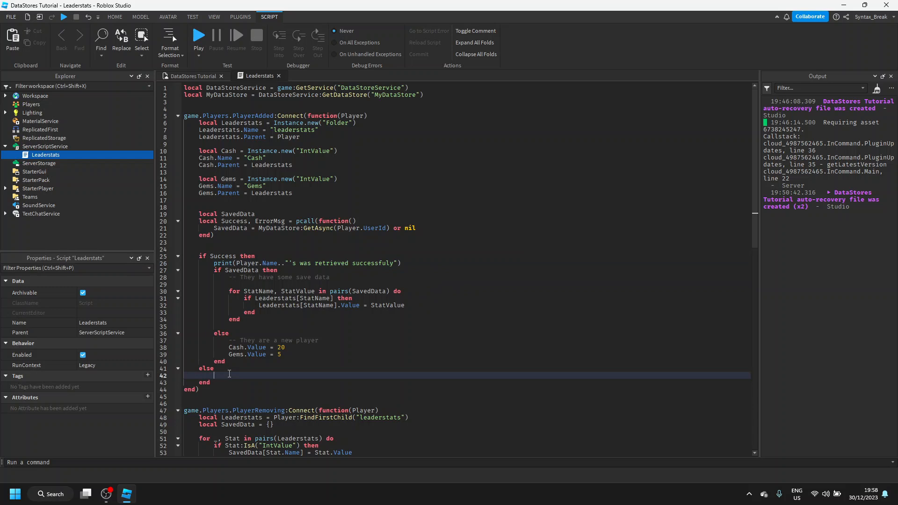
# In the else branch print the not-retrieved message and warn(ErrorMsg)
pyautogui.write('print(')
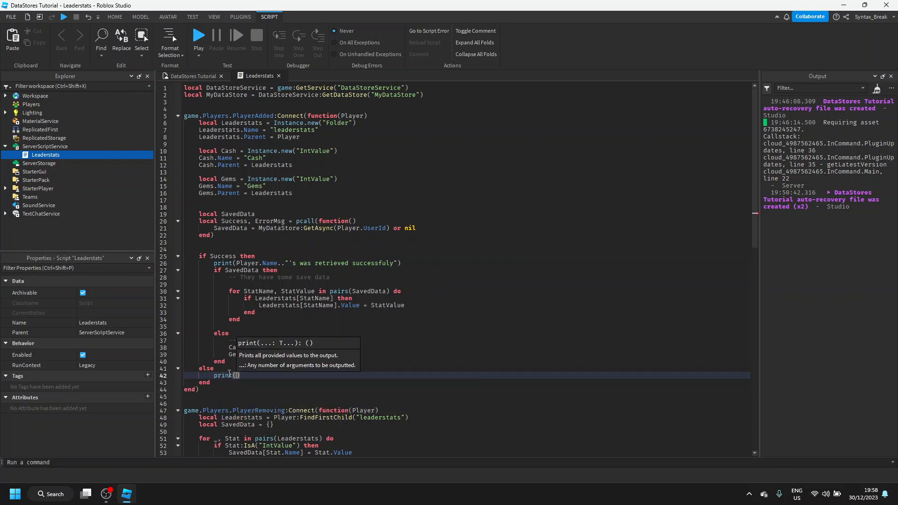
pyautogui.write('Player.n')
pyautogui.click(308, 263)
pyautogui.write(' data')
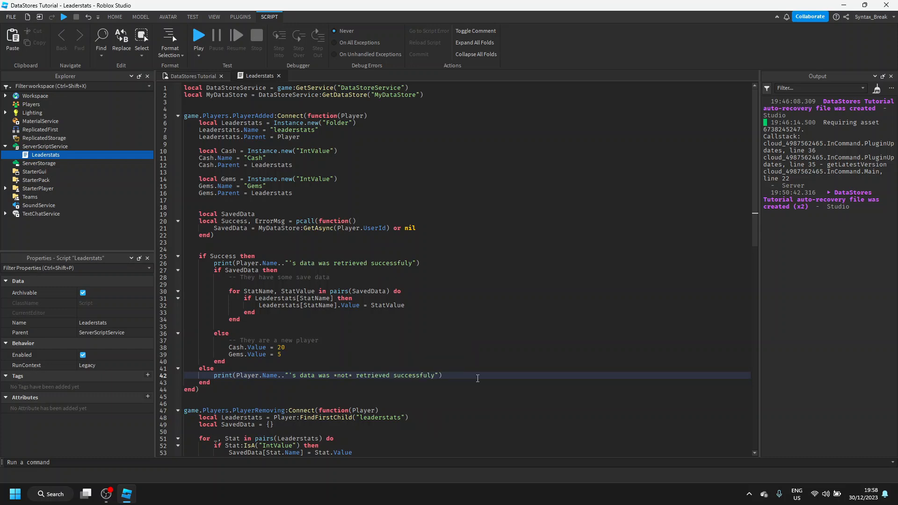
pyautogui.write('warn(')
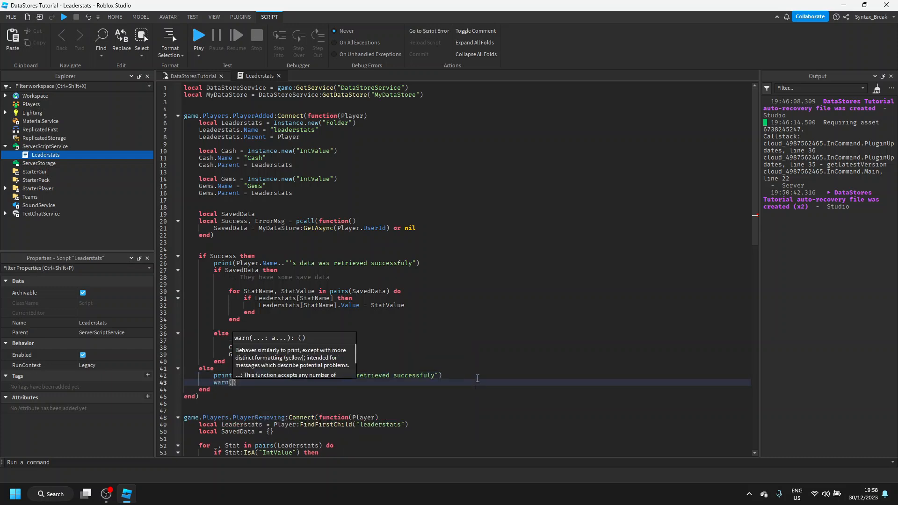
pyautogui.scroll(-3)
pyautogui.write('ErrorMsg')
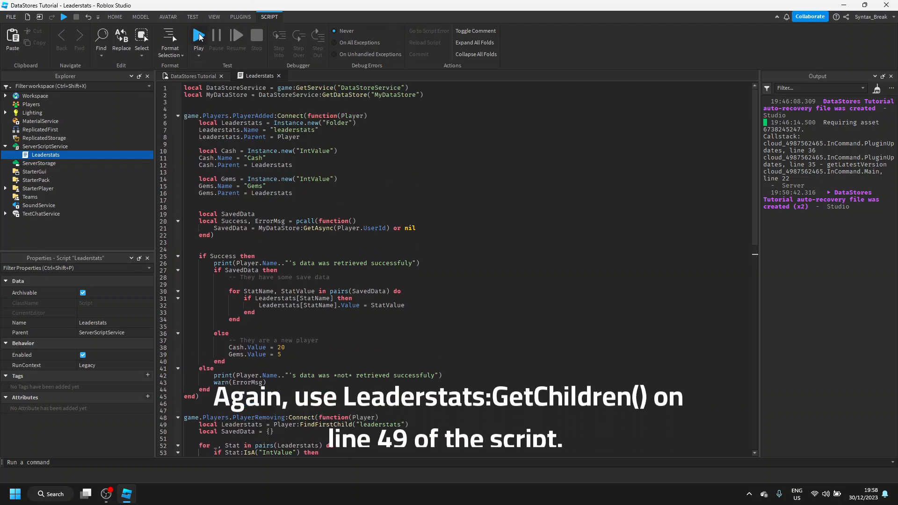
# Play test, change pairs(Leaderstats) to pairs(Leaderstats:GetChildren()), and rerun the test
pyautogui.click(199, 36)
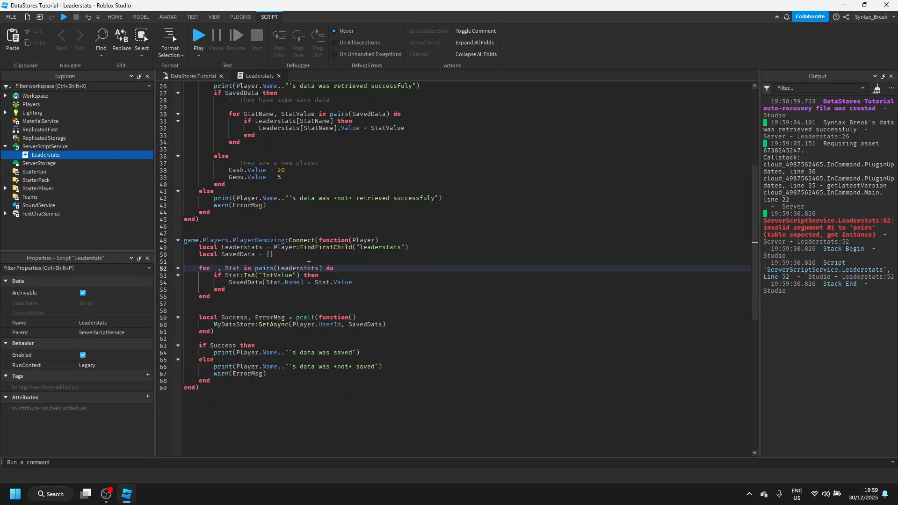
pyautogui.moveTo(287, 268)
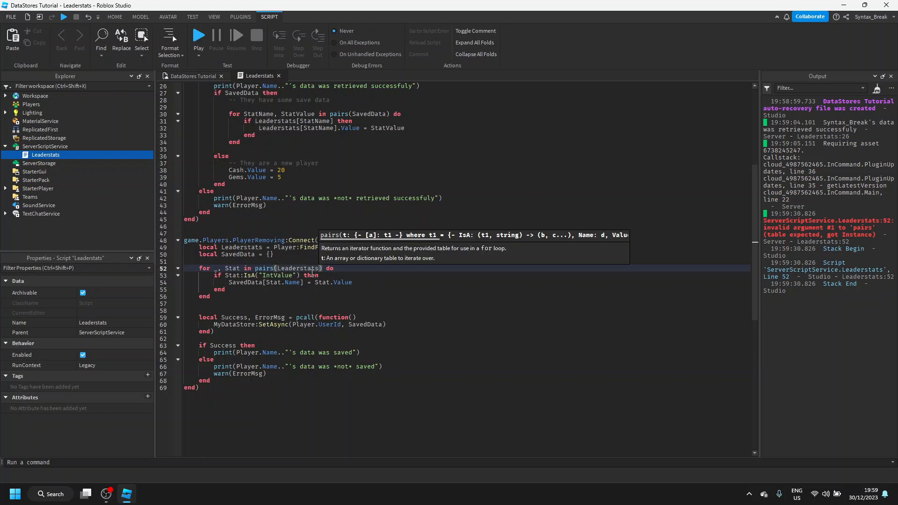
pyautogui.write(':GetChildren()')
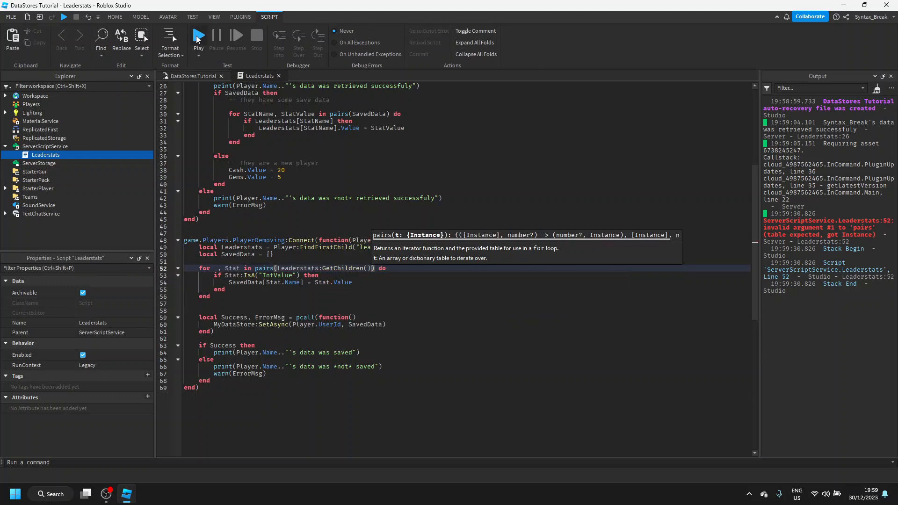
pyautogui.click(198, 34)
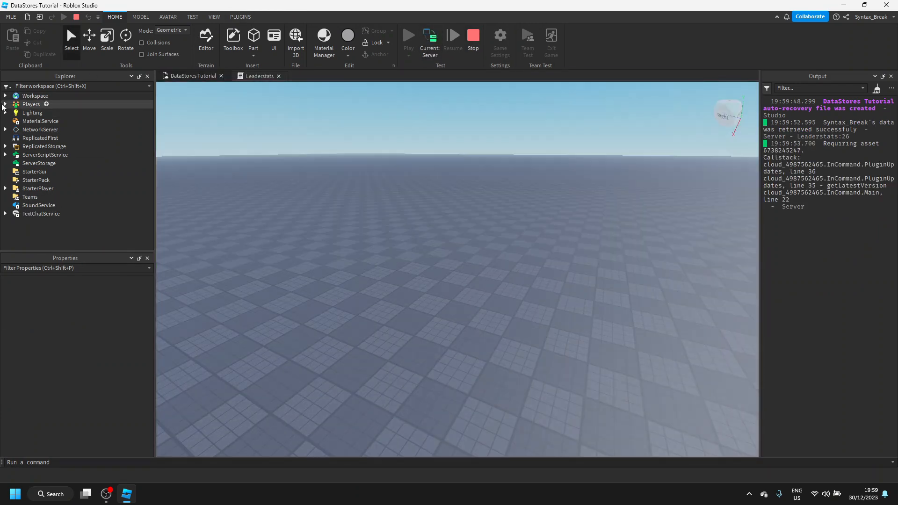
# Expand the player's leaderstats during the test and set Cash's Value to 200
pyautogui.click(5, 104)
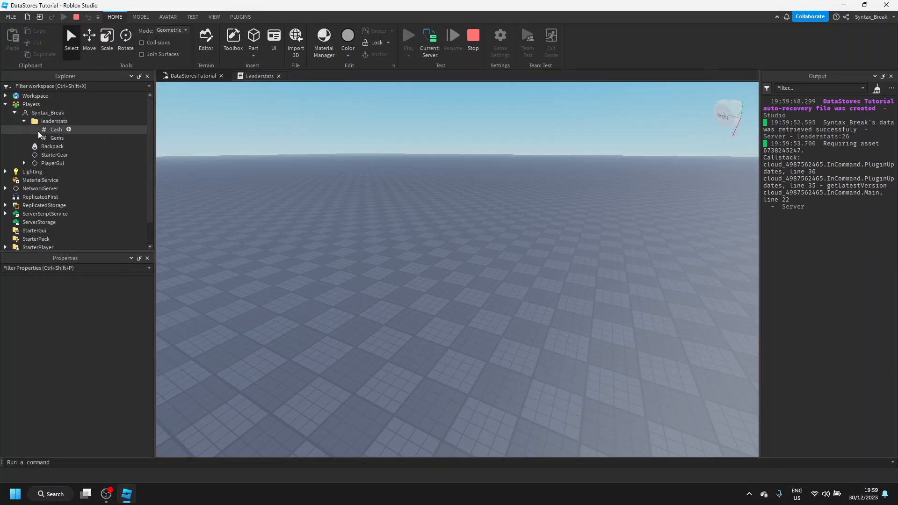
pyautogui.click(56, 129)
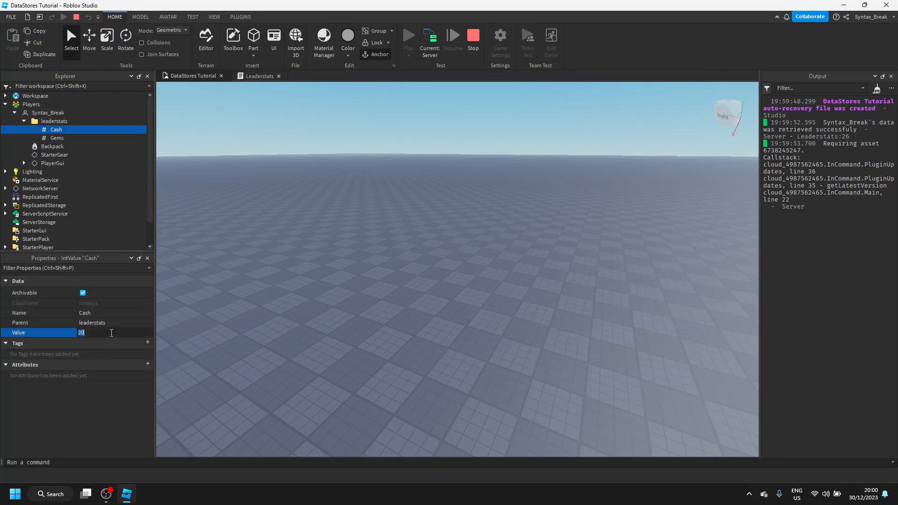
pyautogui.write('200')
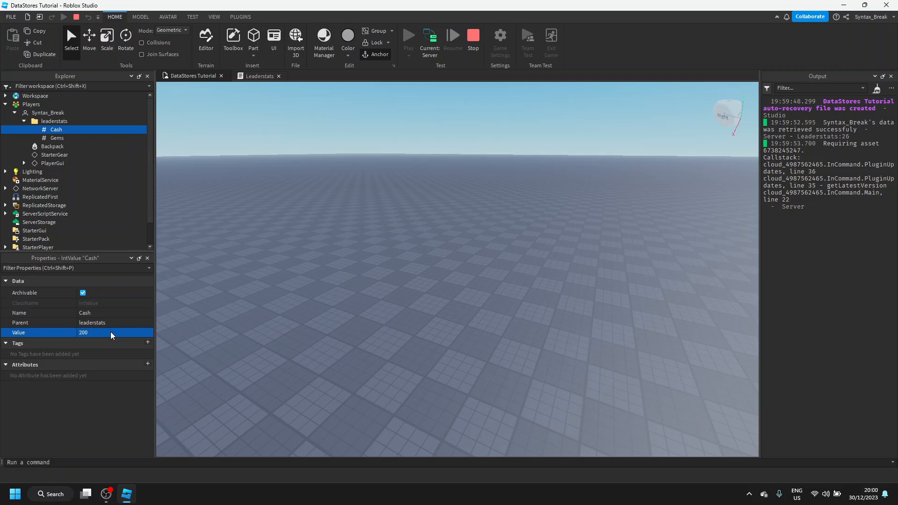
pyautogui.click(56, 139)
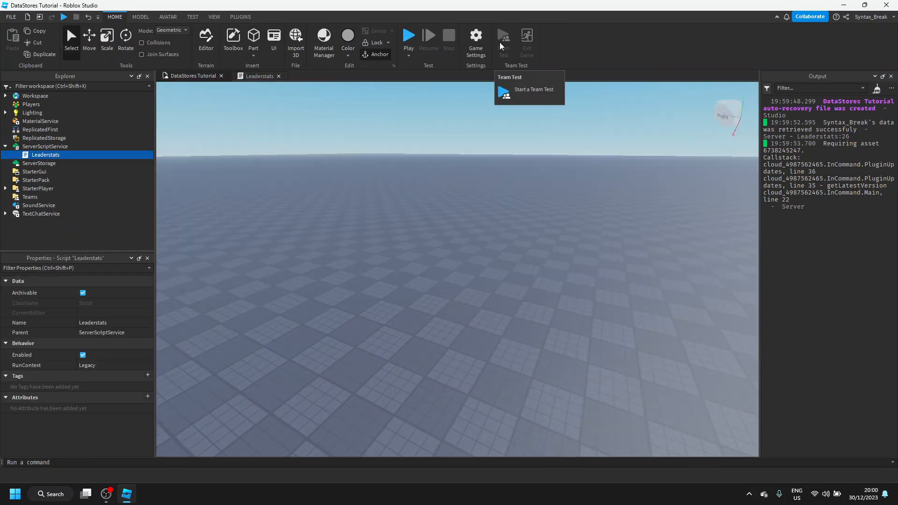
pyautogui.moveTo(657, 185)
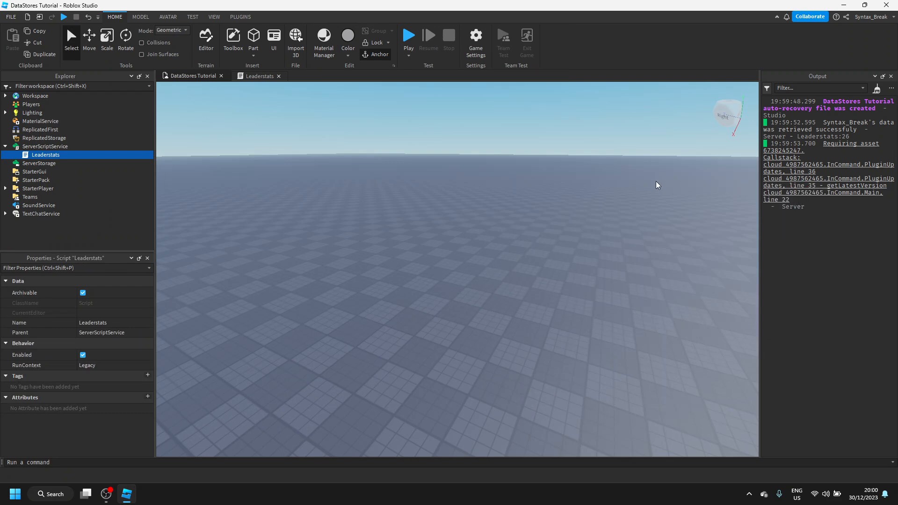
# Run another play test, stop it, and confirm Output reports data retrieved then saved
pyautogui.click(259, 76)
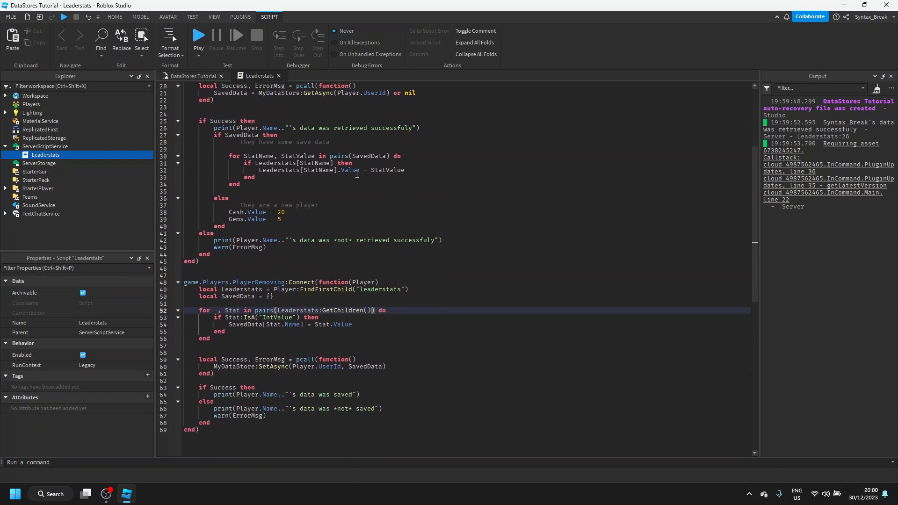
pyautogui.scroll(-3)
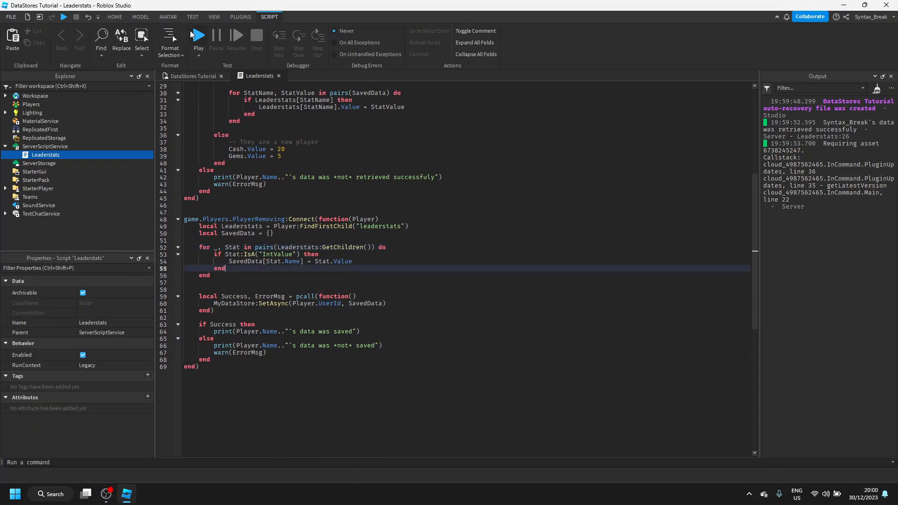
pyautogui.click(198, 36)
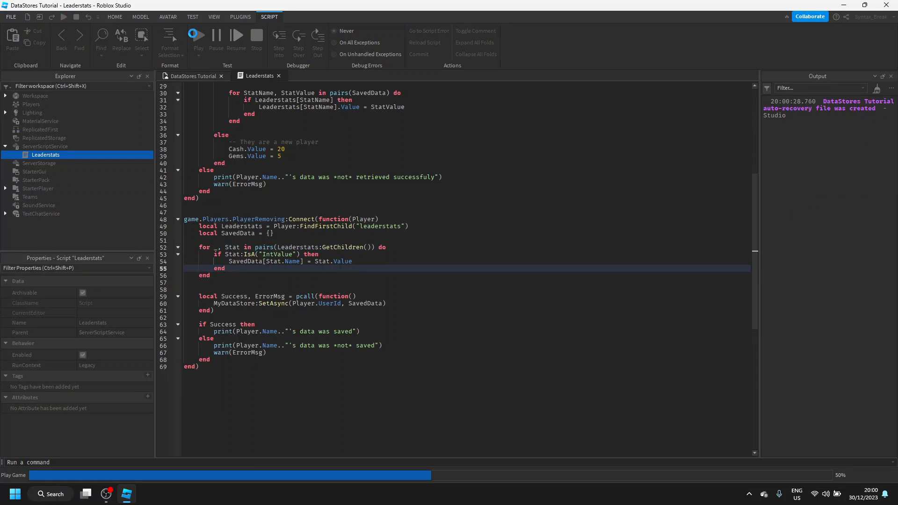
pyautogui.click(198, 37)
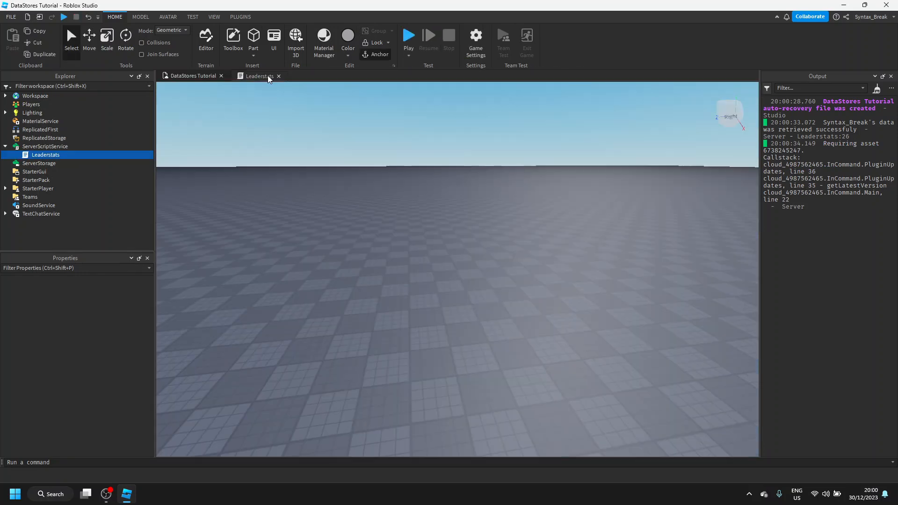
pyautogui.click(256, 76)
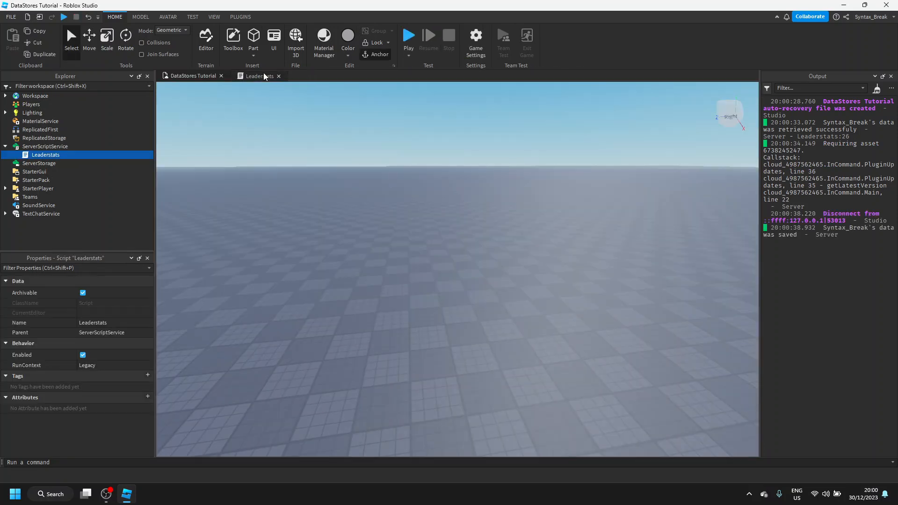
pyautogui.click(258, 75)
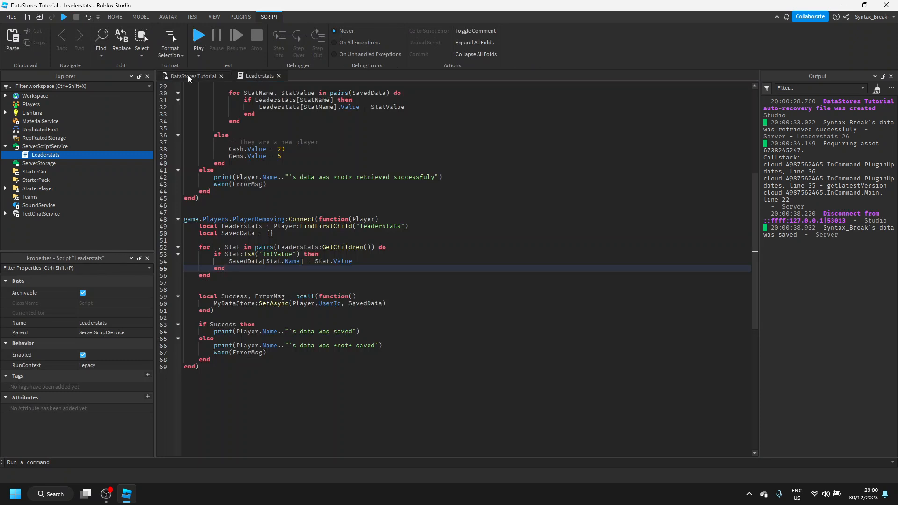
pyautogui.moveTo(192, 76)
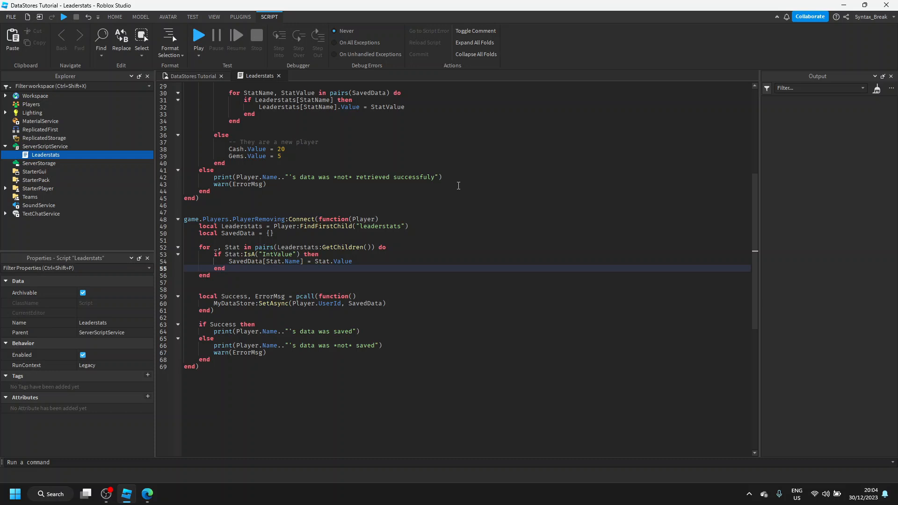
pyautogui.moveTo(417, 223)
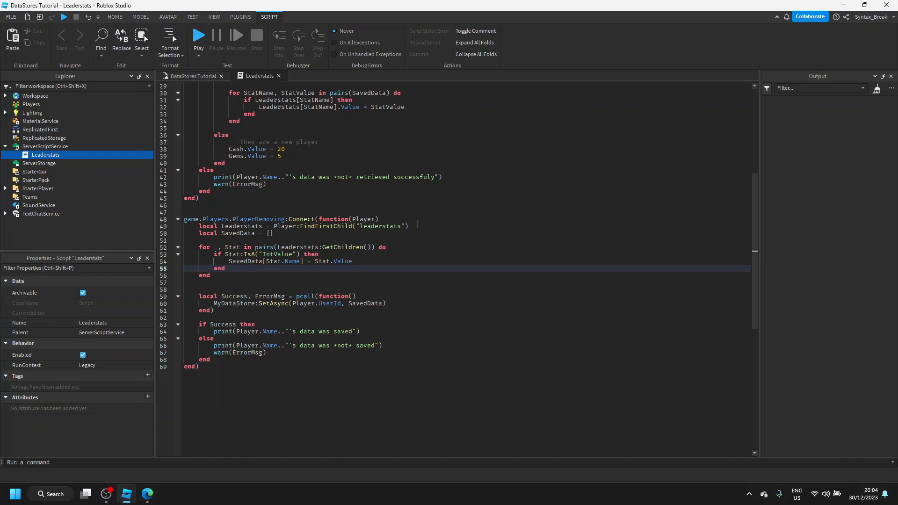
pyautogui.moveTo(314, 332)
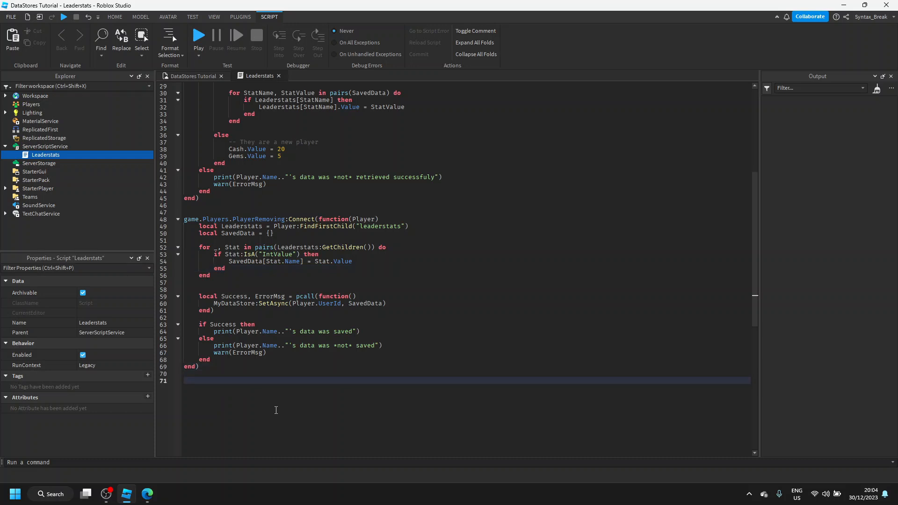
# Append game:BindToClose(function() wait(5) end) after the script's final end
pyautogui.press('enter')
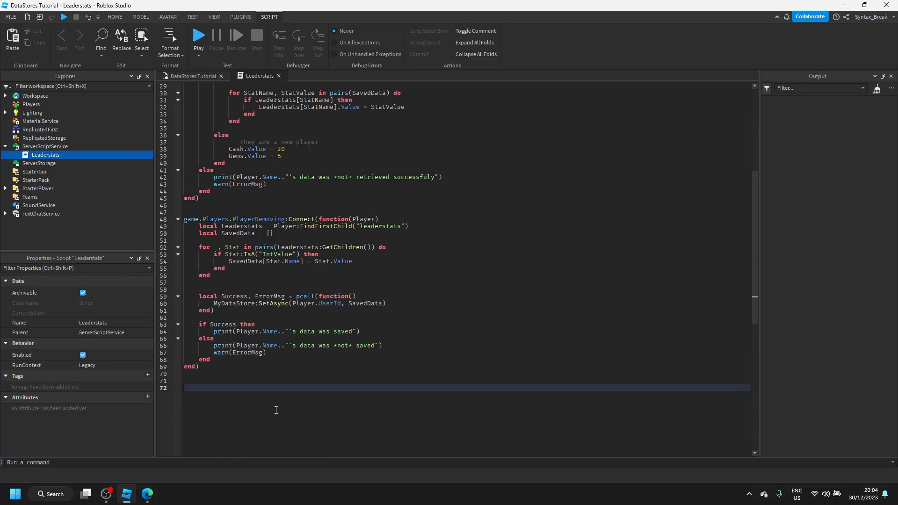
pyautogui.write('game:')
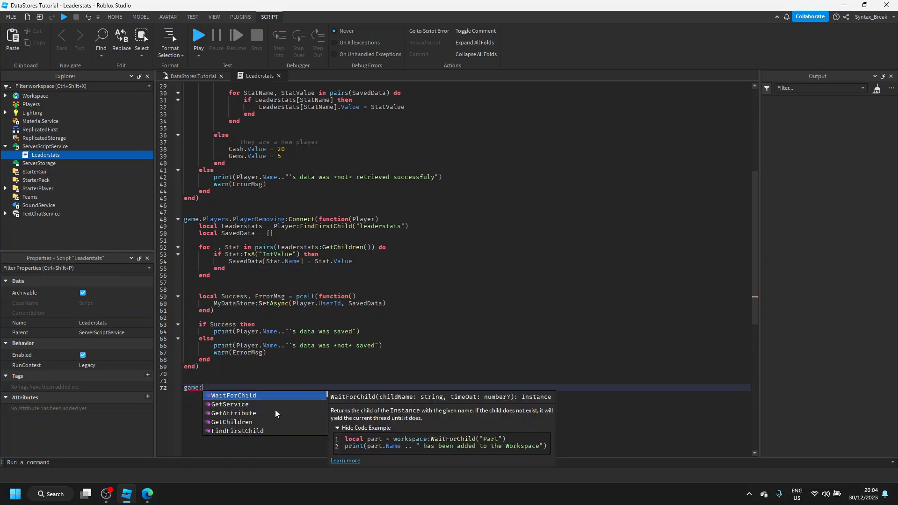
pyautogui.write('BindToClose(f')
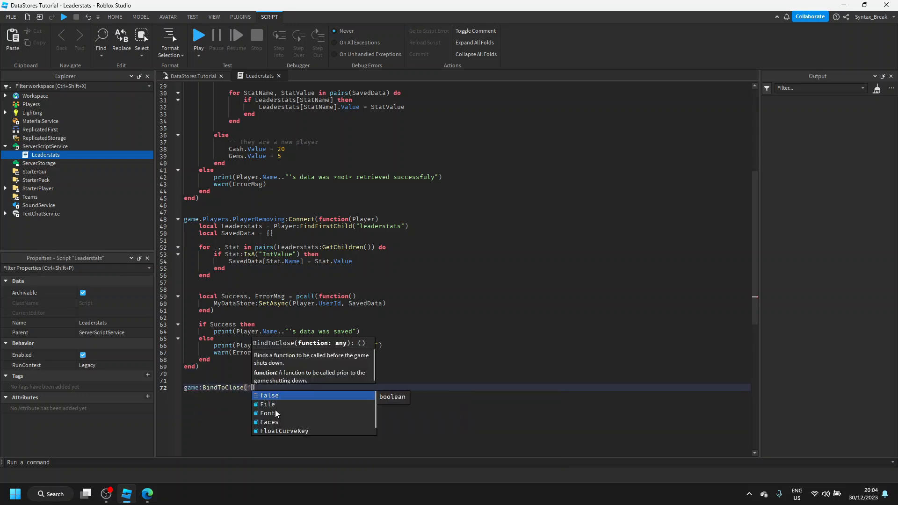
pyautogui.write('unction(')
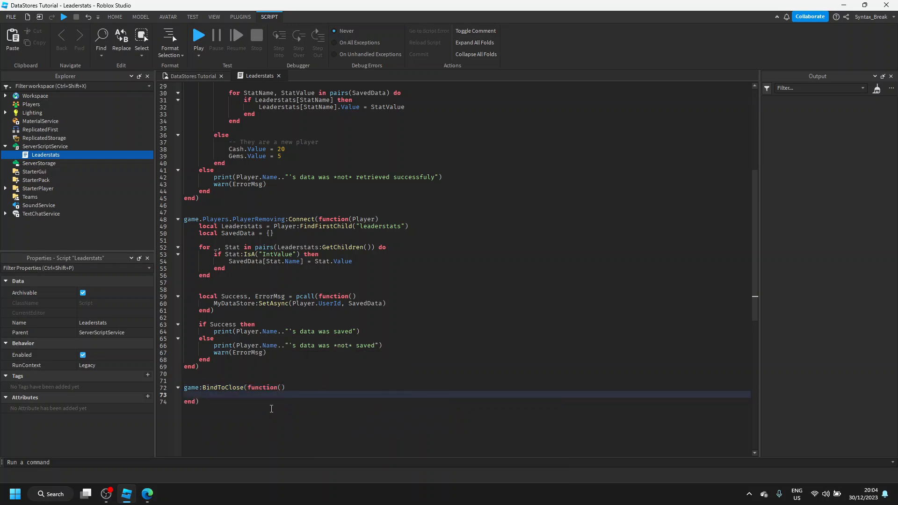
pyautogui.write('wa')
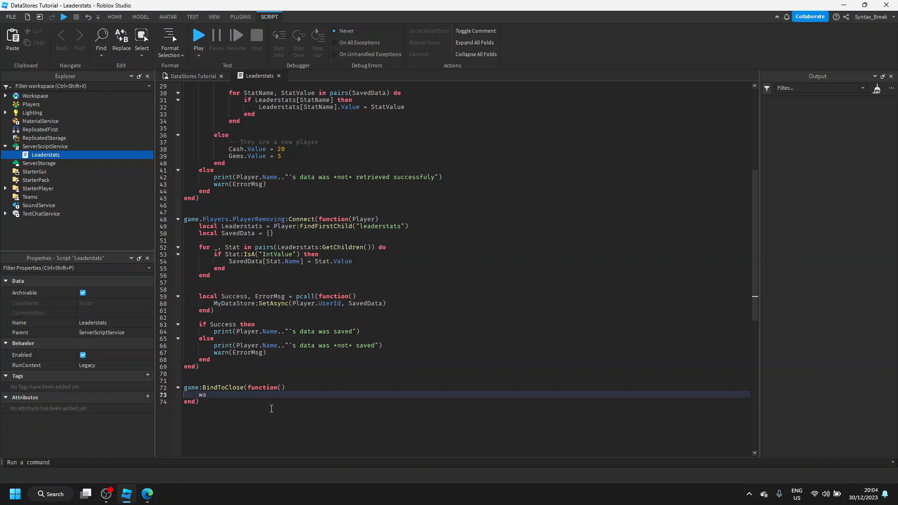
pyautogui.write('it(5')
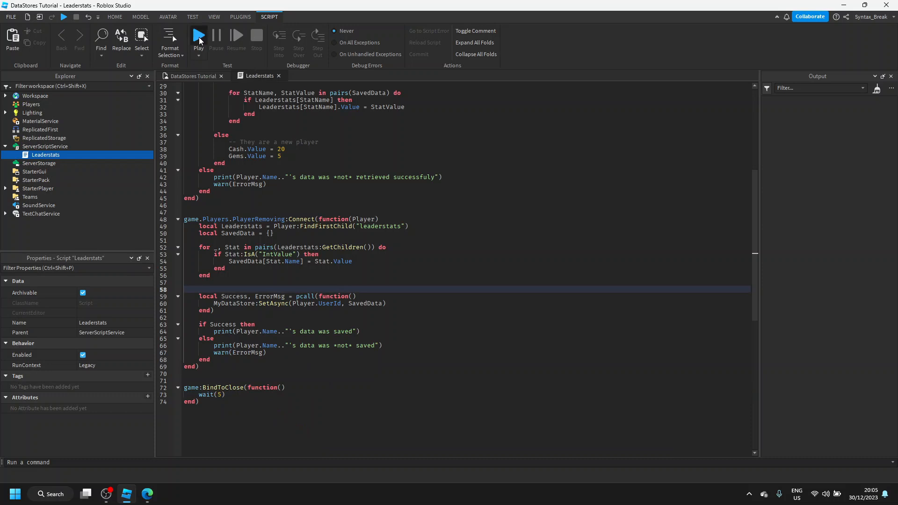
# Start a play test and edit the player's leaderstats Cash and Gems values in Properties
pyautogui.click(198, 35)
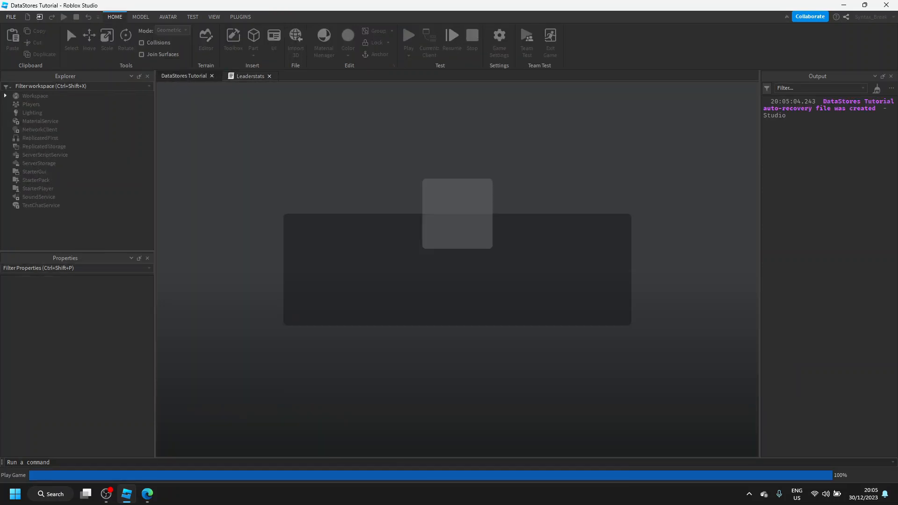
pyautogui.click(408, 36)
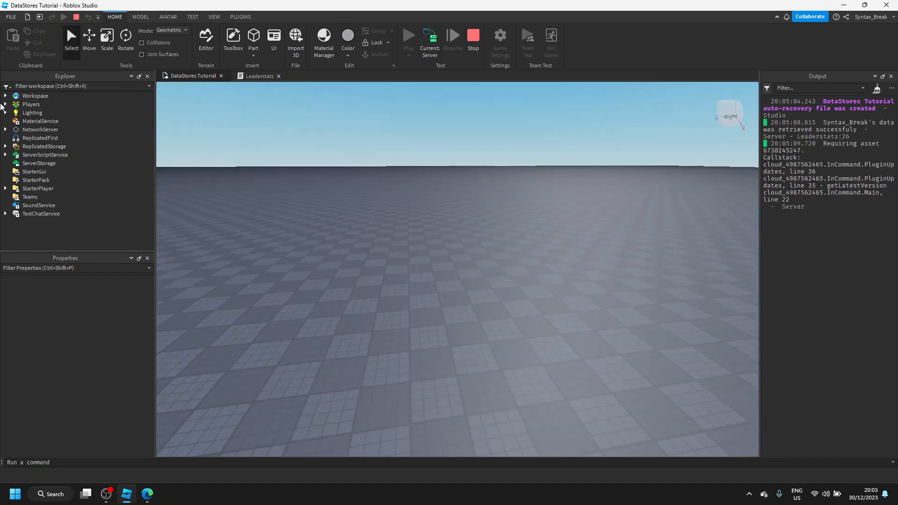
pyautogui.click(6, 103)
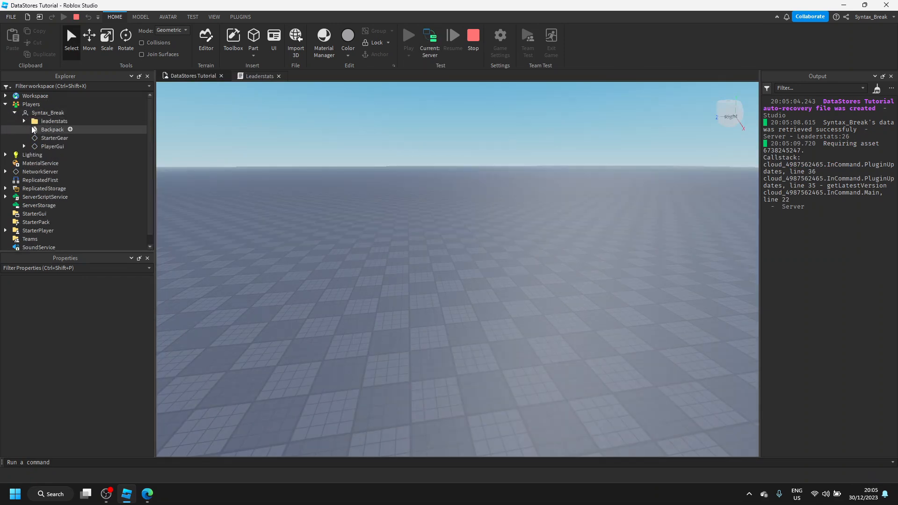
pyautogui.click(55, 129)
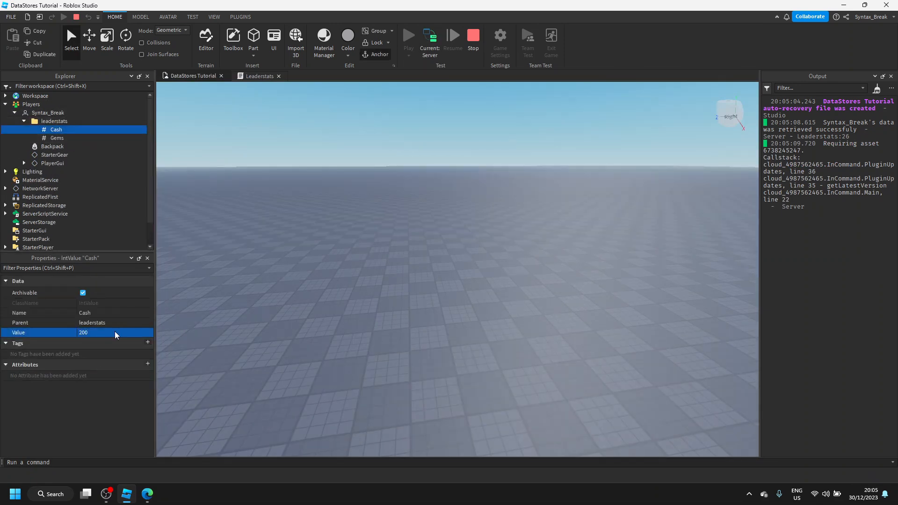
pyautogui.click(57, 138)
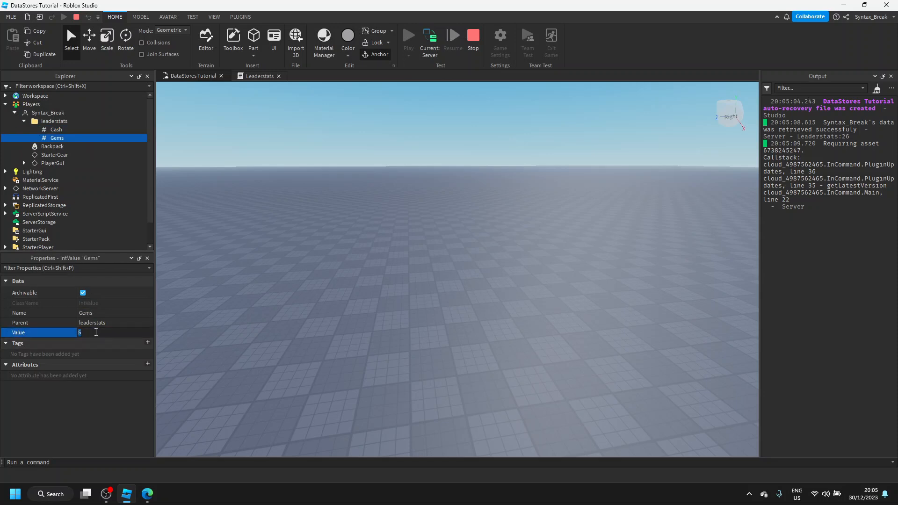
# Stop the play test so the data saves and dismiss the settings window
pyautogui.click(476, 37)
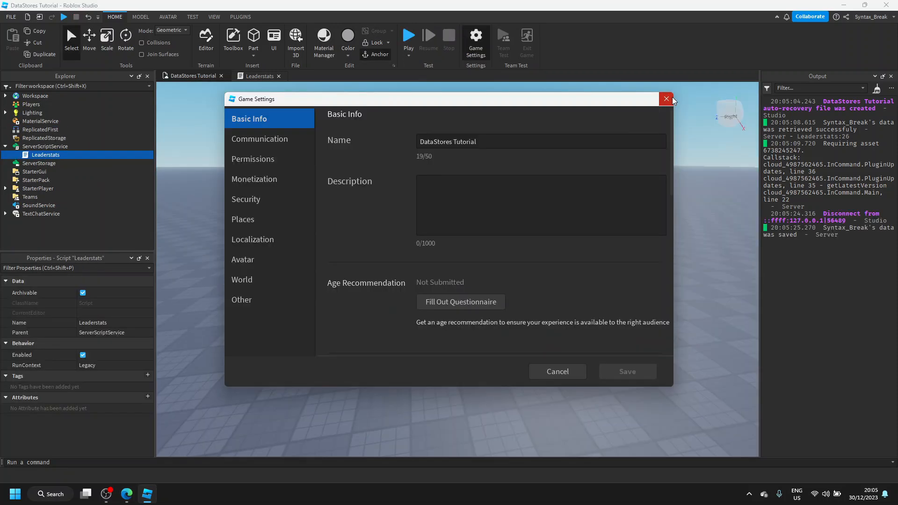
pyautogui.click(665, 99)
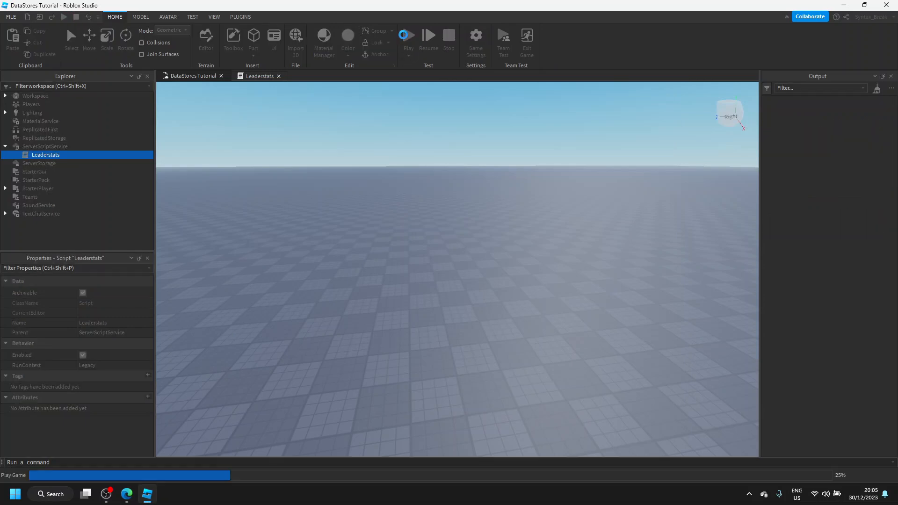
# Run another play test showing Cash 200 and Gems 25 loaded, then stop it
pyautogui.click(407, 37)
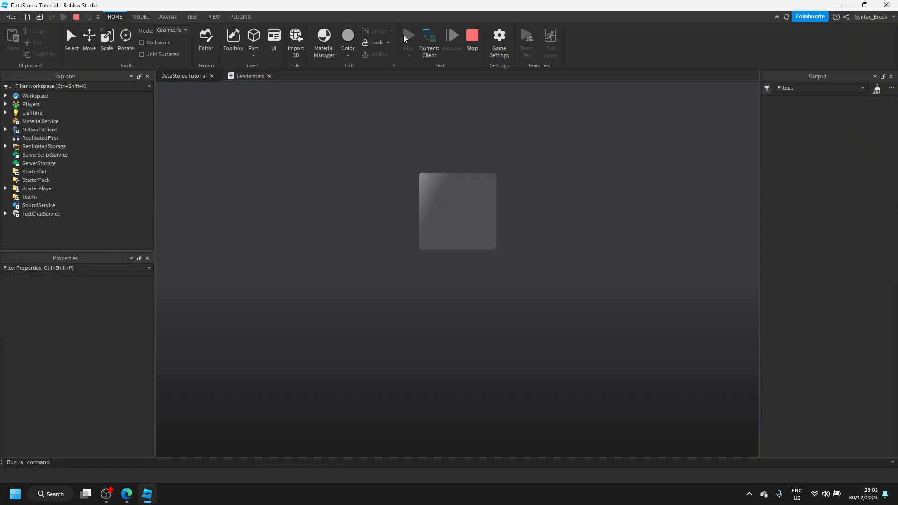
pyautogui.click(408, 35)
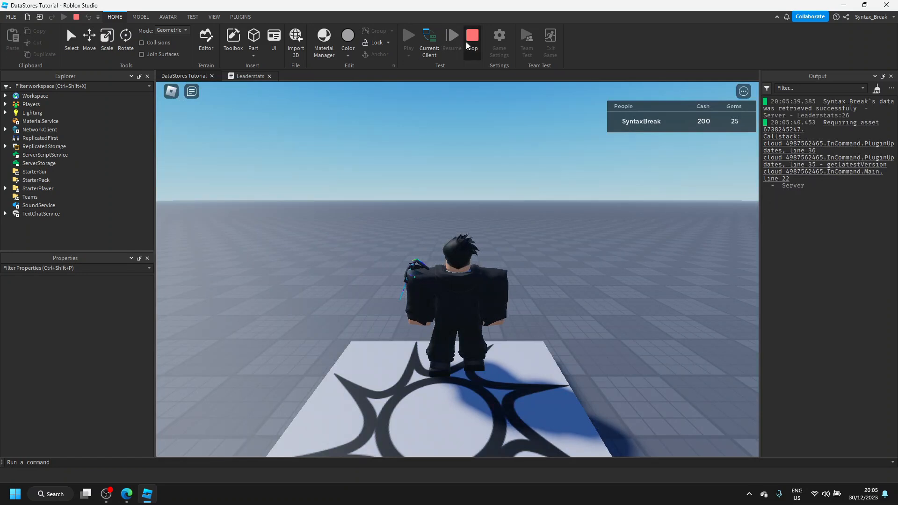
pyautogui.click(471, 38)
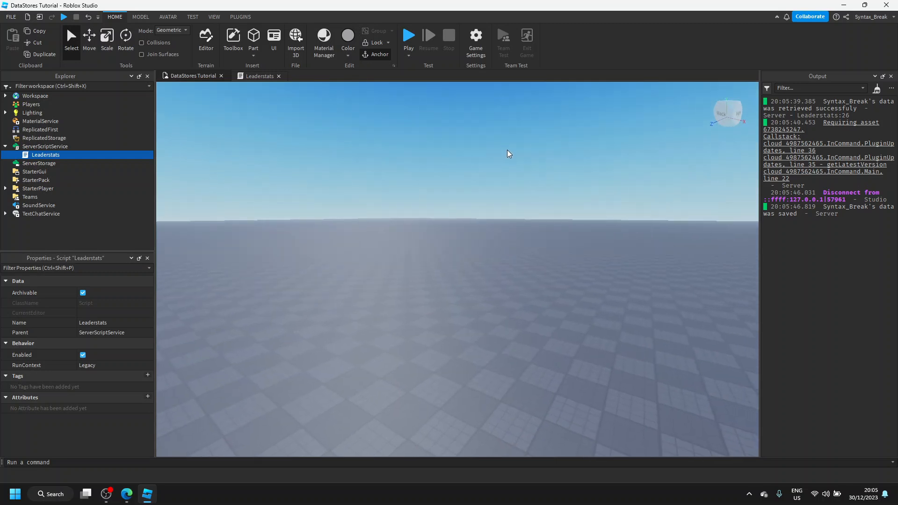
pyautogui.moveTo(385, 30)
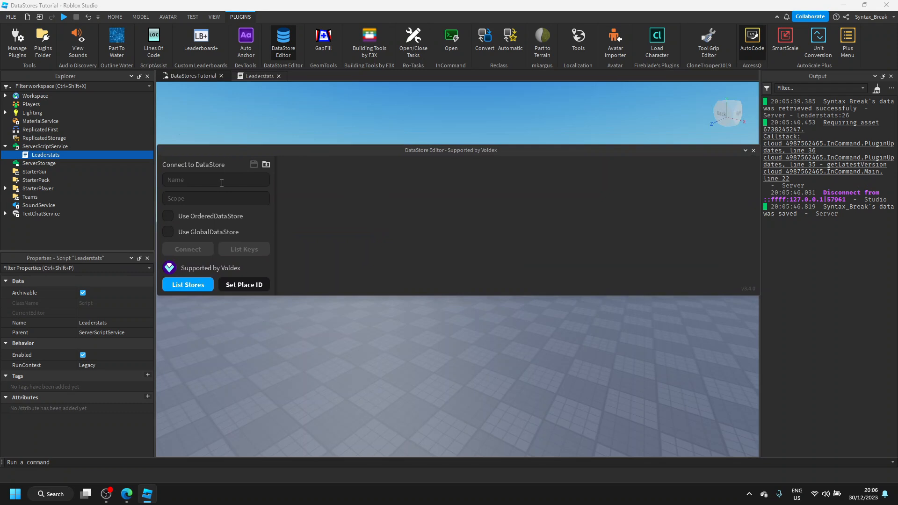
# List MyDataStore's keys, view the player's entry with Cash 200 and Gems 25, then close the editor
pyautogui.click(217, 180)
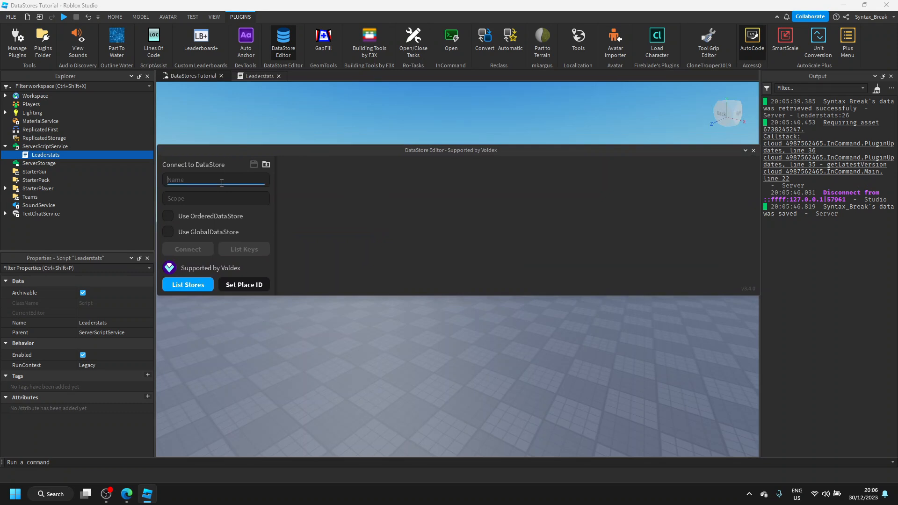
pyautogui.write('MyDataStore')
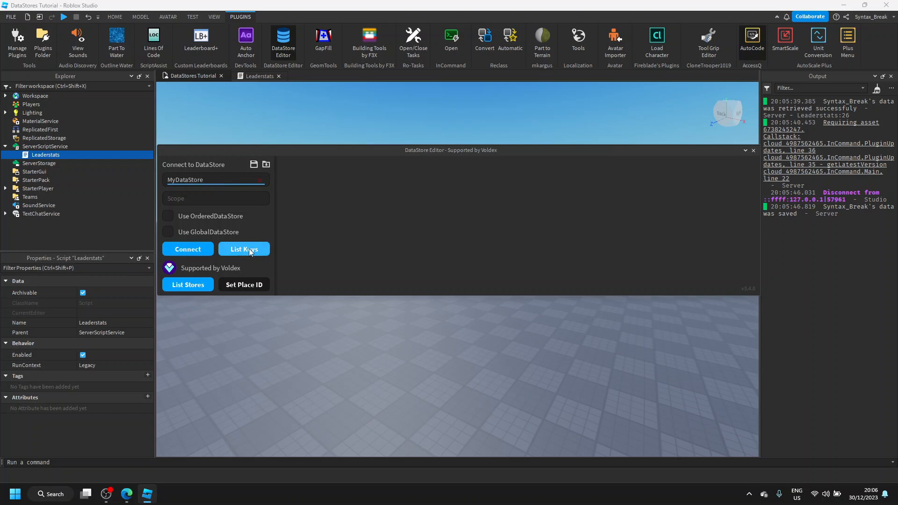
pyautogui.click(243, 249)
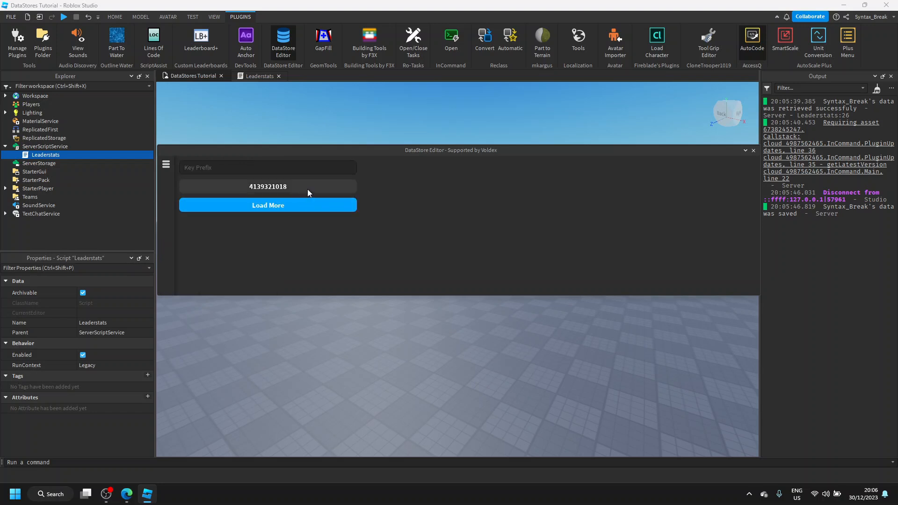
pyautogui.click(267, 186)
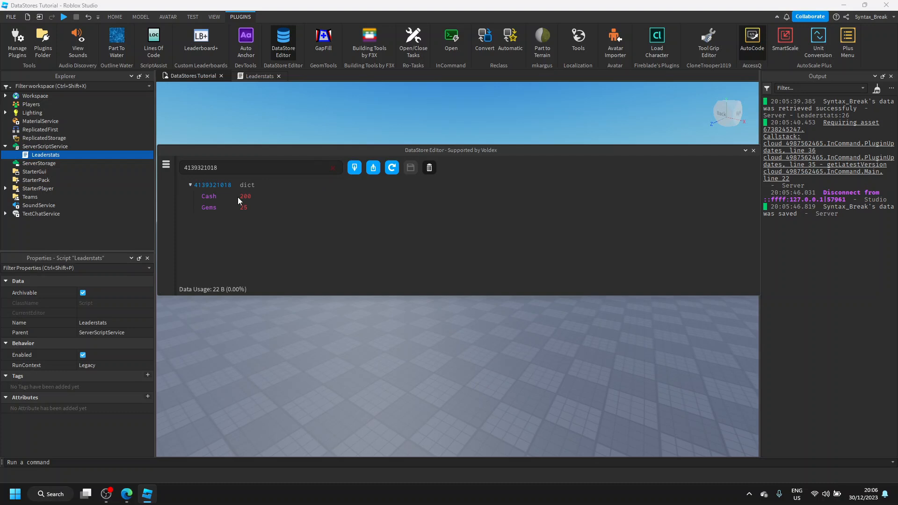
pyautogui.moveTo(238, 183)
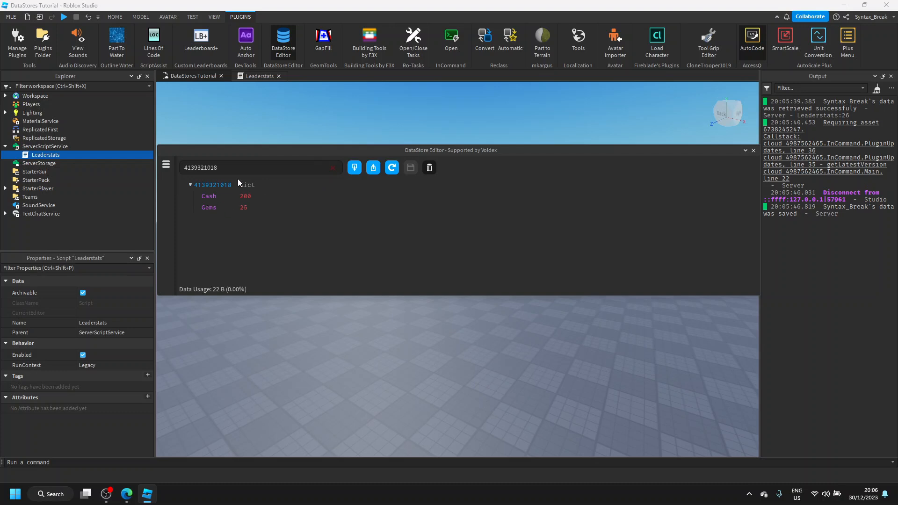
pyautogui.moveTo(680, 174)
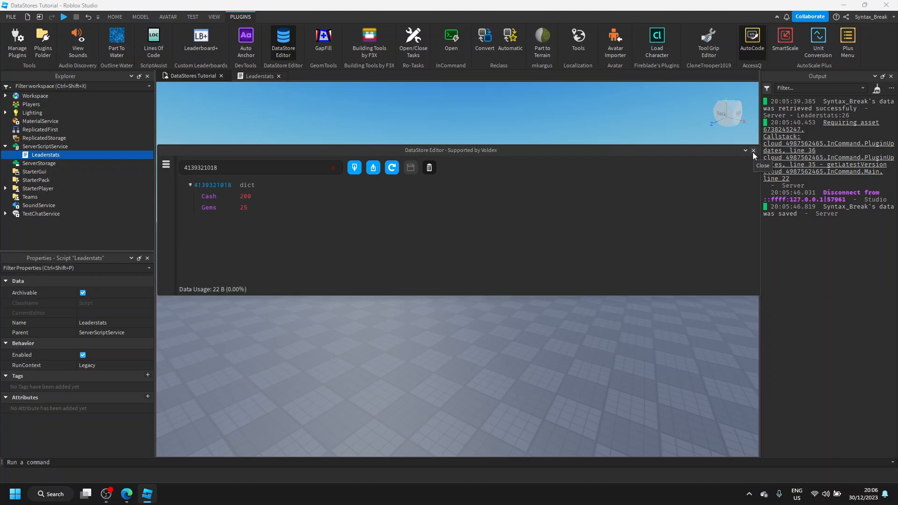
pyautogui.click(754, 150)
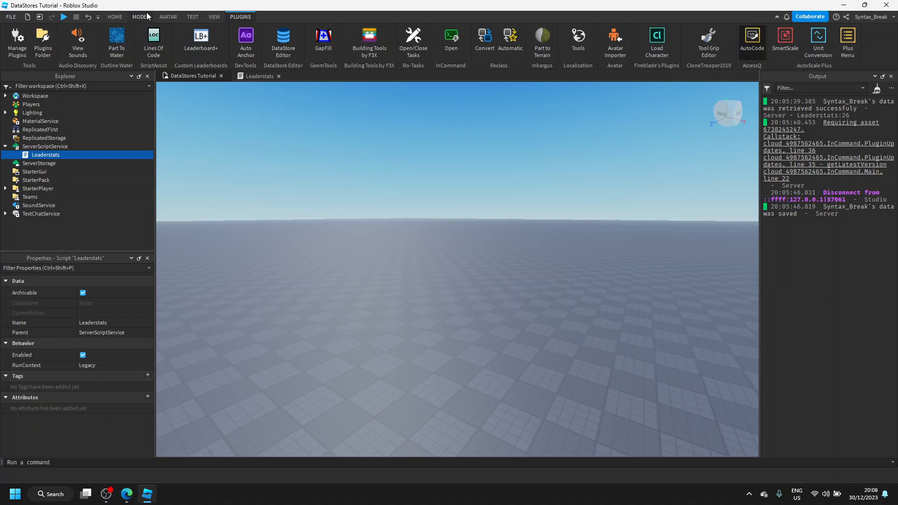
# Switch back to the Leaderstats script tab showing the load and save handlers
pyautogui.click(200, 43)
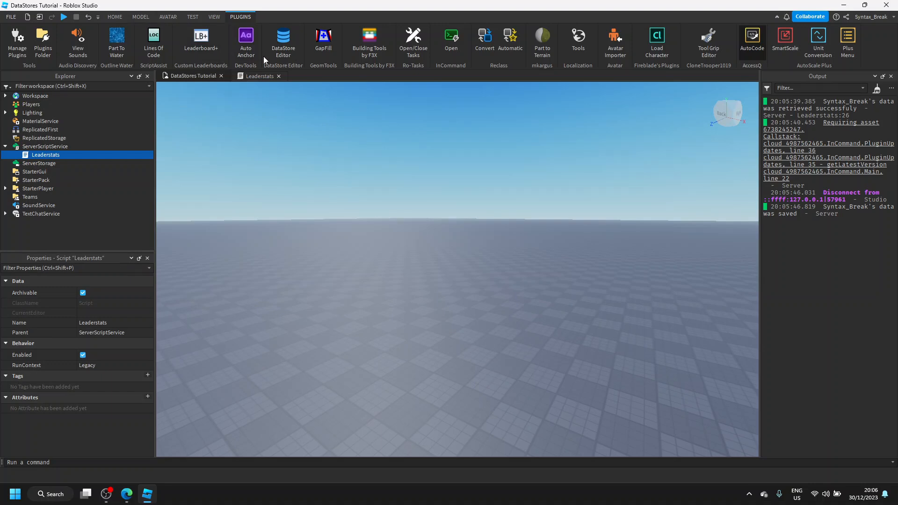
pyautogui.click(260, 76)
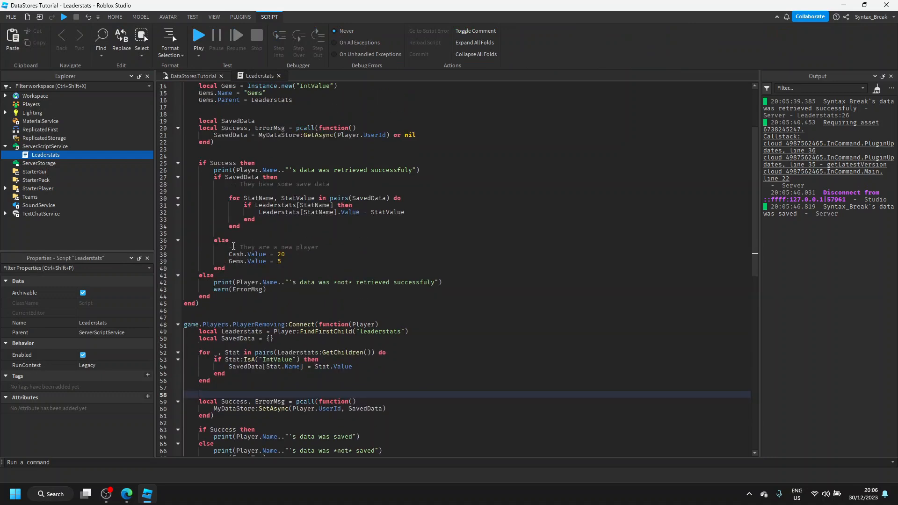